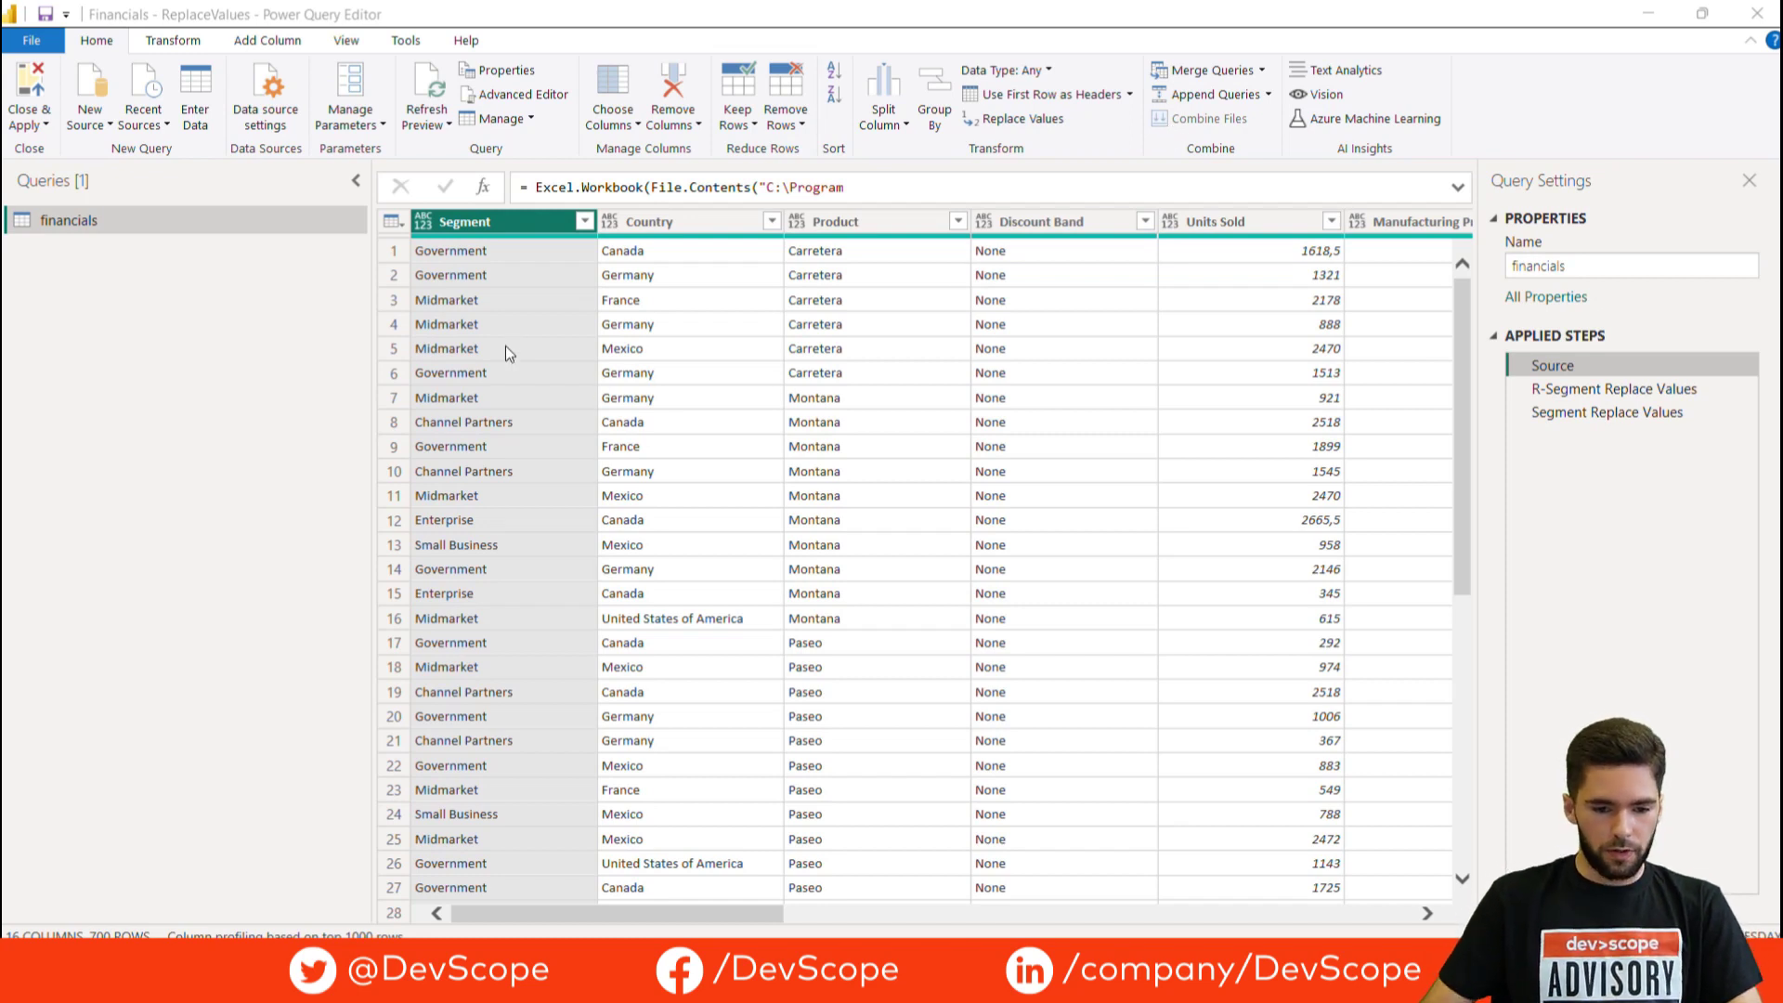
mouse_move(516, 535)
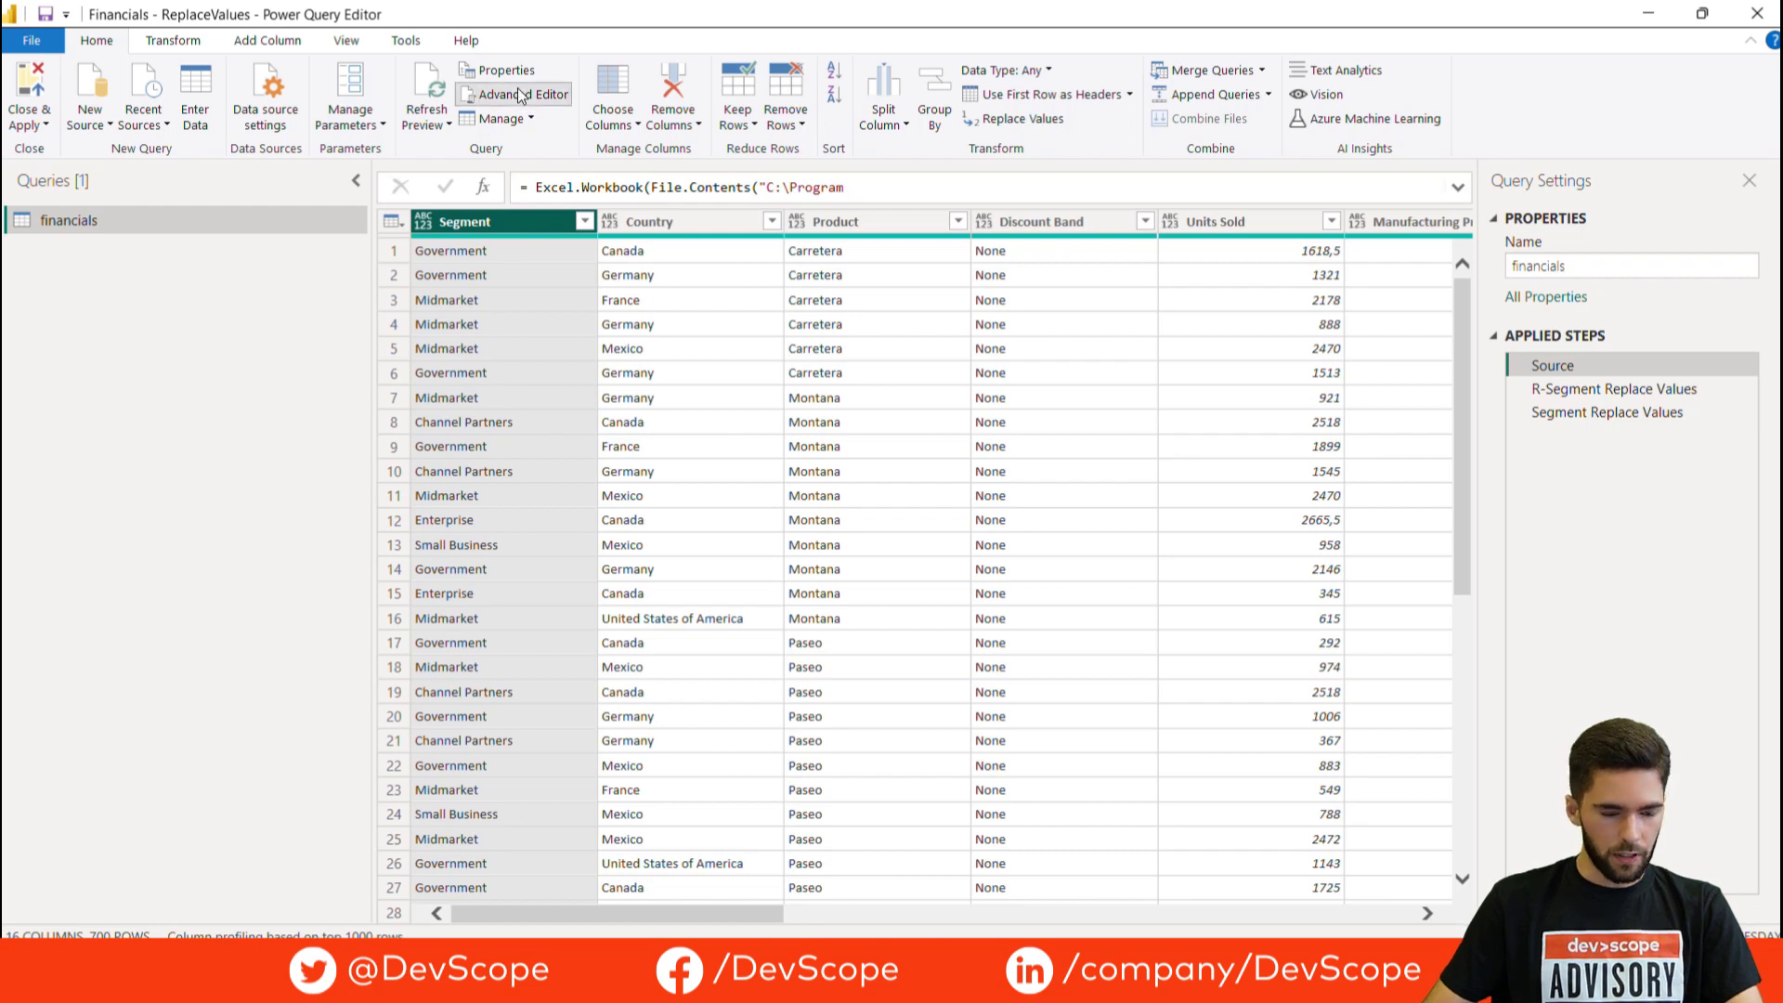
Show the financials M code and highlight the Gov entry in the segment replacement record
click(520, 93)
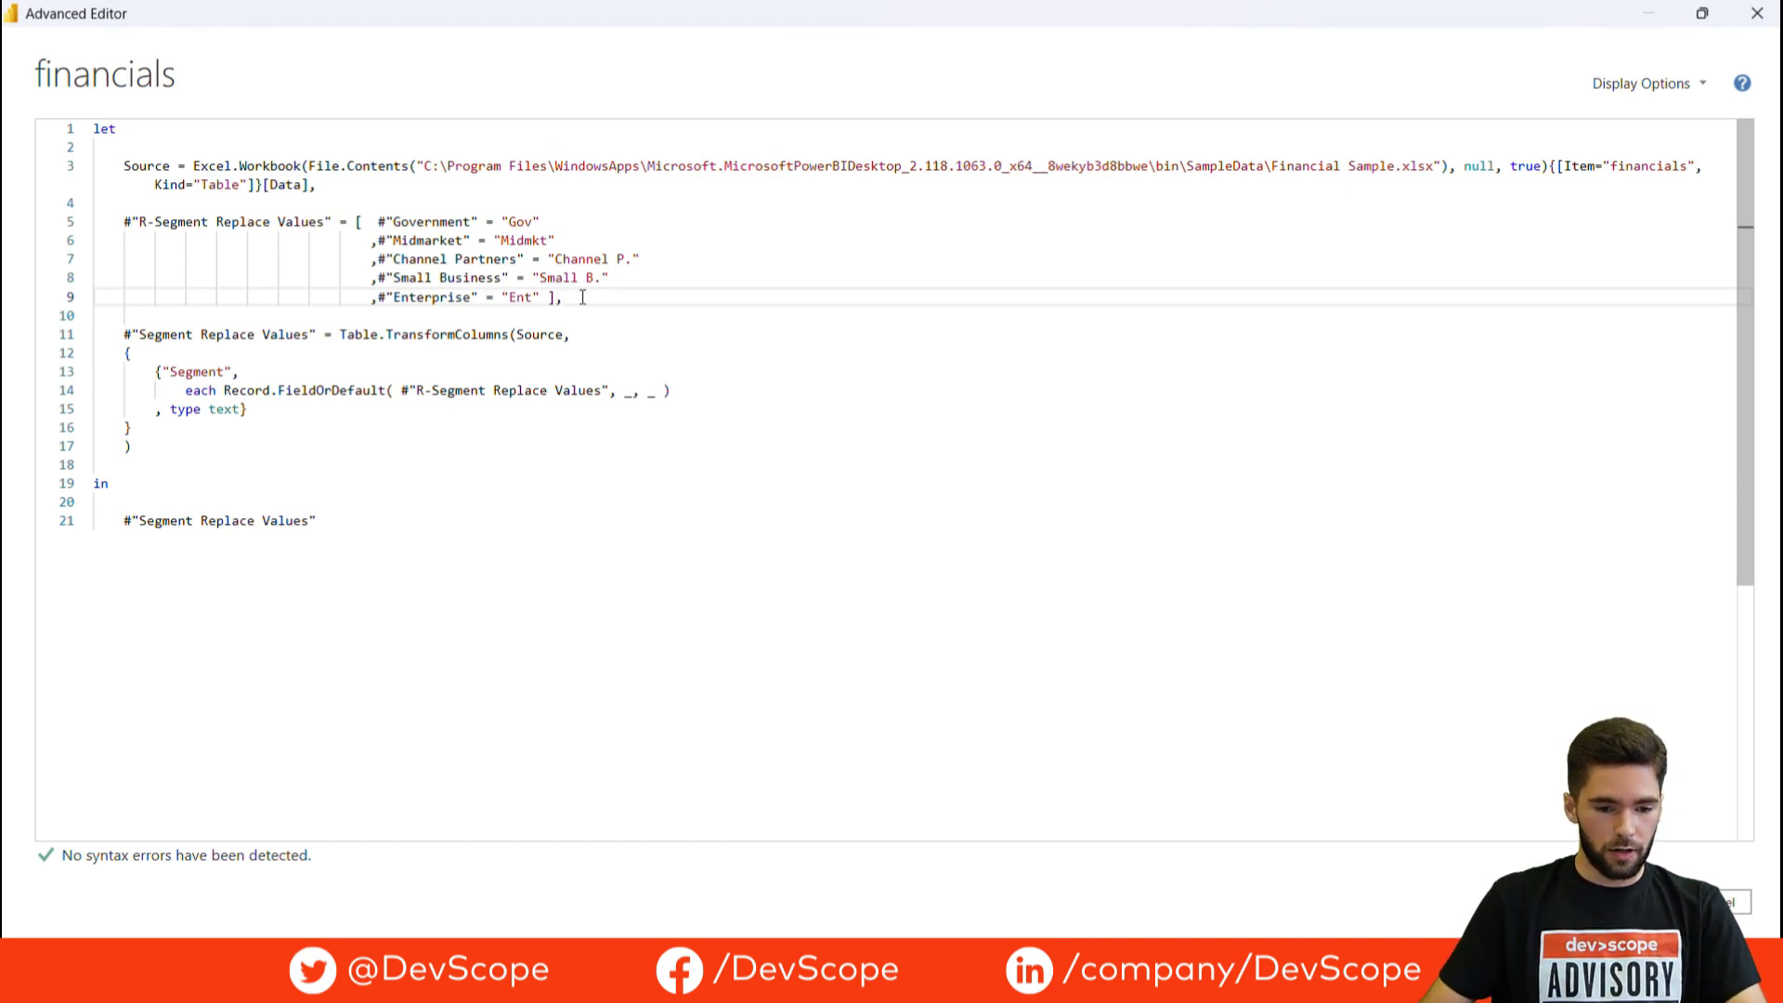
drag(581, 297, 123, 221)
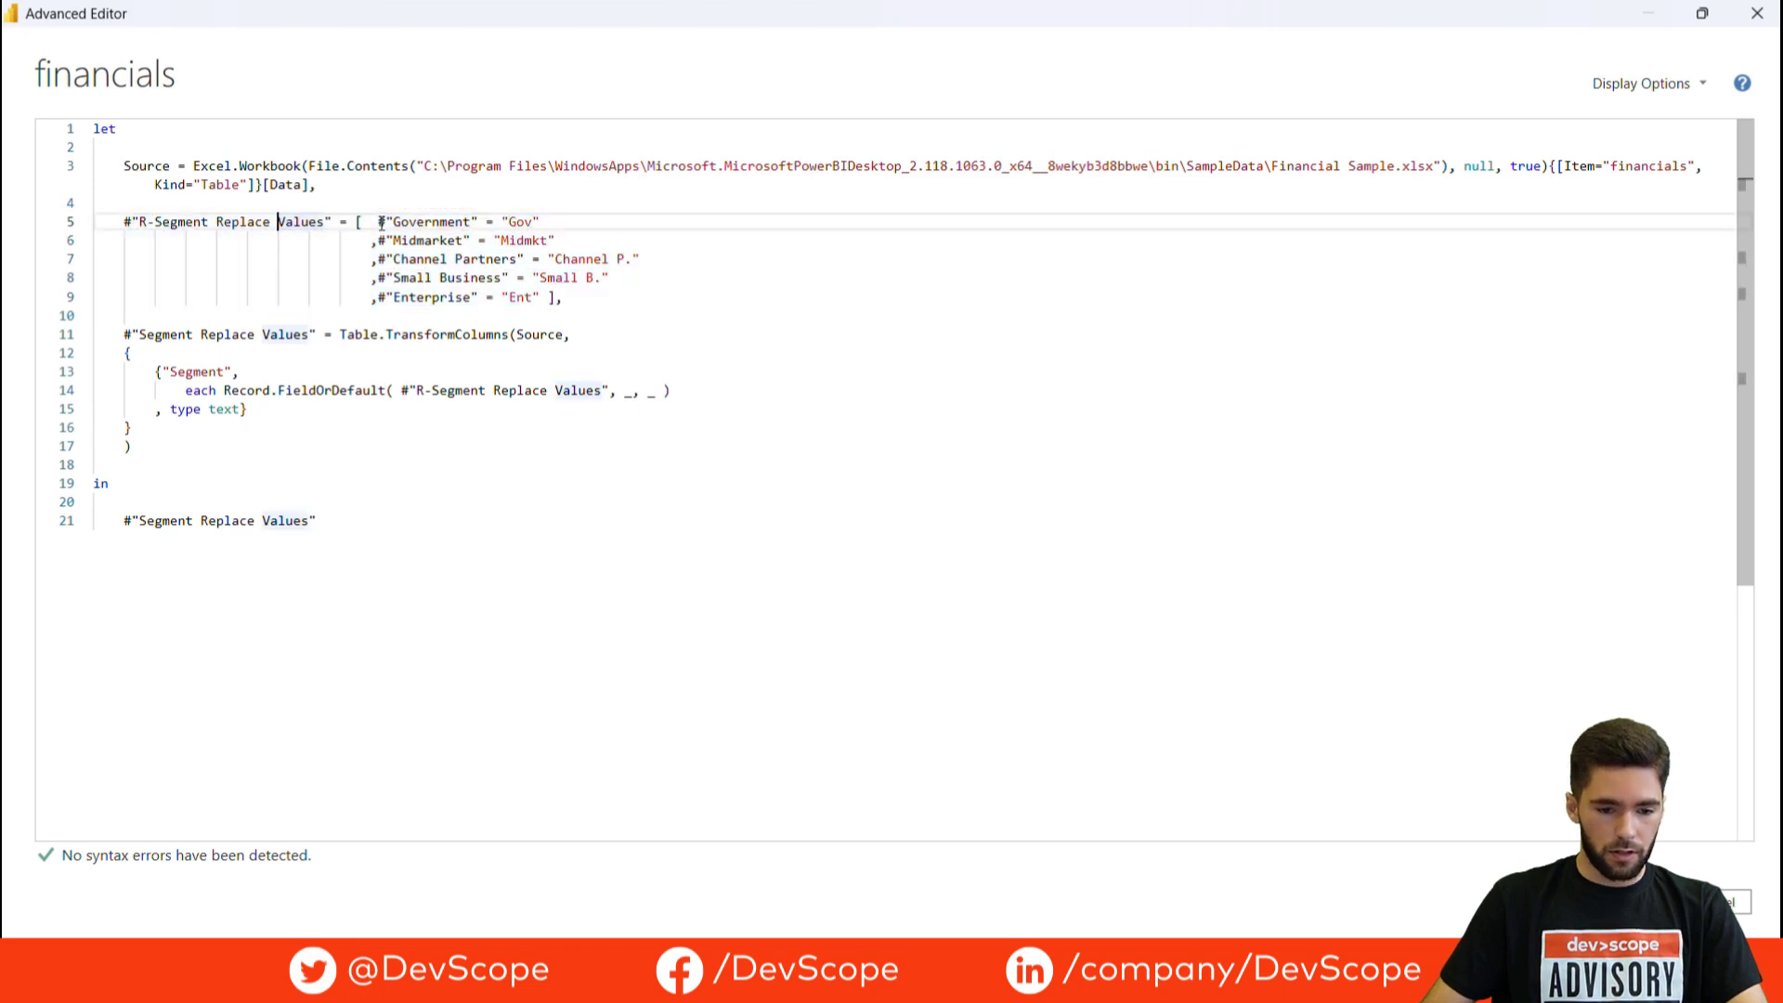
double_click(429, 221)
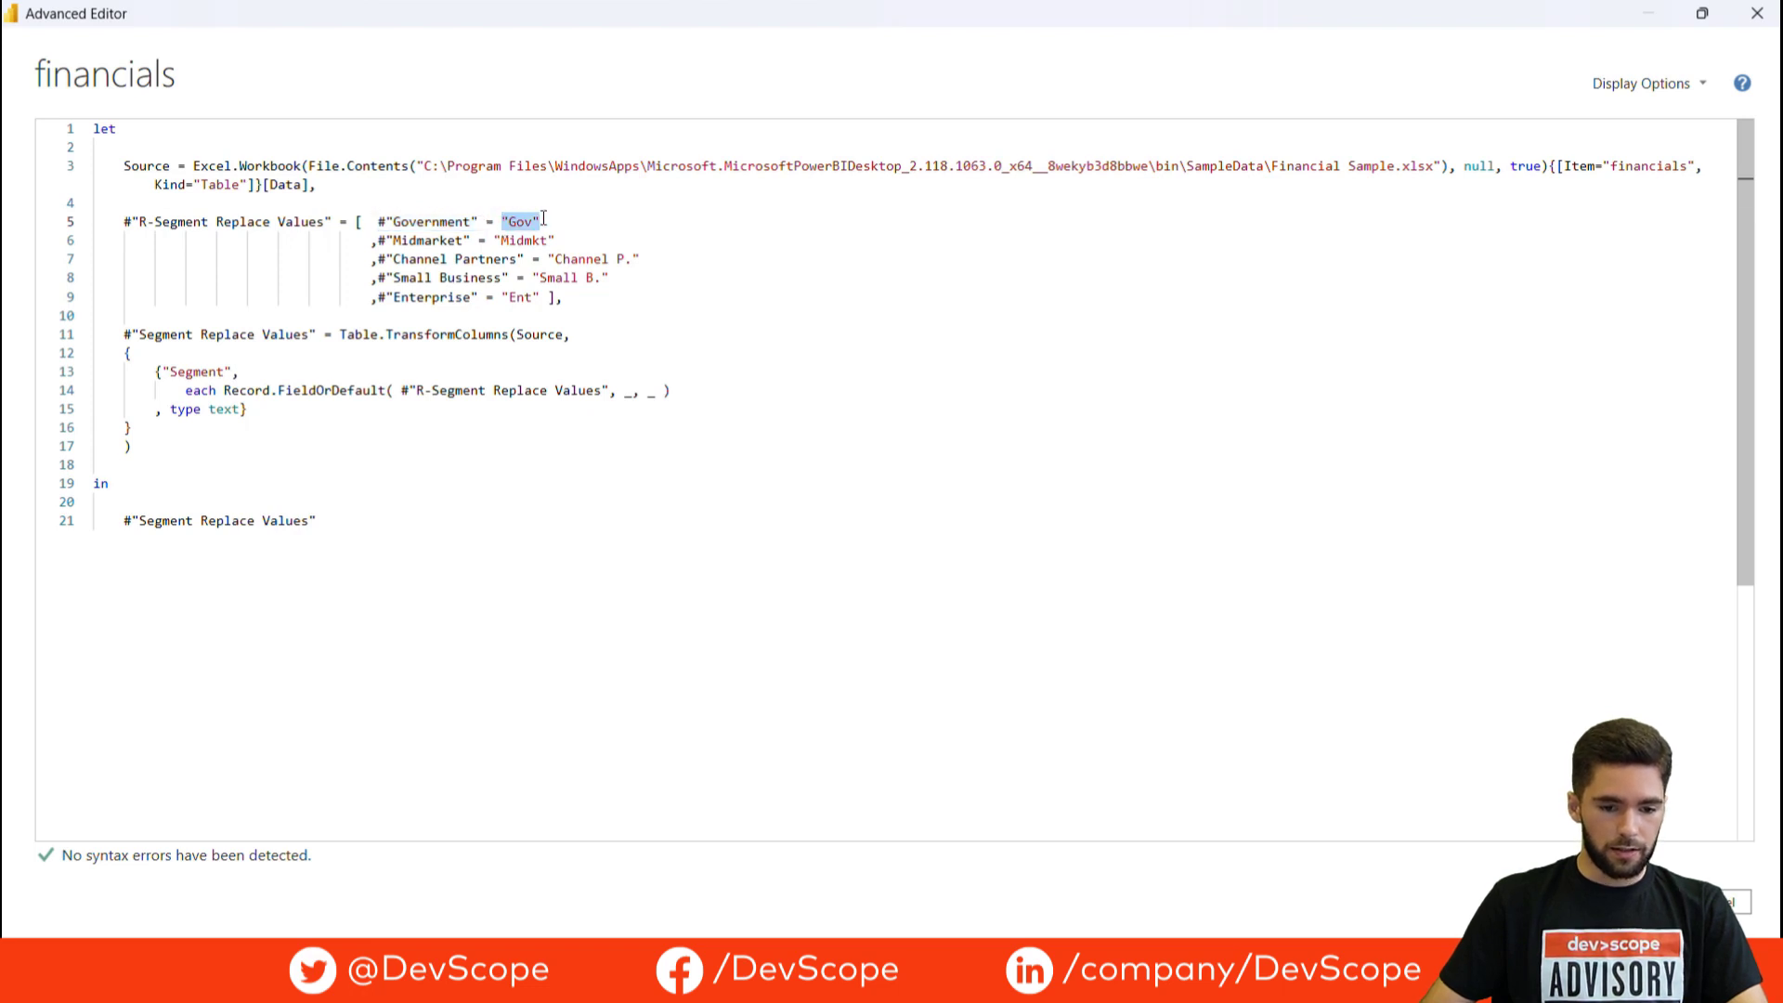
mouse_move(435, 282)
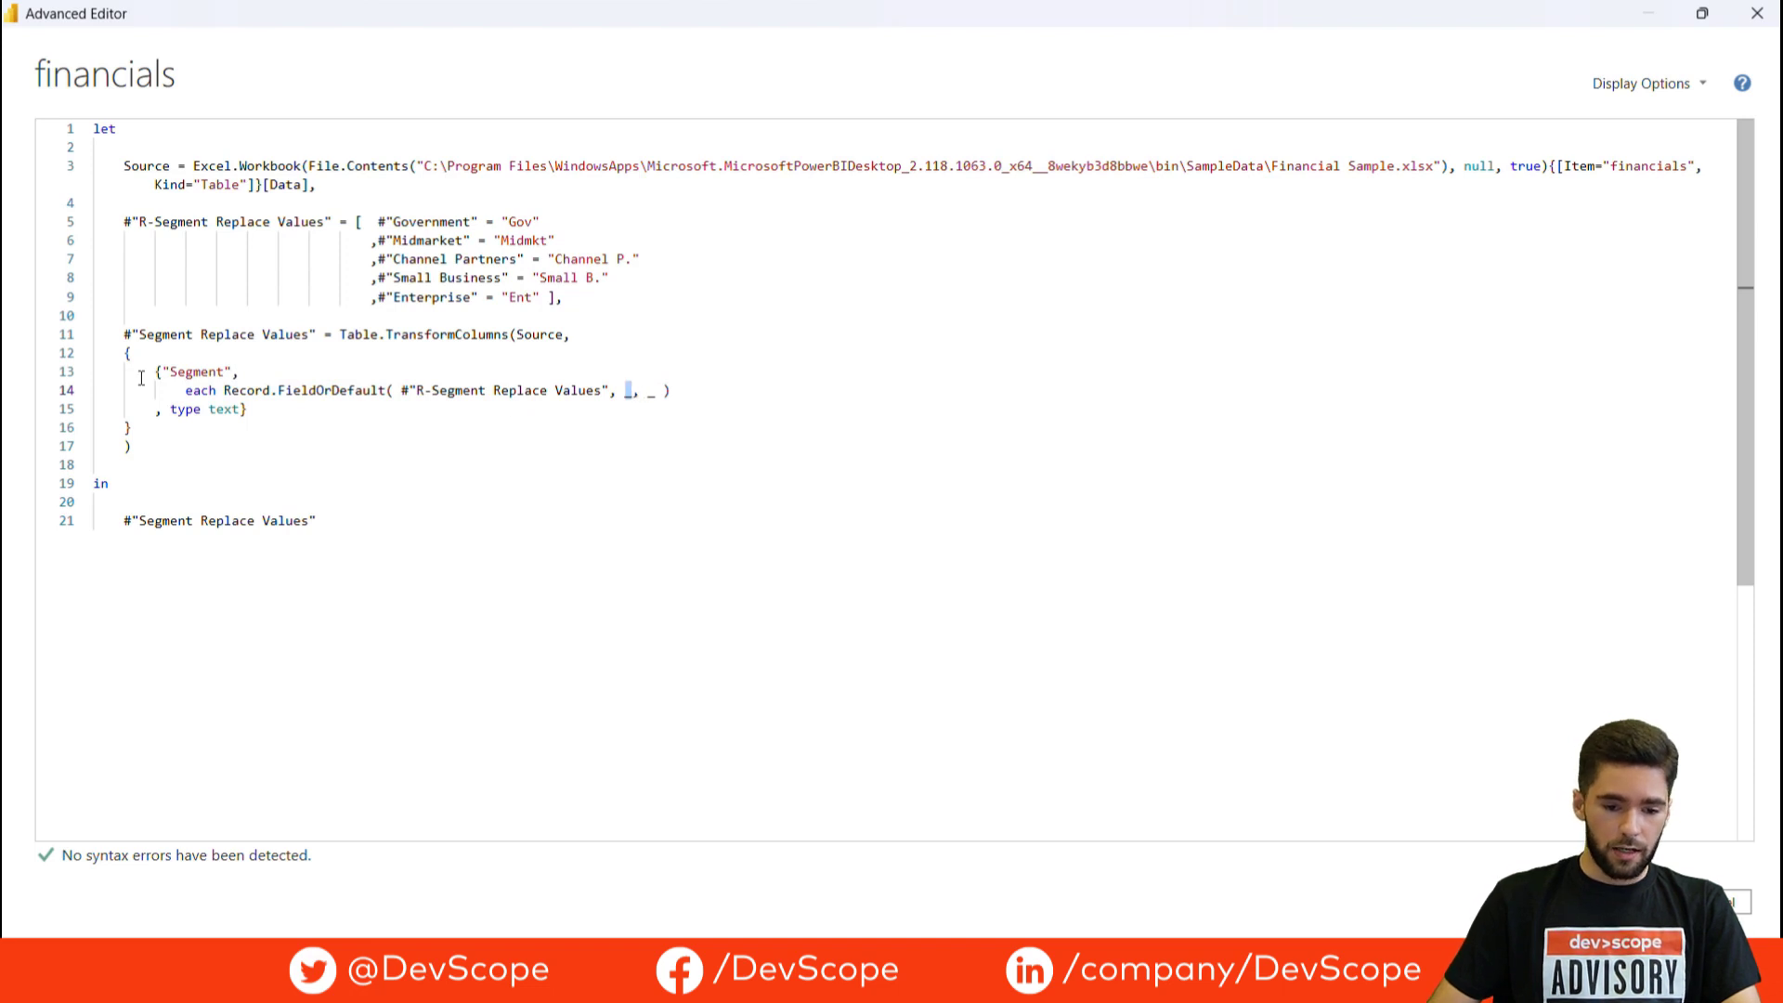
mouse_move(443, 390)
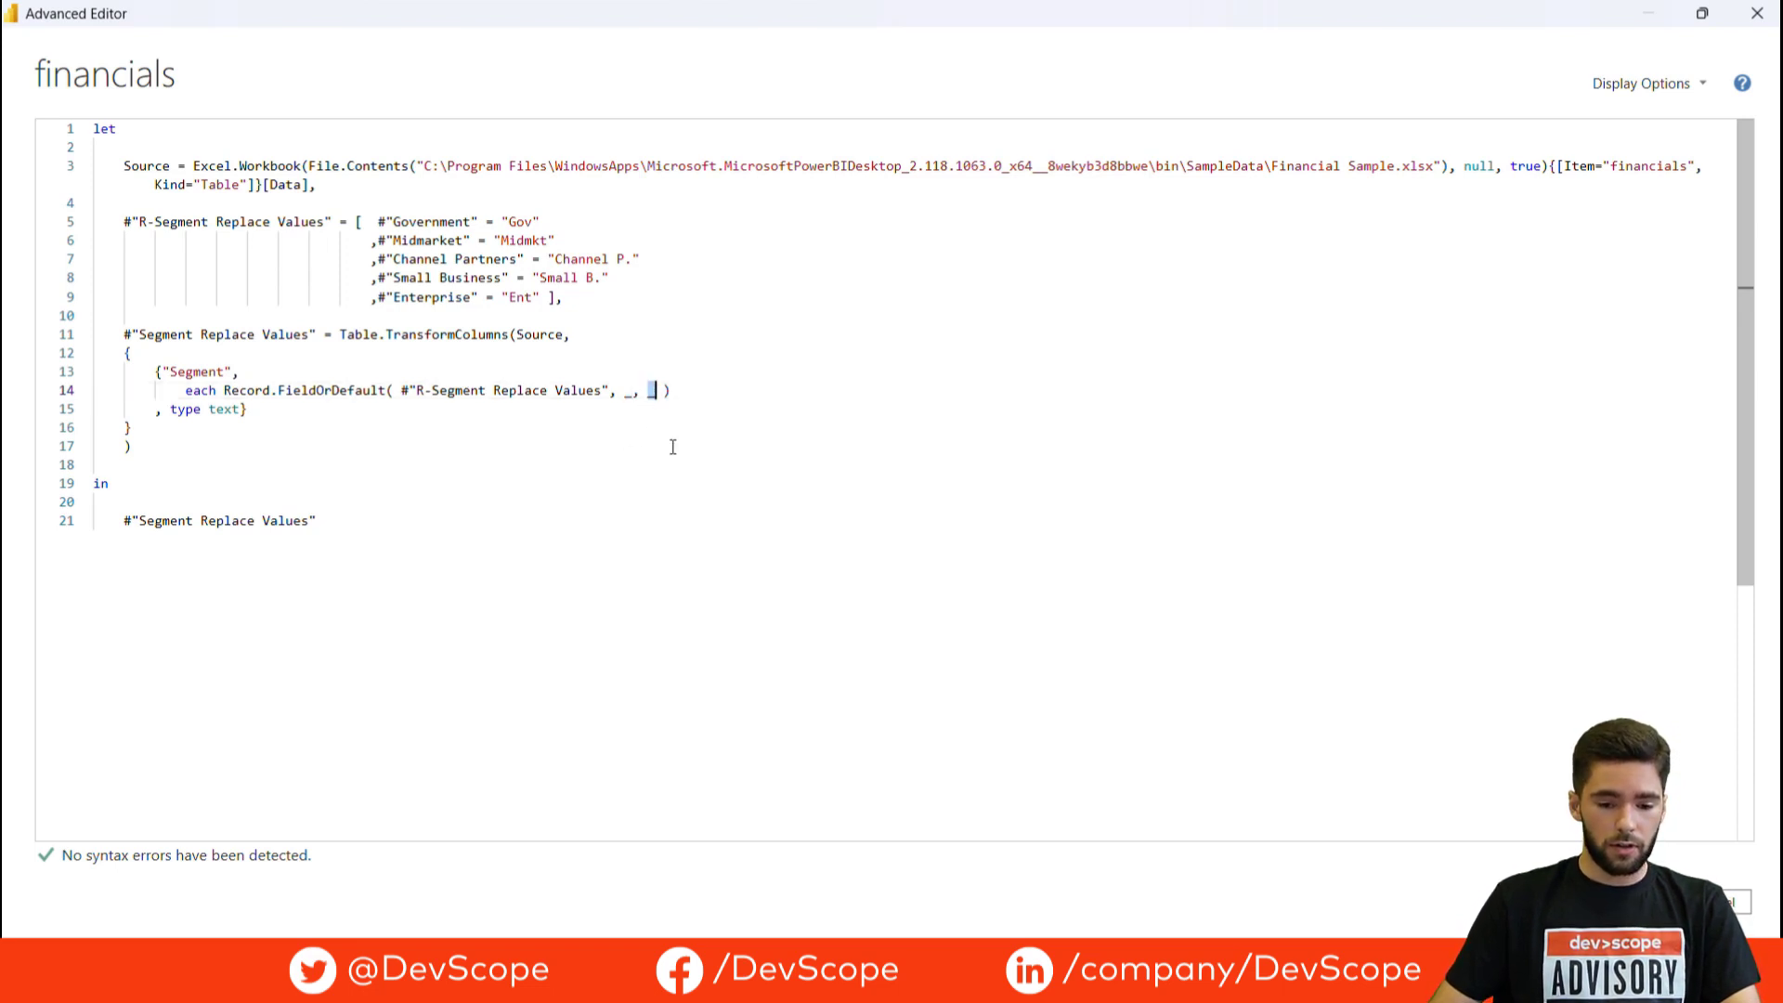
mouse_move(626, 431)
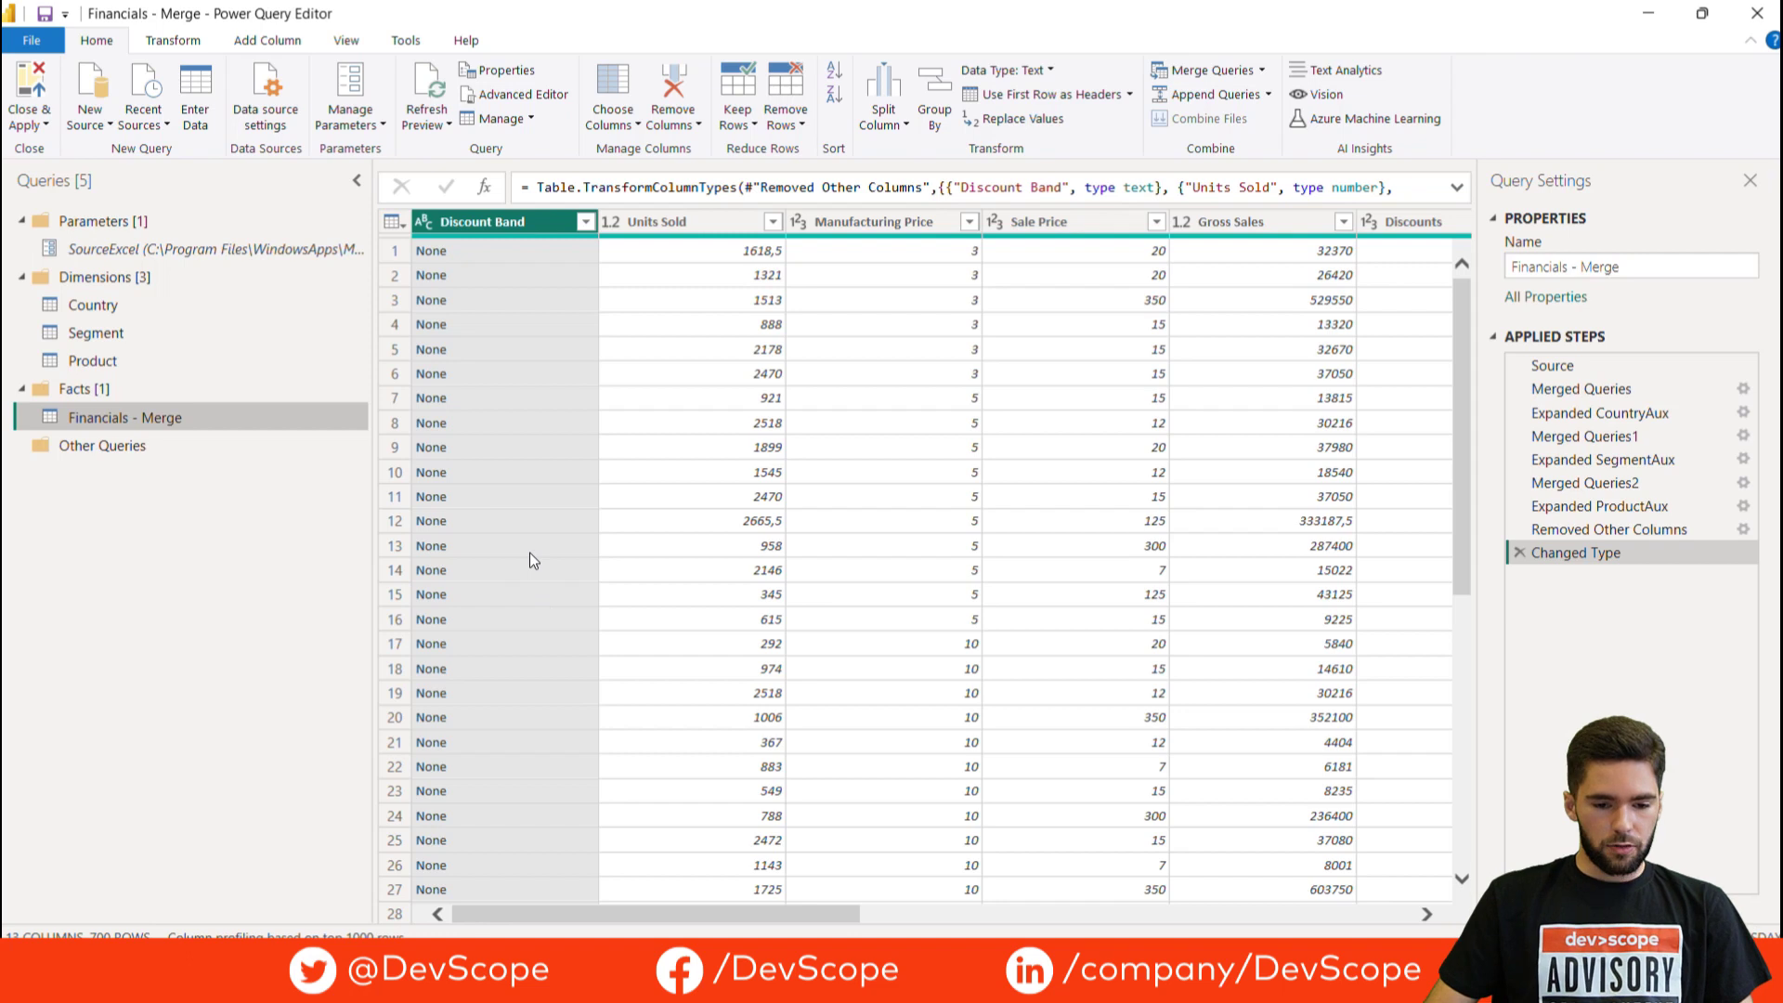
mouse_move(781, 515)
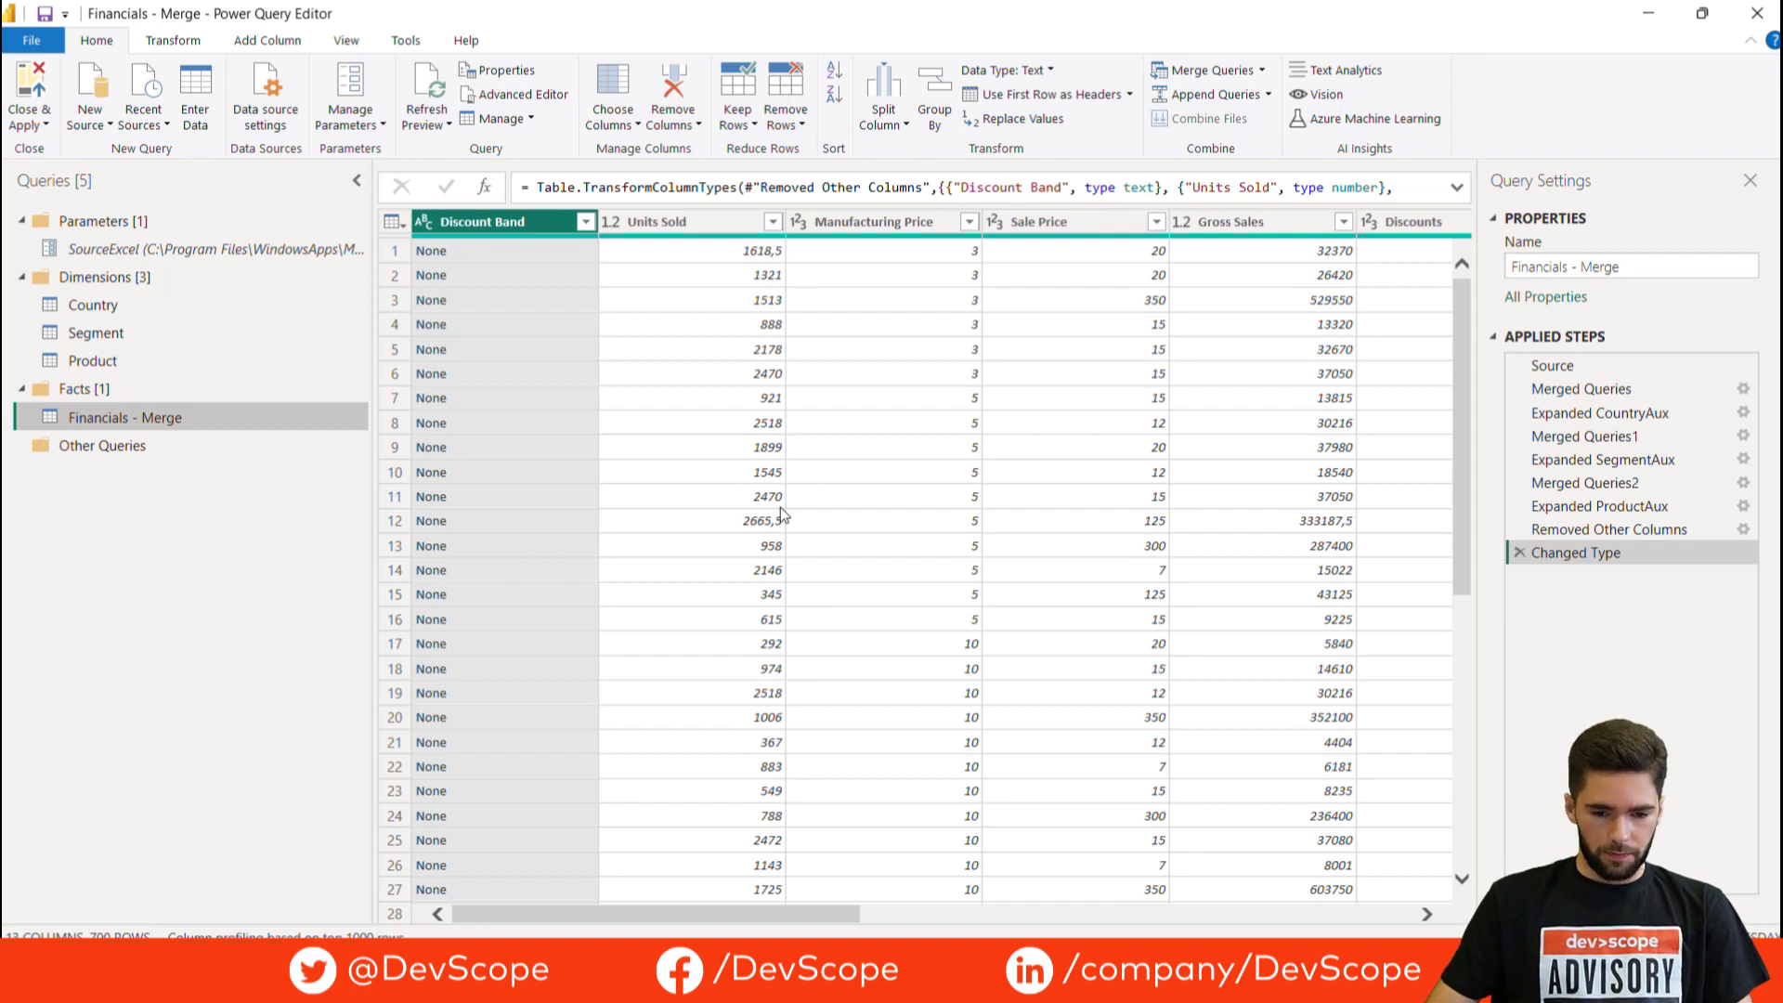
mouse_move(1090, 544)
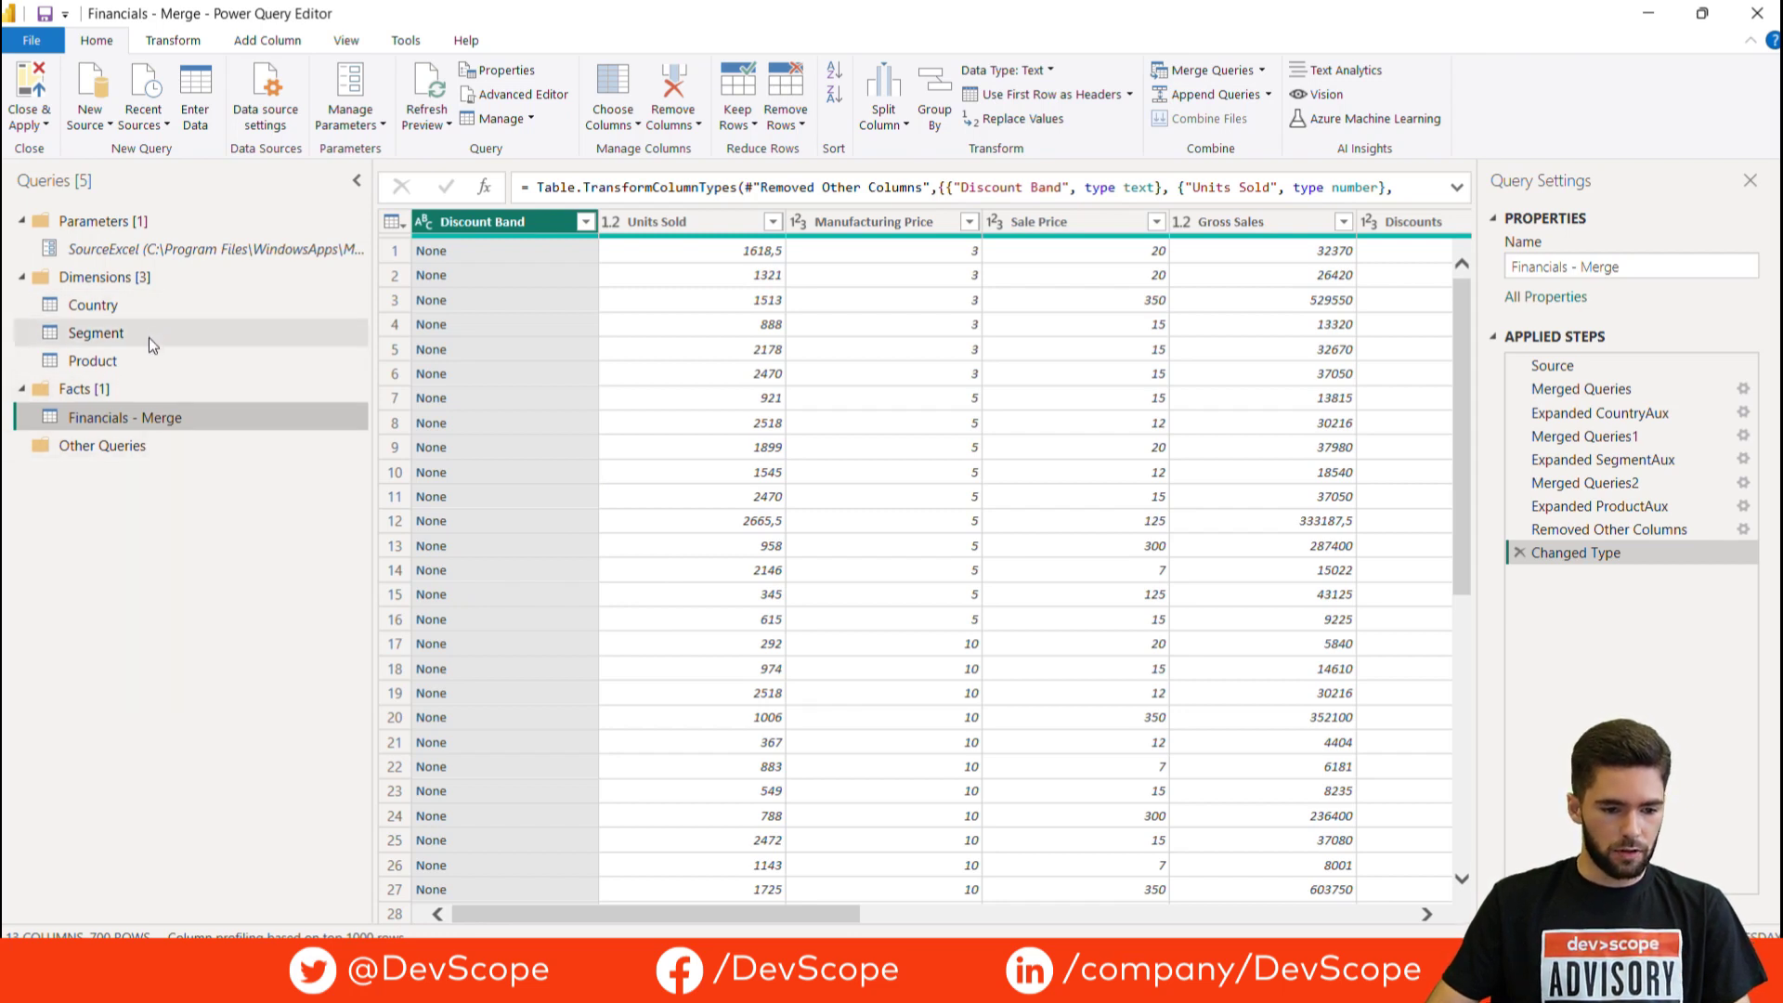
mouse_move(160, 304)
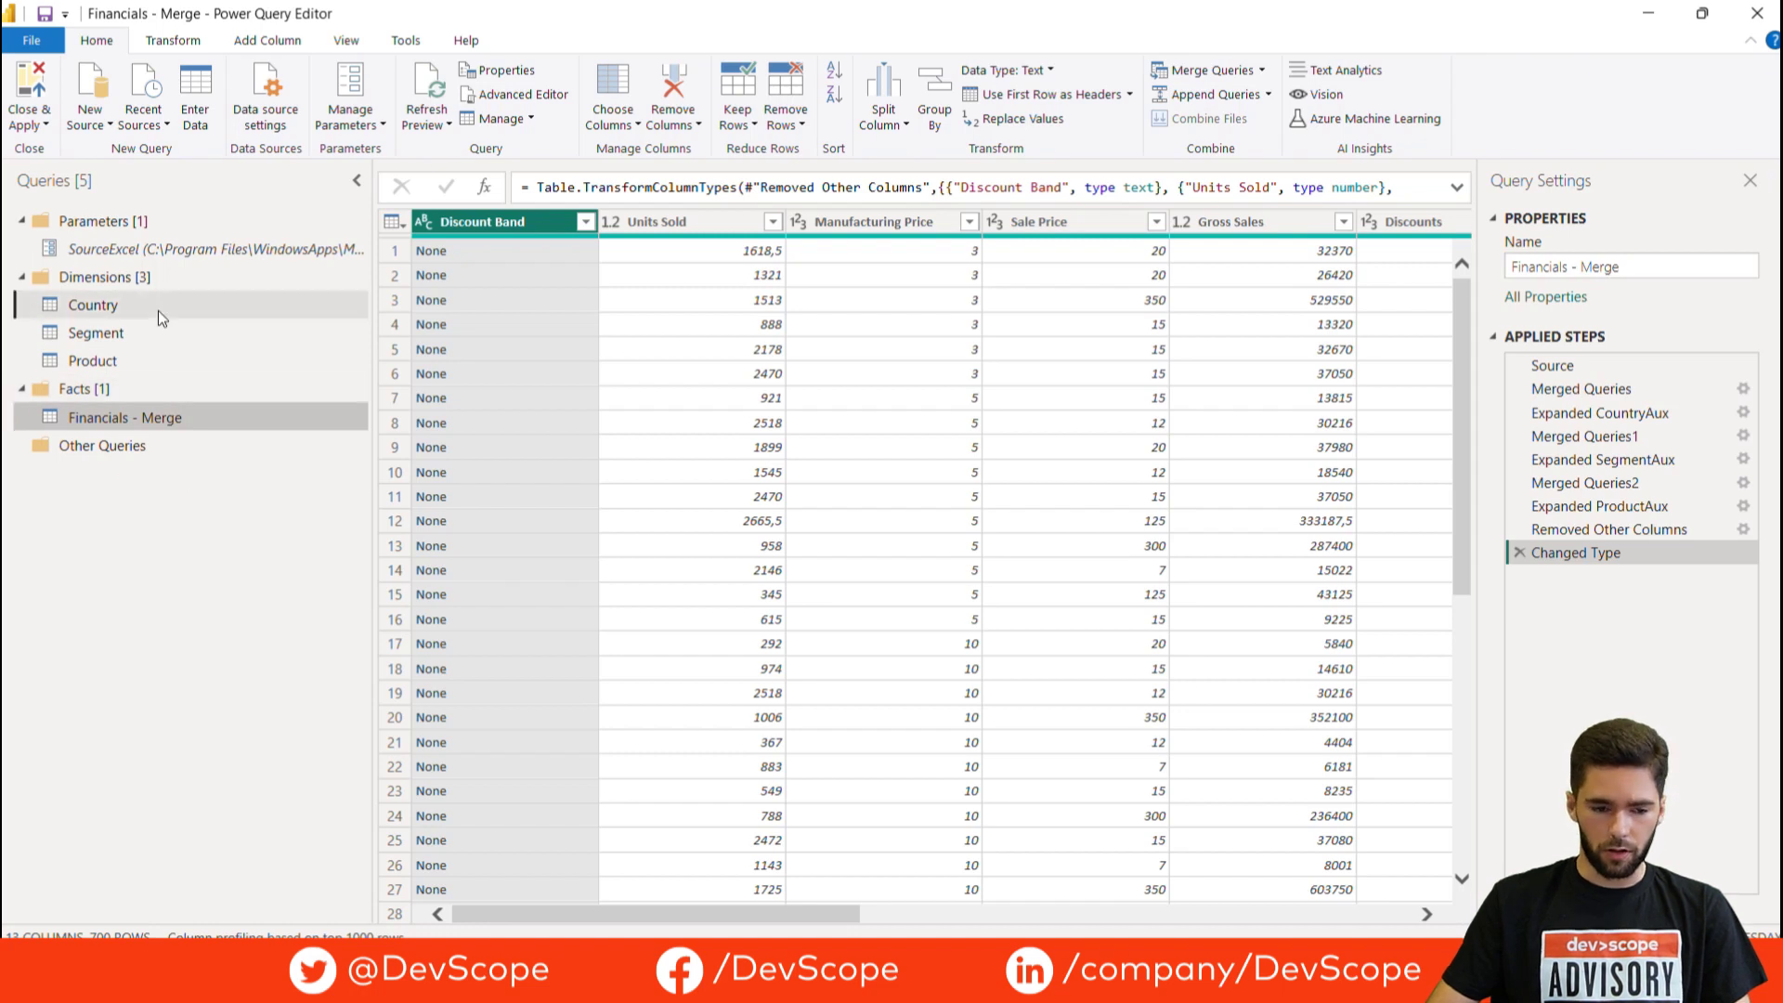
Preview the Country dimension, then return to the Financials - Merge fact query and its steps
click(93, 305)
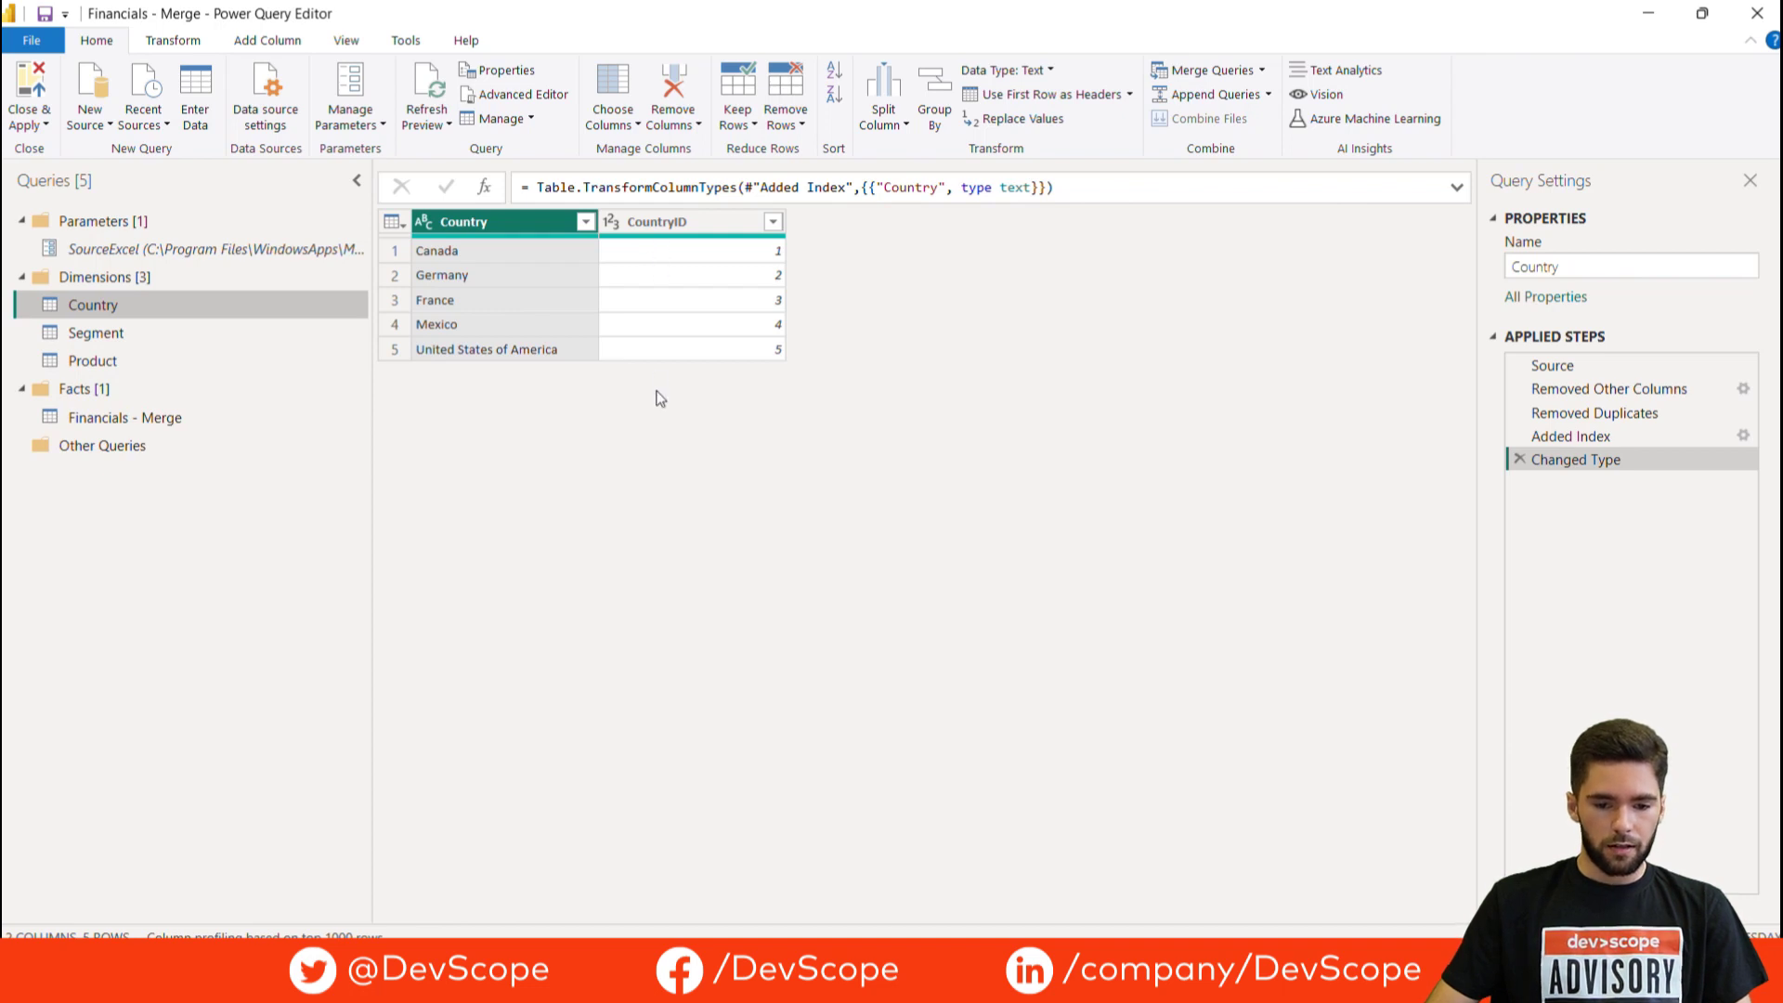
click(125, 417)
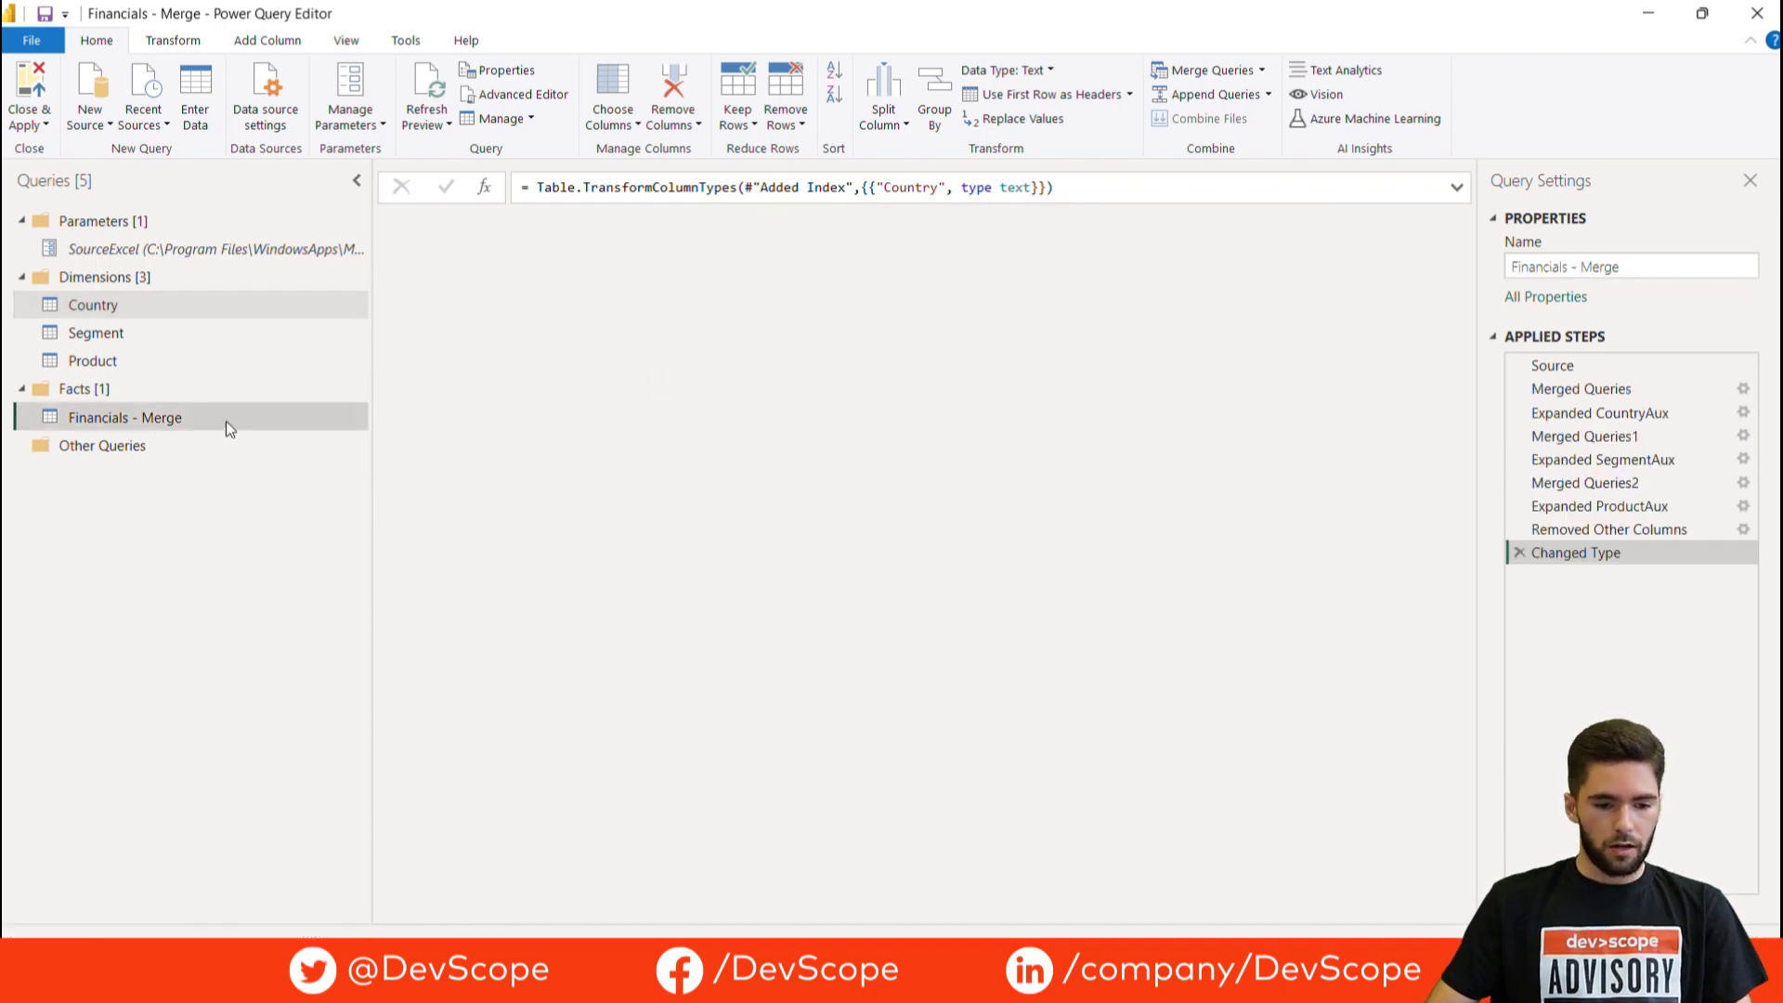
click(1608, 529)
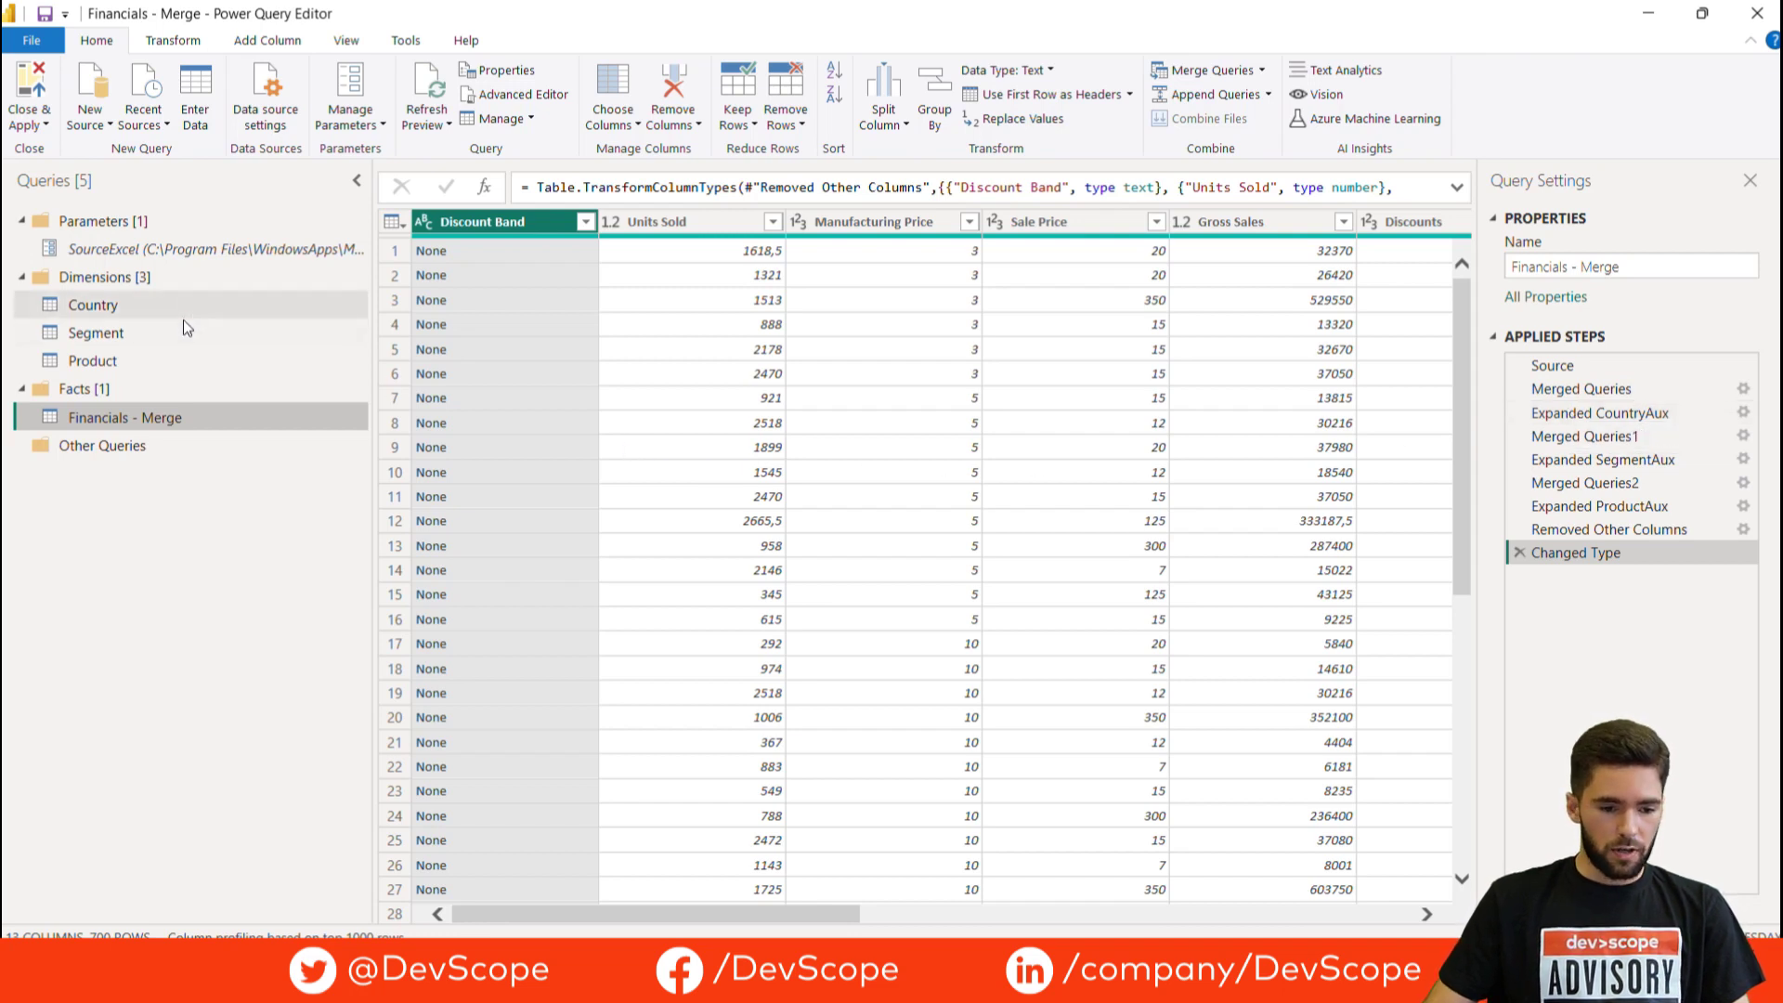
mouse_move(1580, 388)
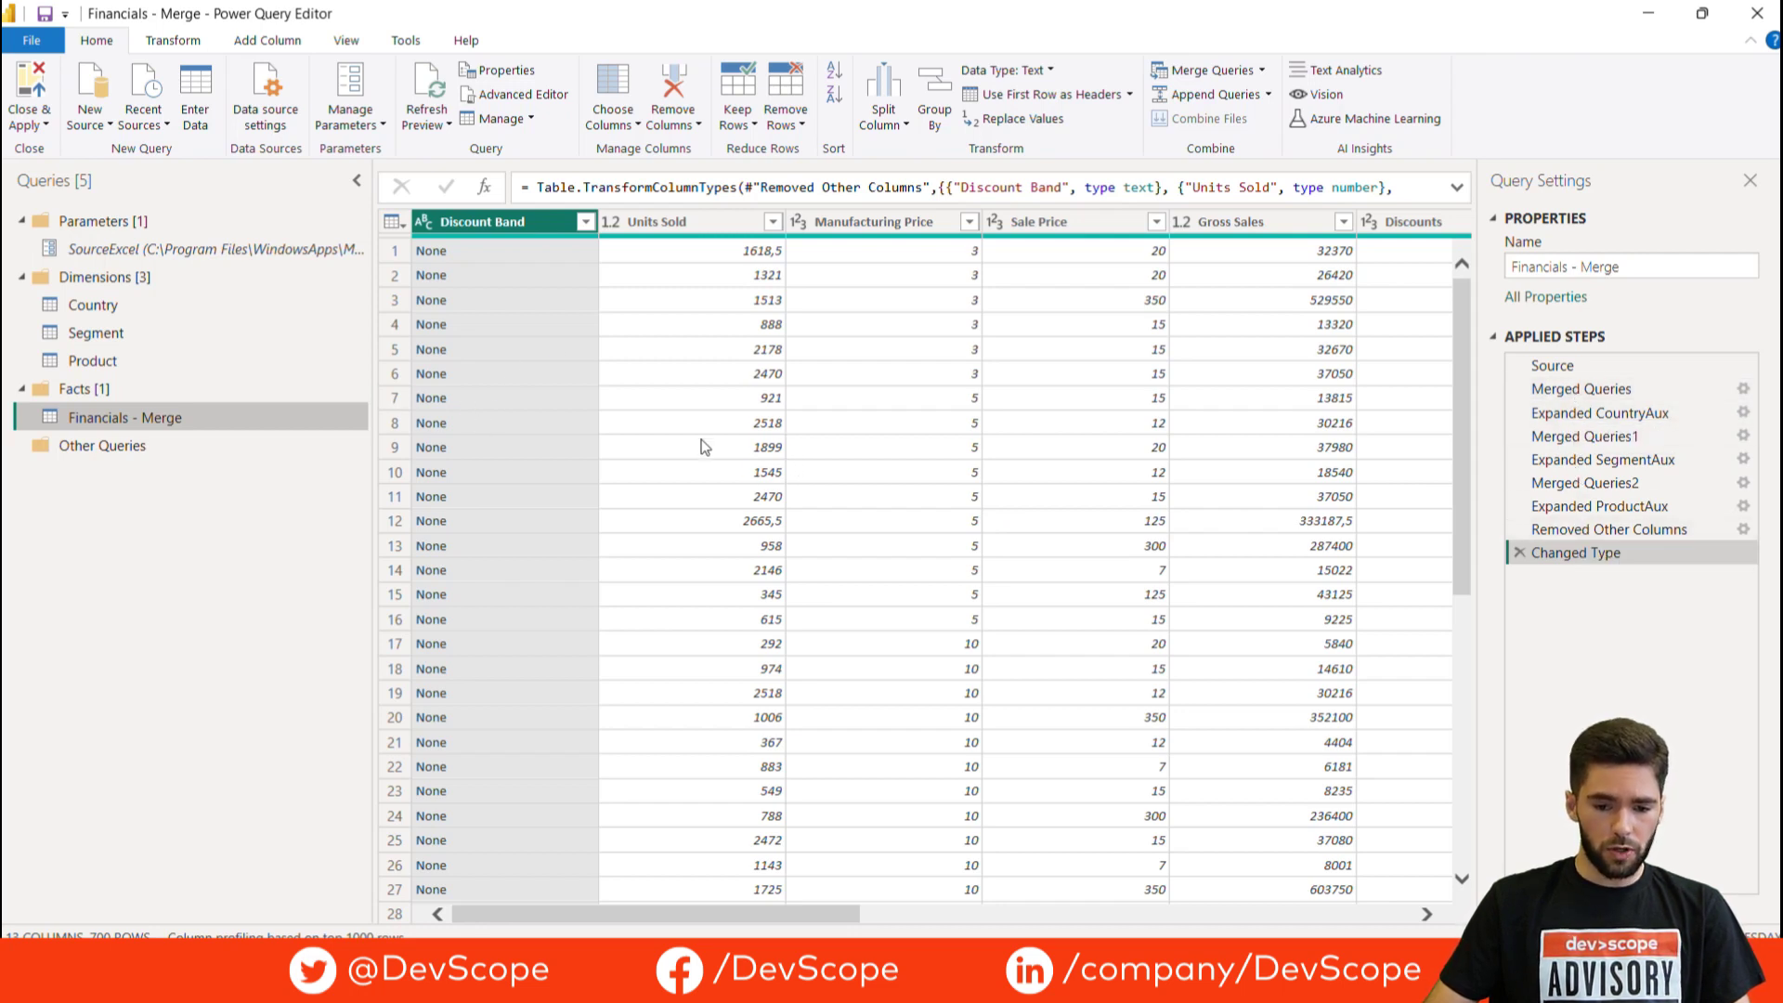
mouse_move(763, 505)
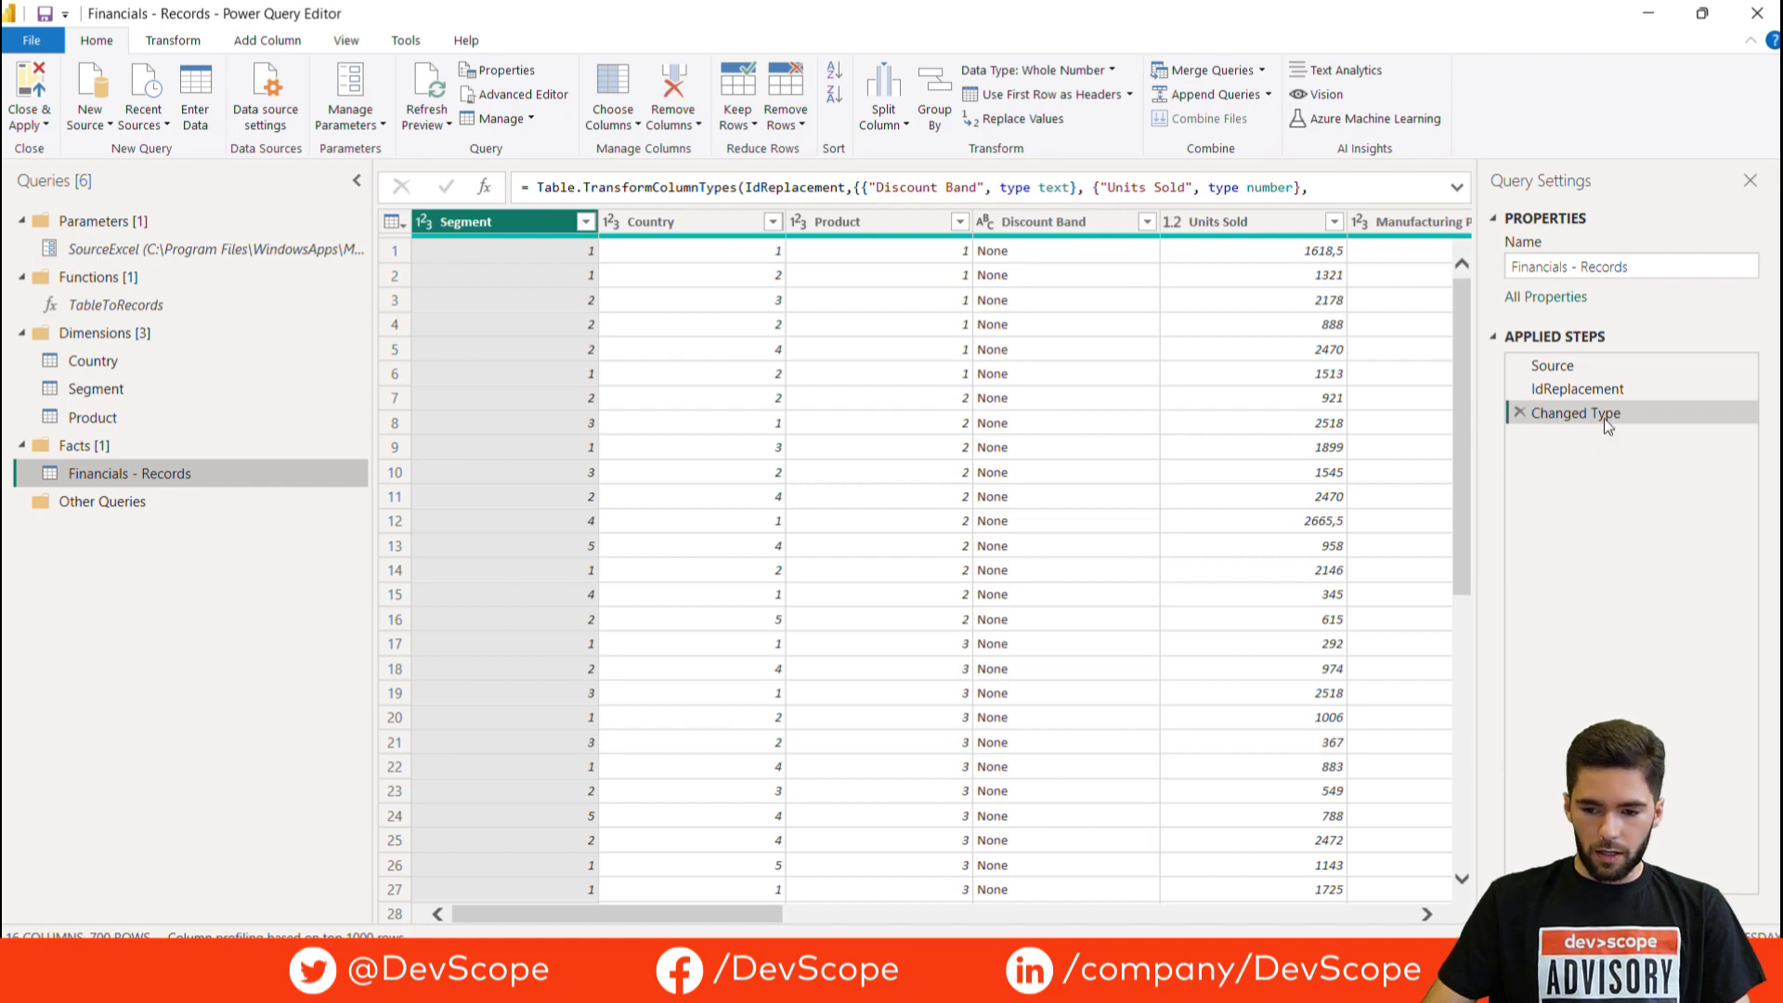
Inspect the IdReplacement step result with numeric Segment, Country and Product IDs
click(1578, 388)
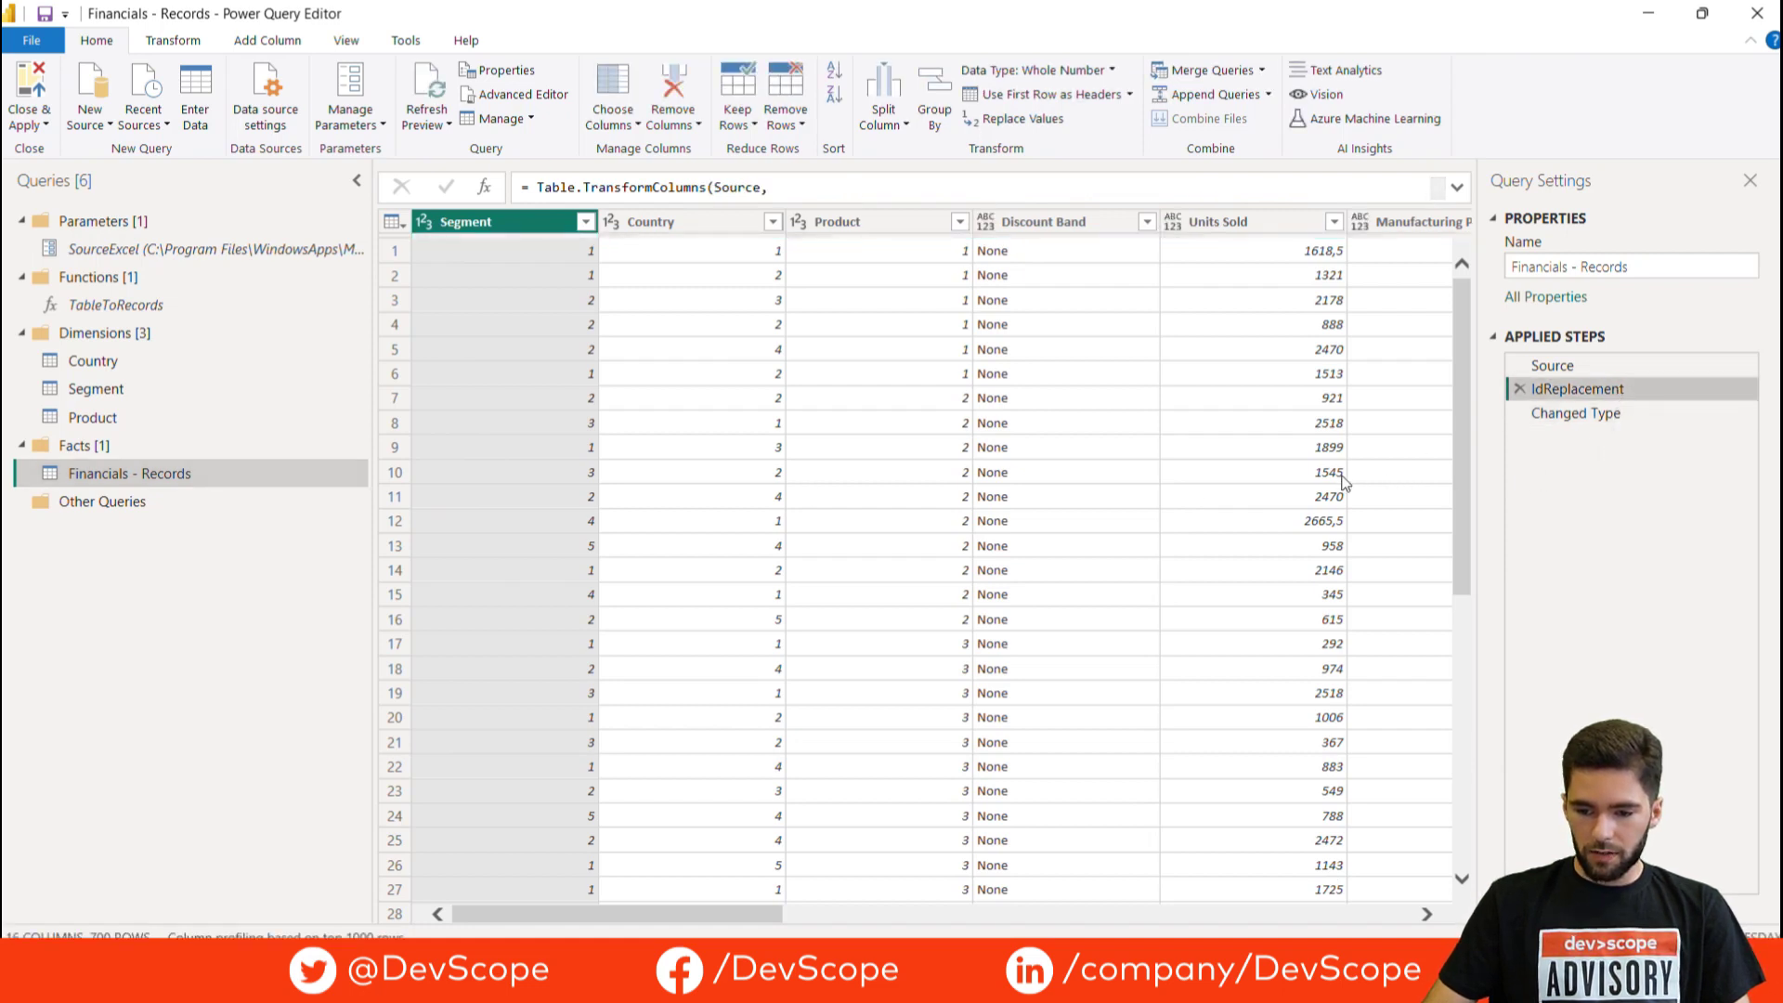
mouse_move(953, 459)
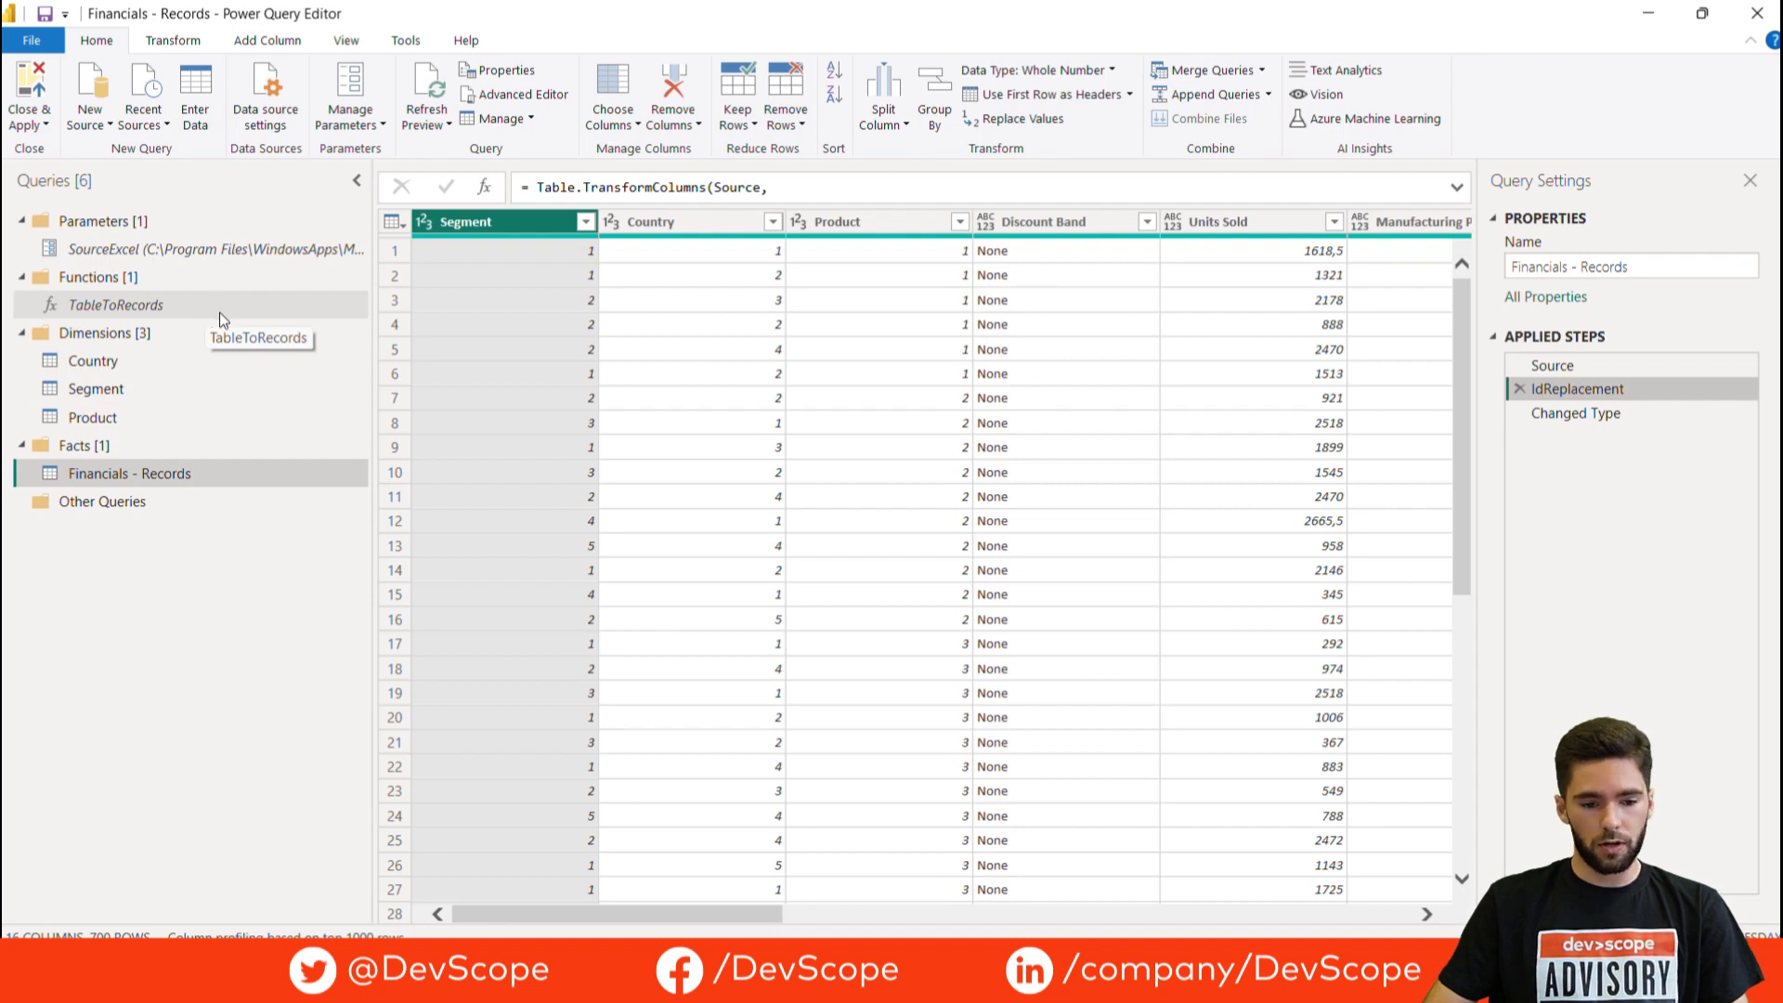
mouse_move(778, 498)
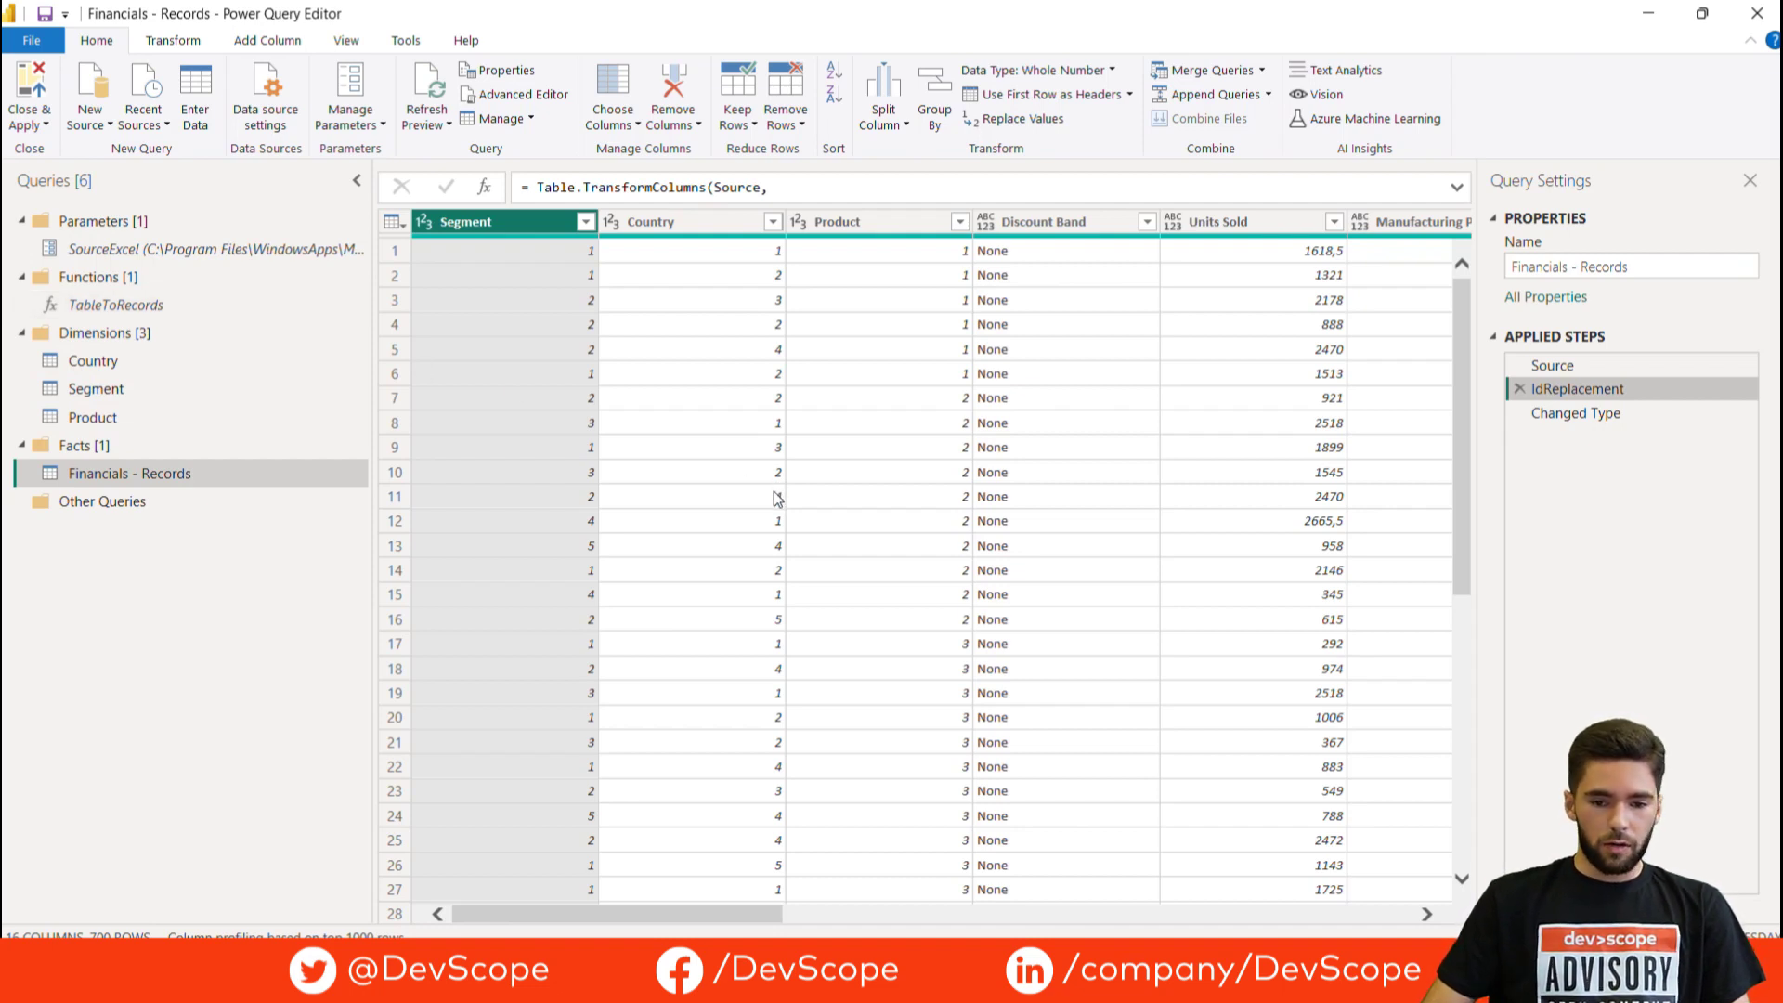
mouse_move(1643, 32)
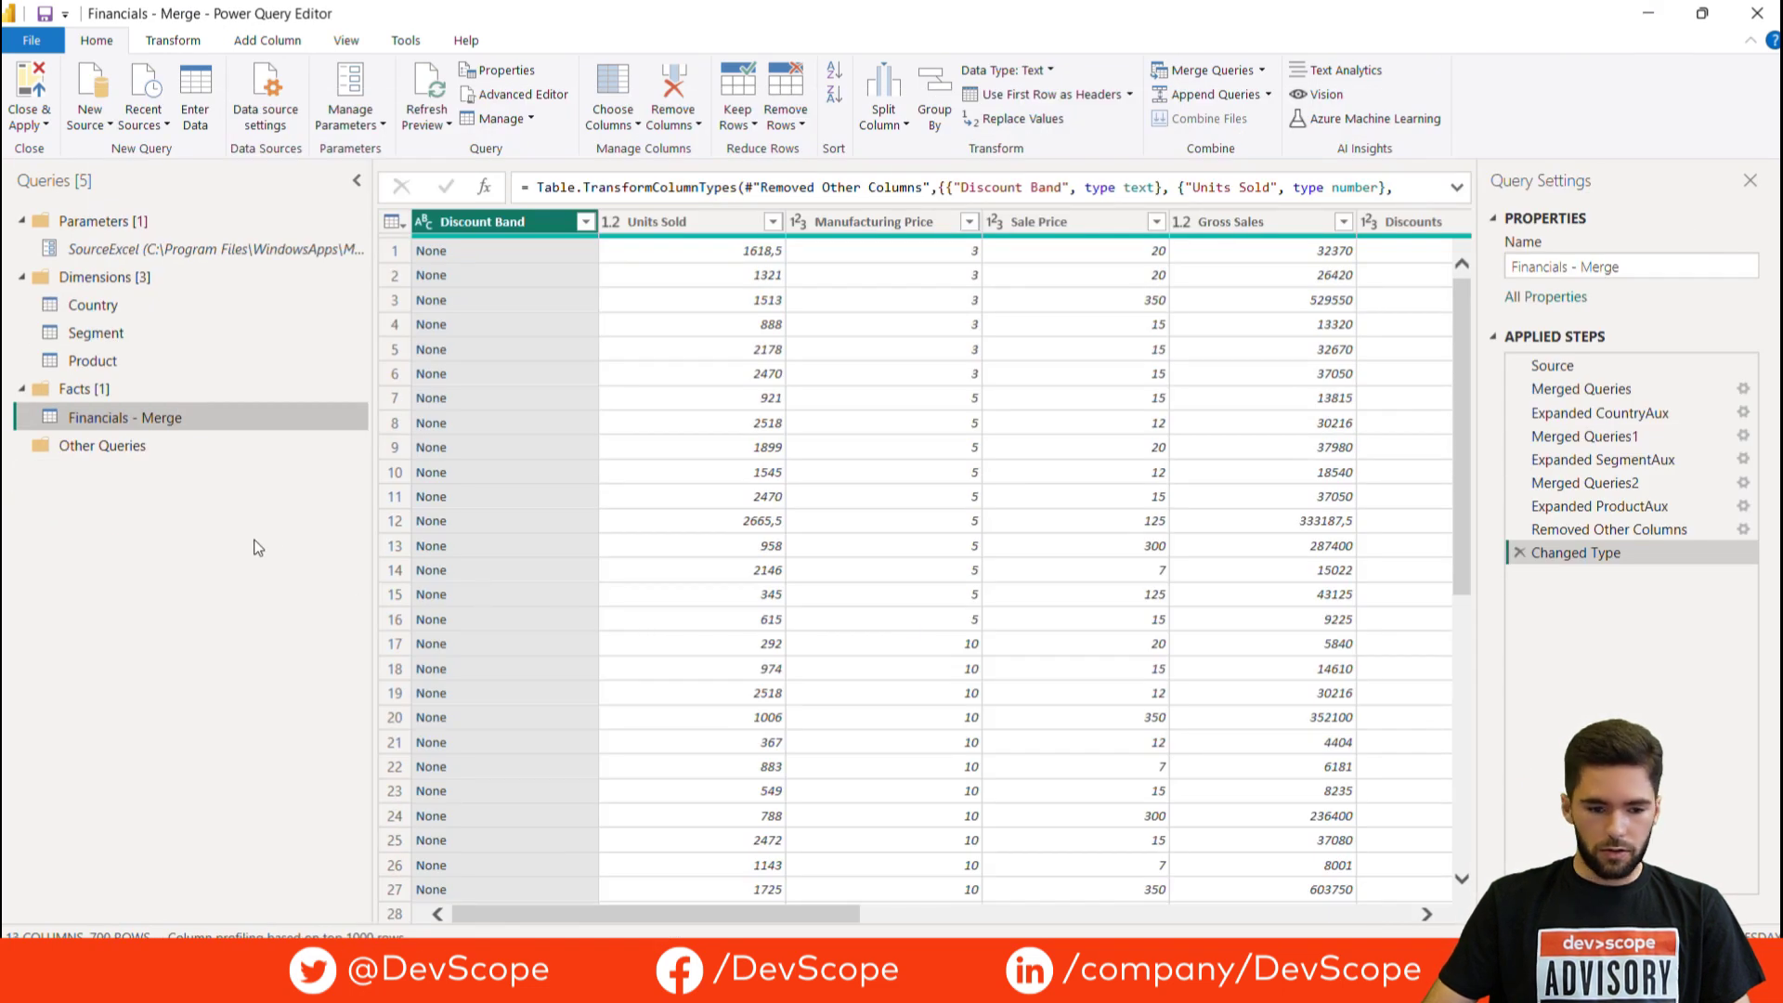
mouse_move(171, 418)
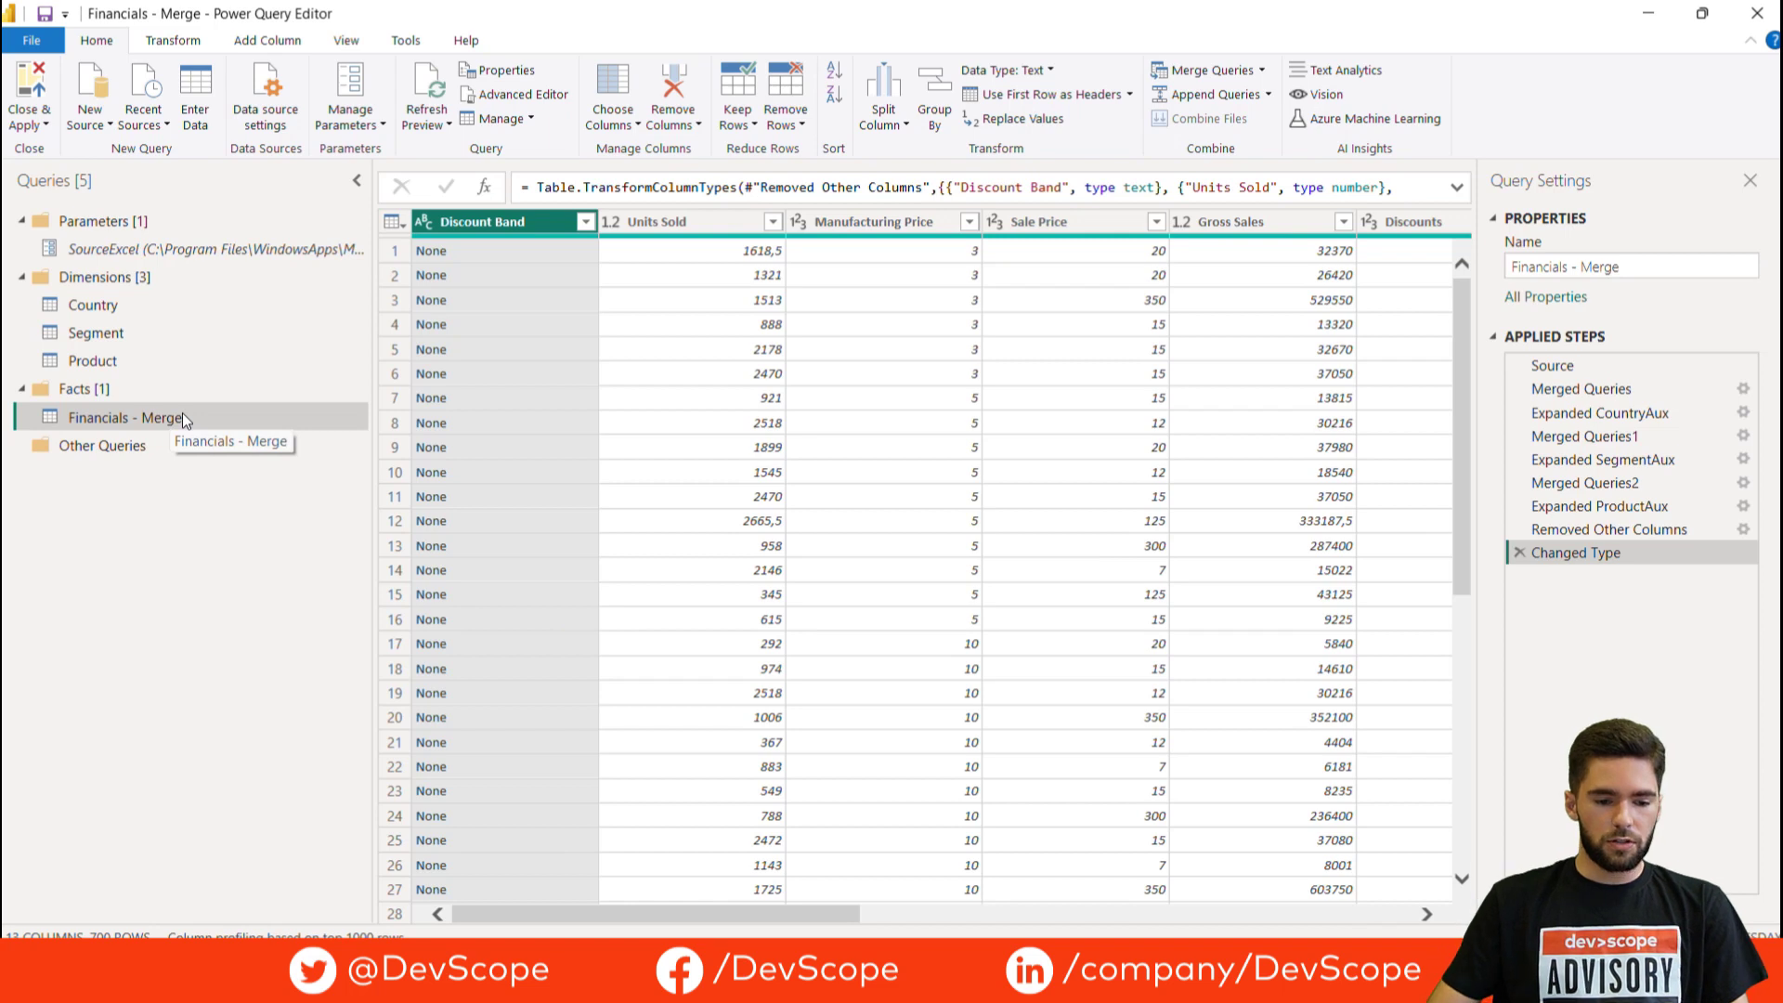
mouse_move(235, 480)
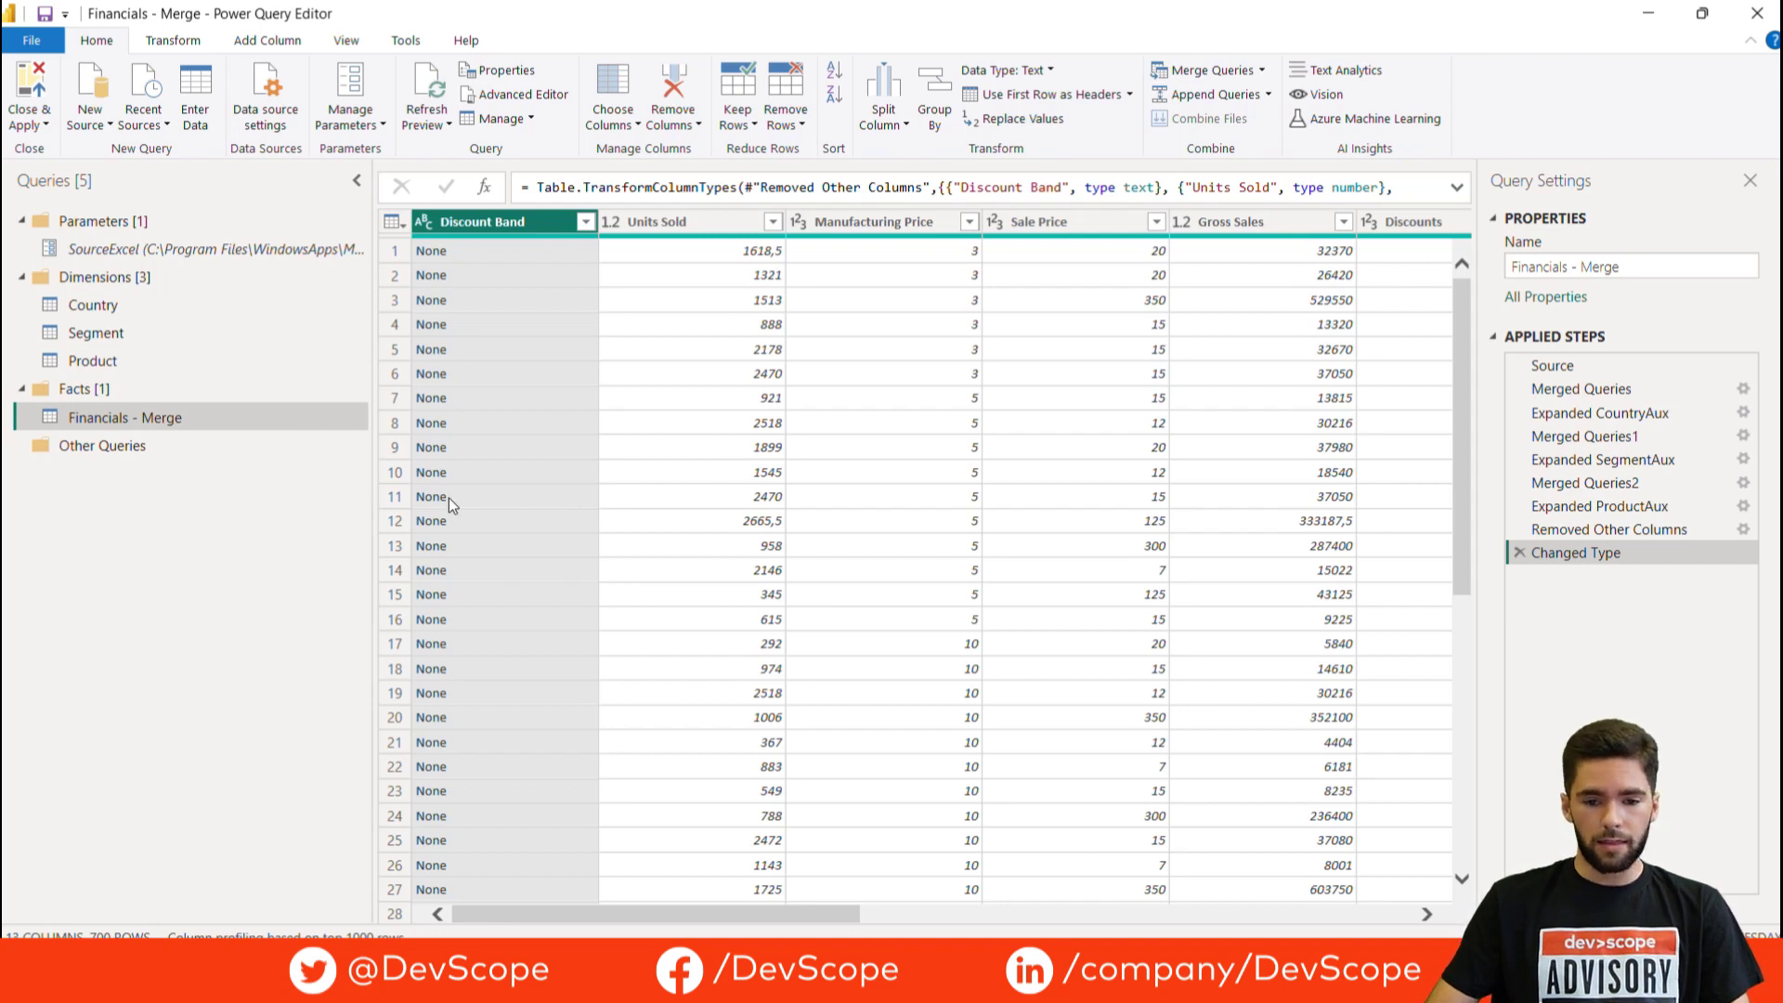
Preview the Product dimension table listing six products with their ProductIDs
click(93, 360)
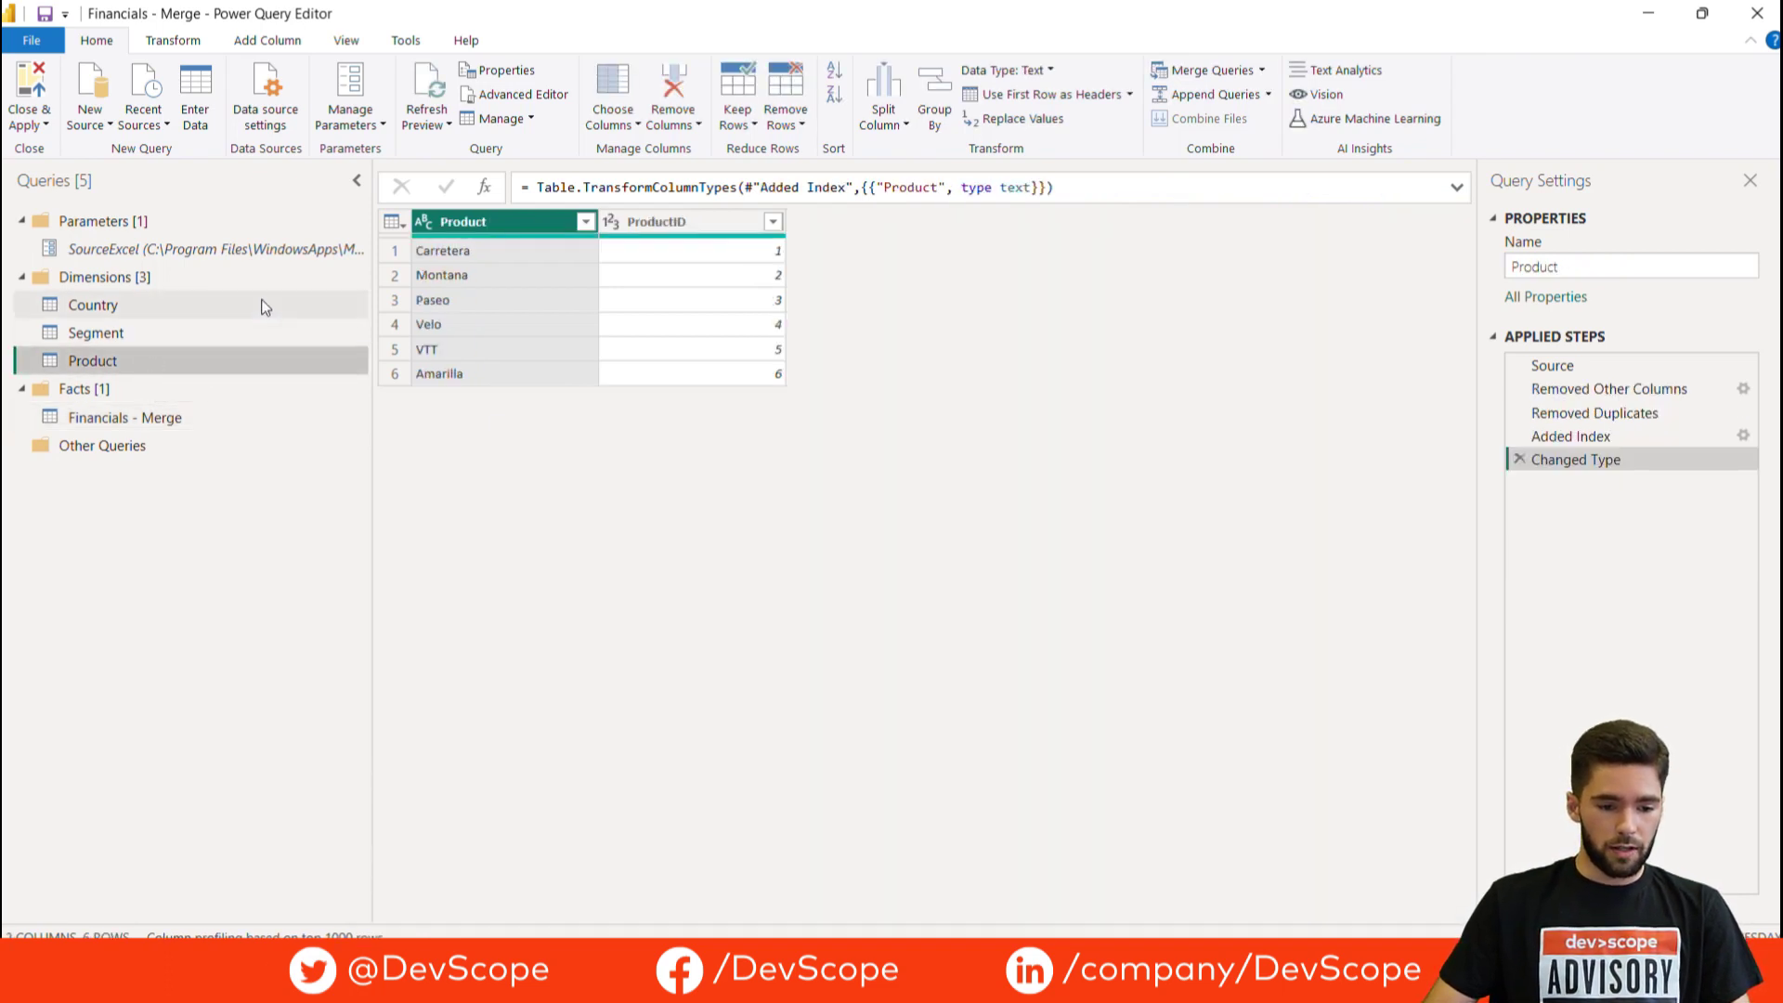
mouse_move(621, 465)
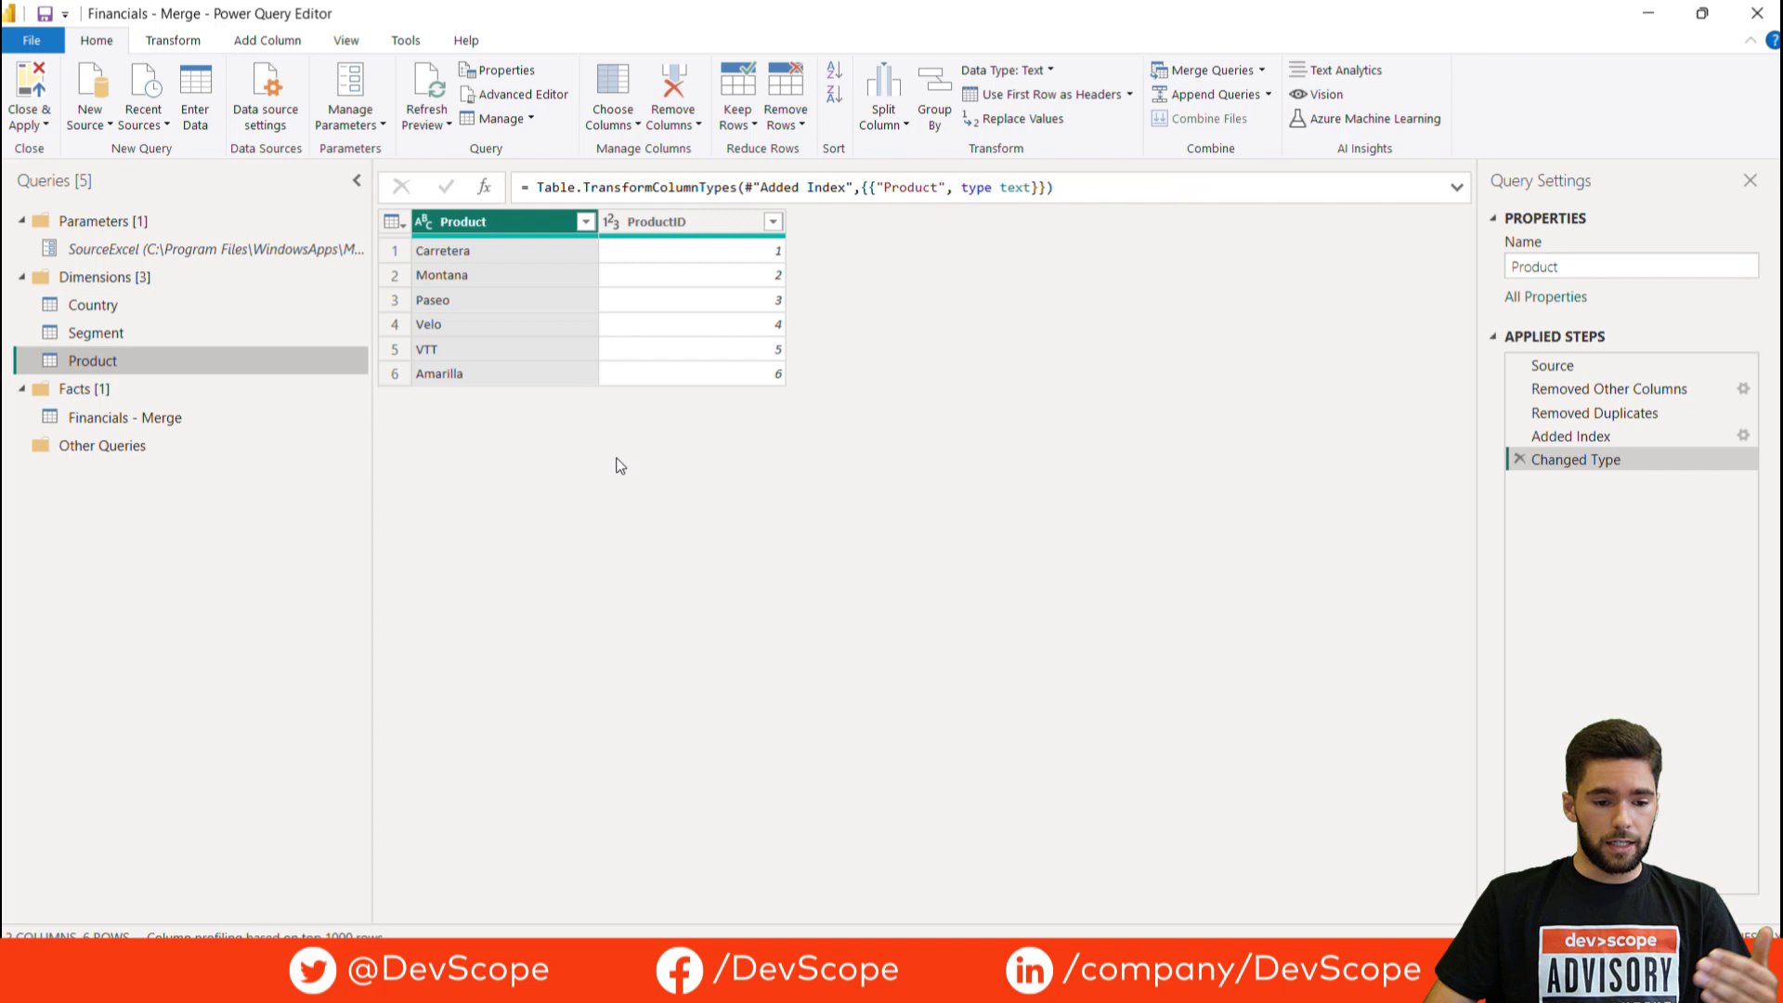
mouse_move(550, 464)
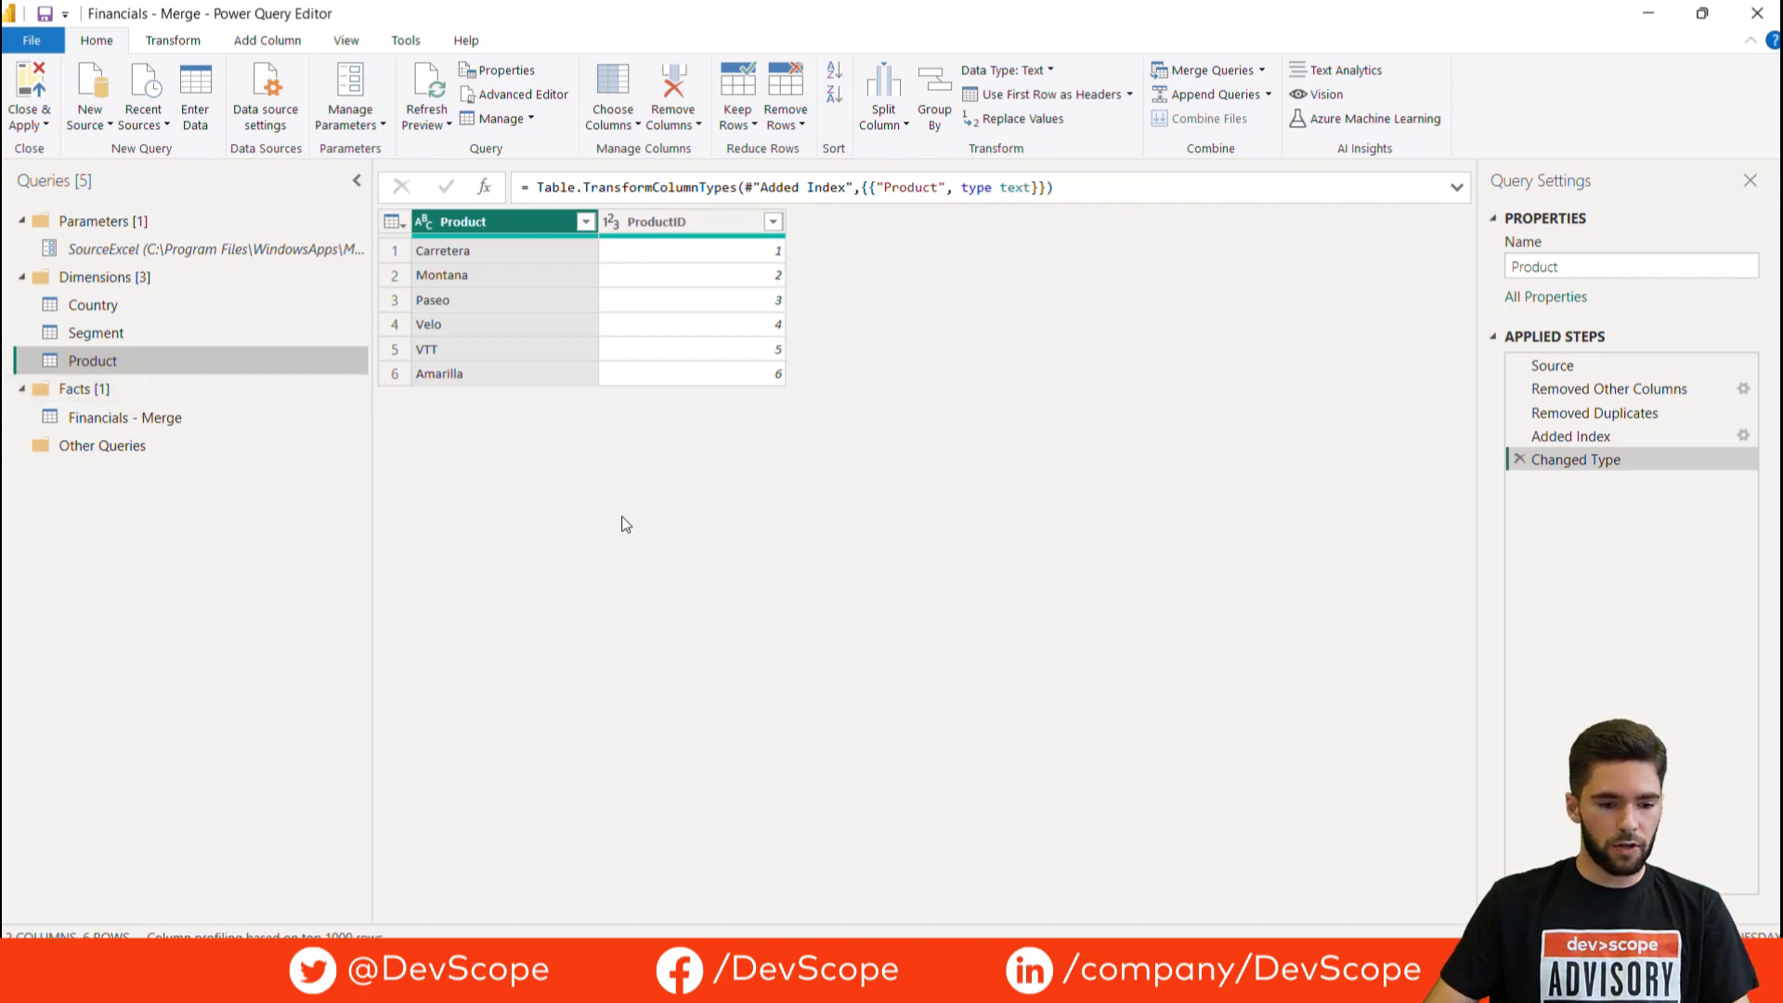
mouse_move(557, 442)
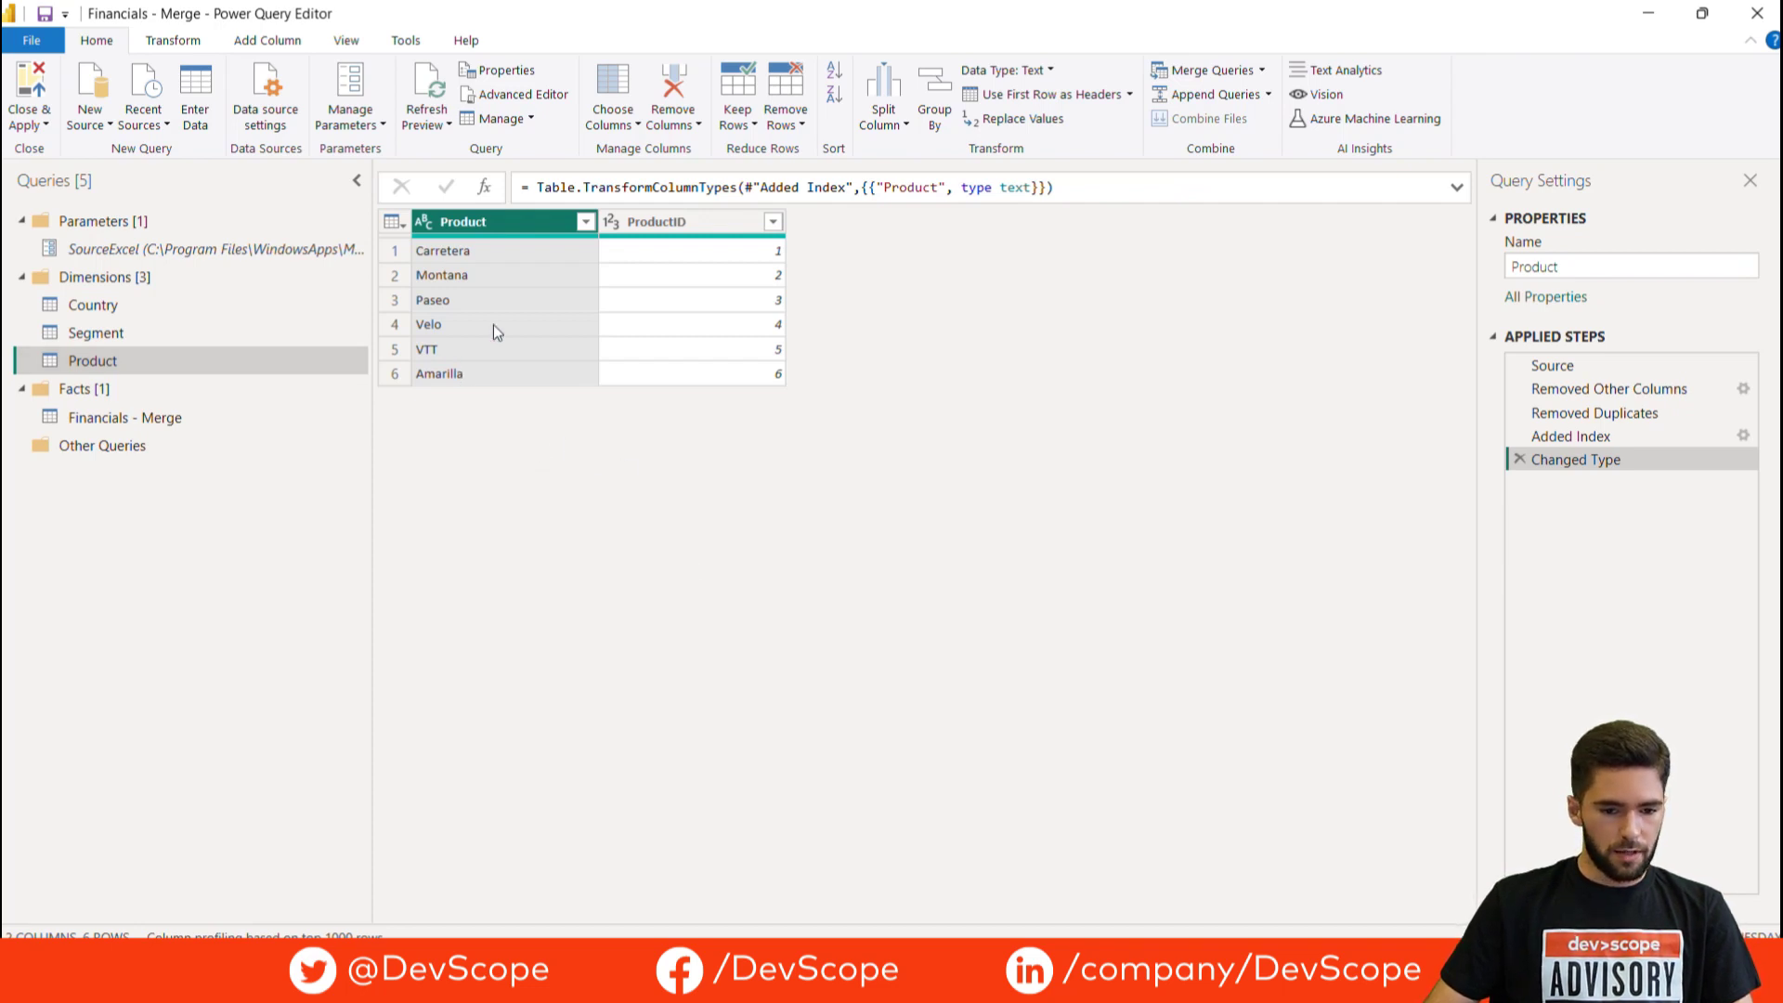
mouse_move(465, 291)
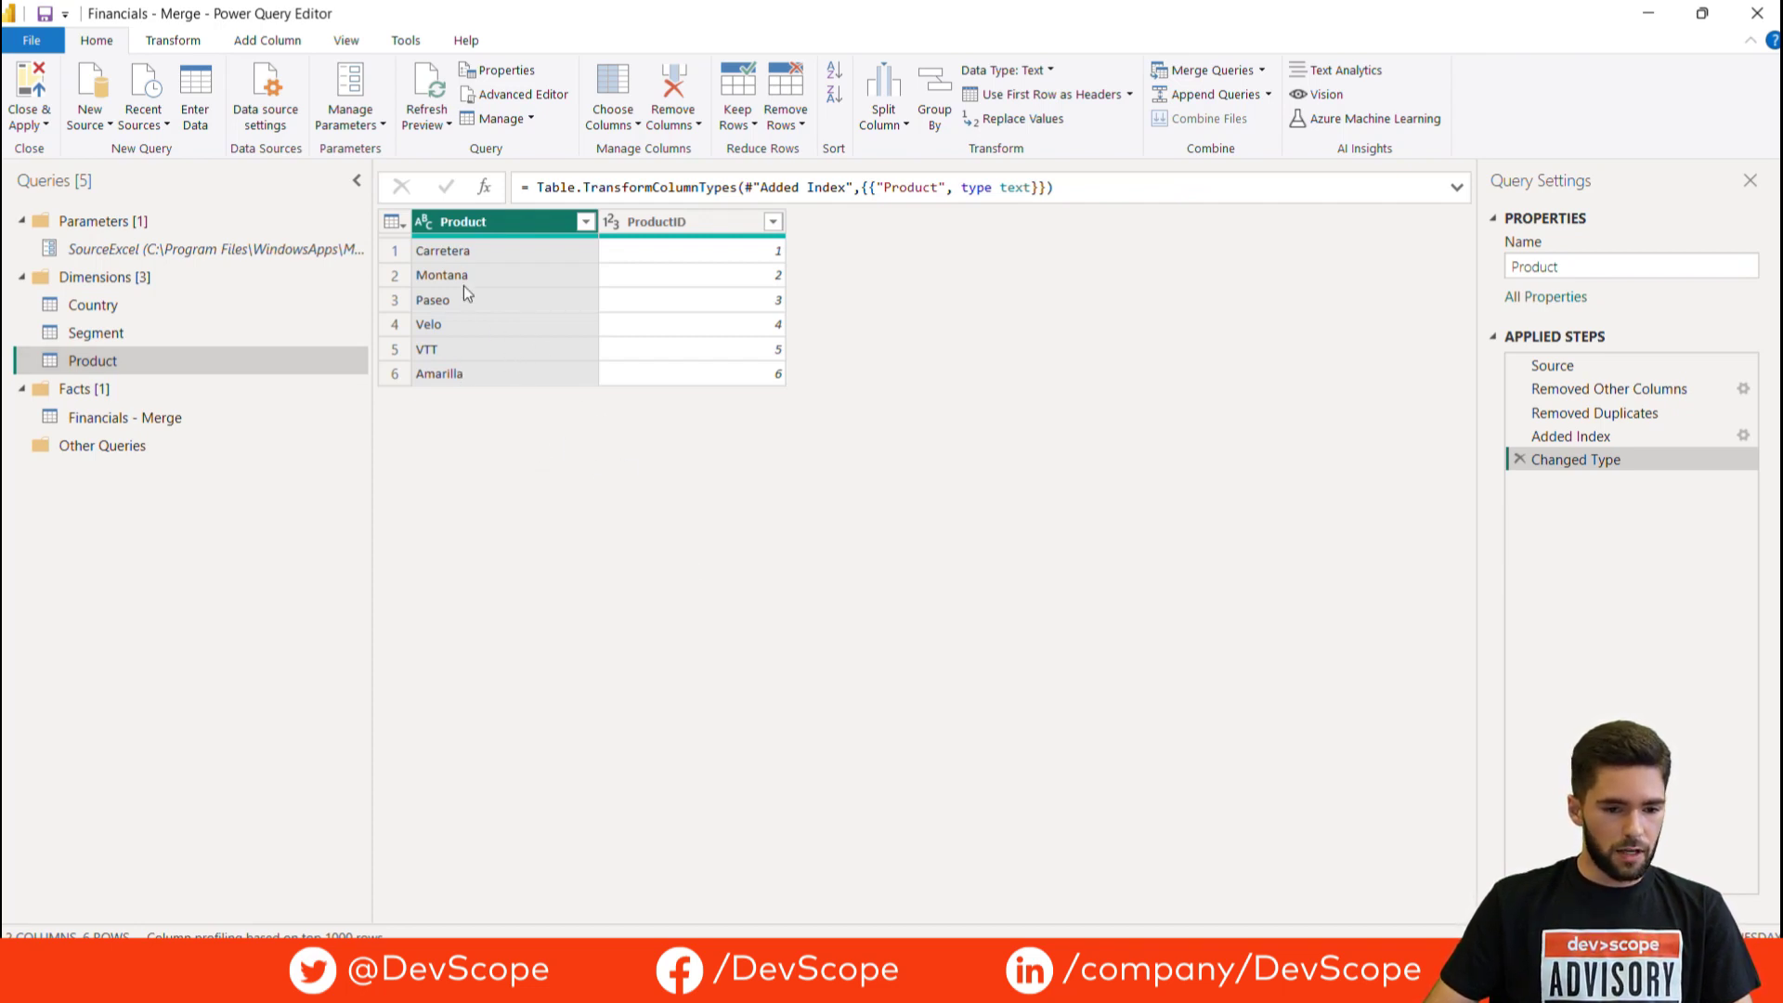
mouse_move(323, 183)
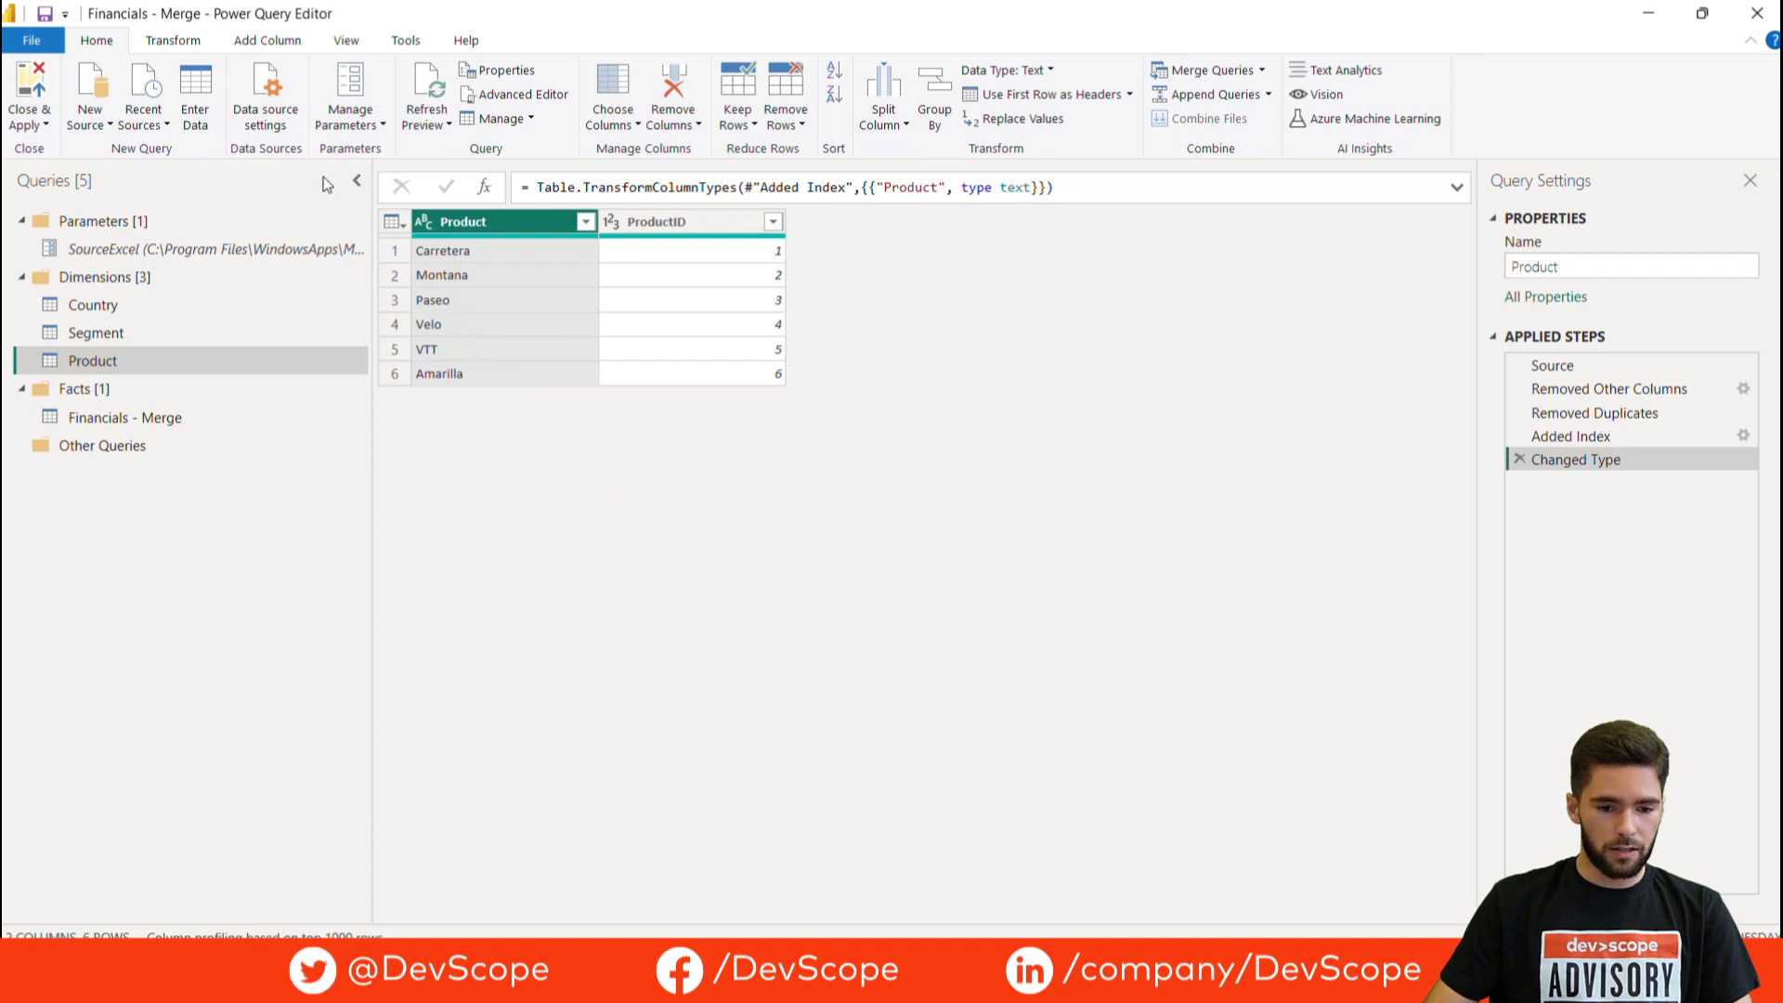
click(173, 39)
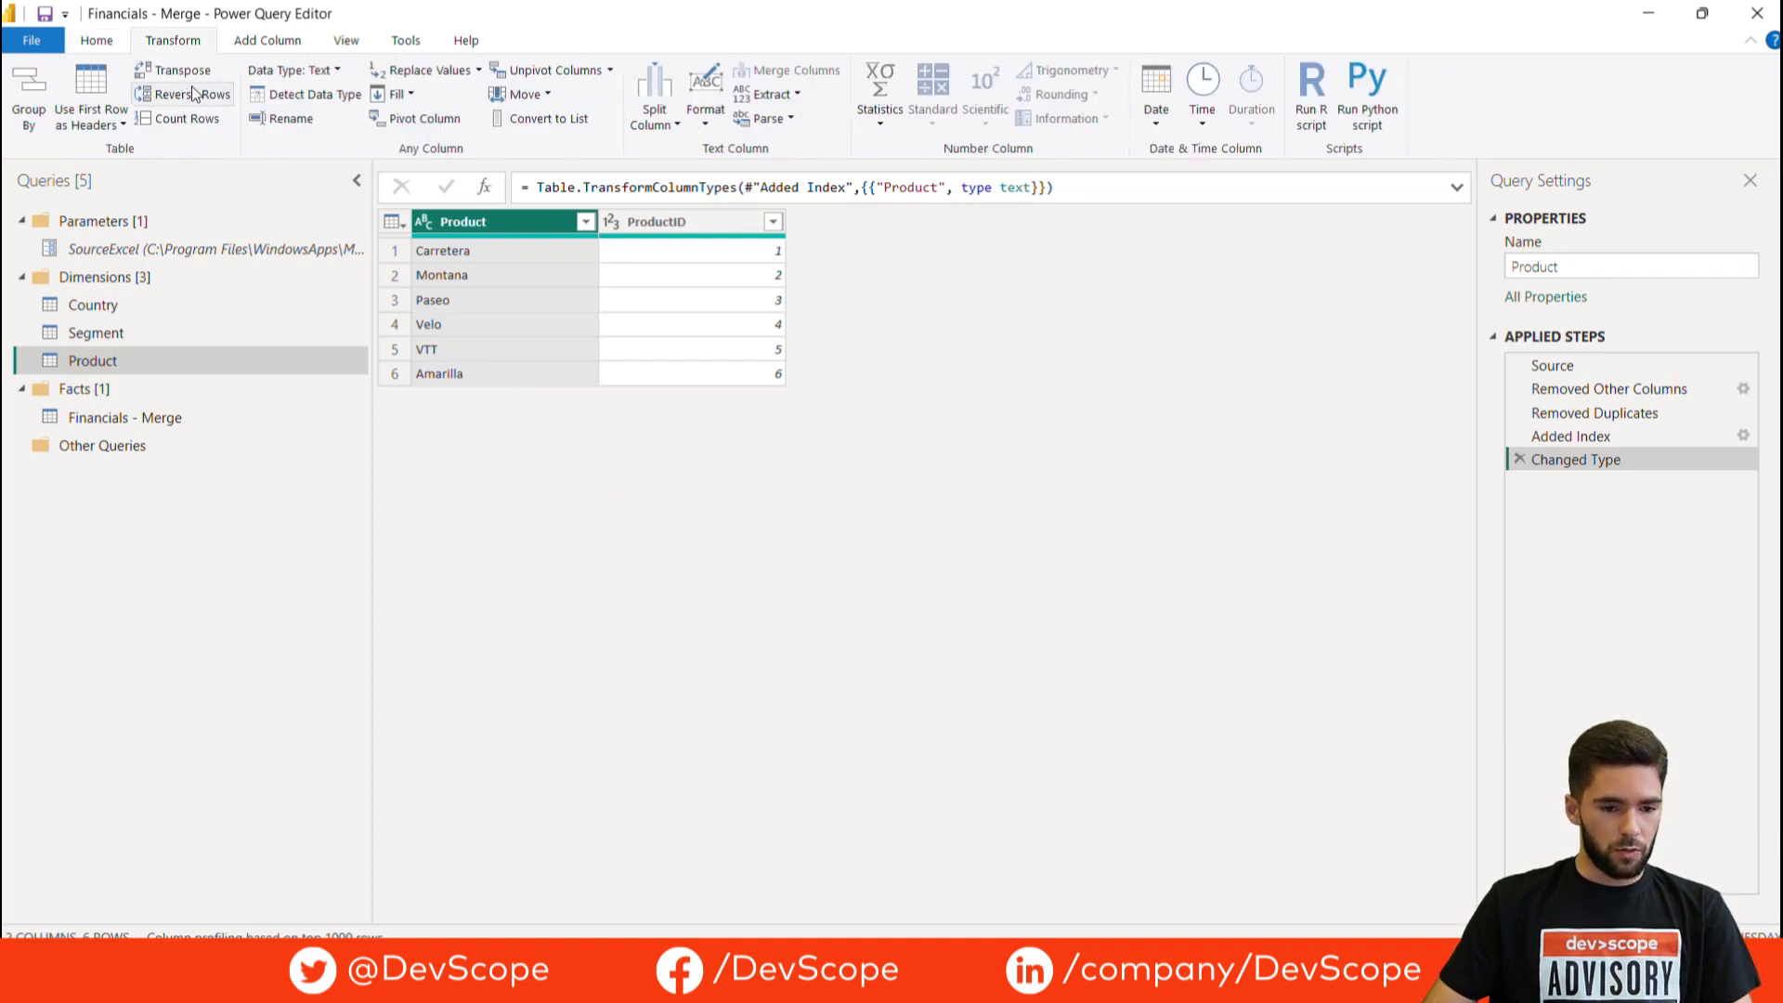
Transpose the Product table and promote the product names row to column headers
click(182, 71)
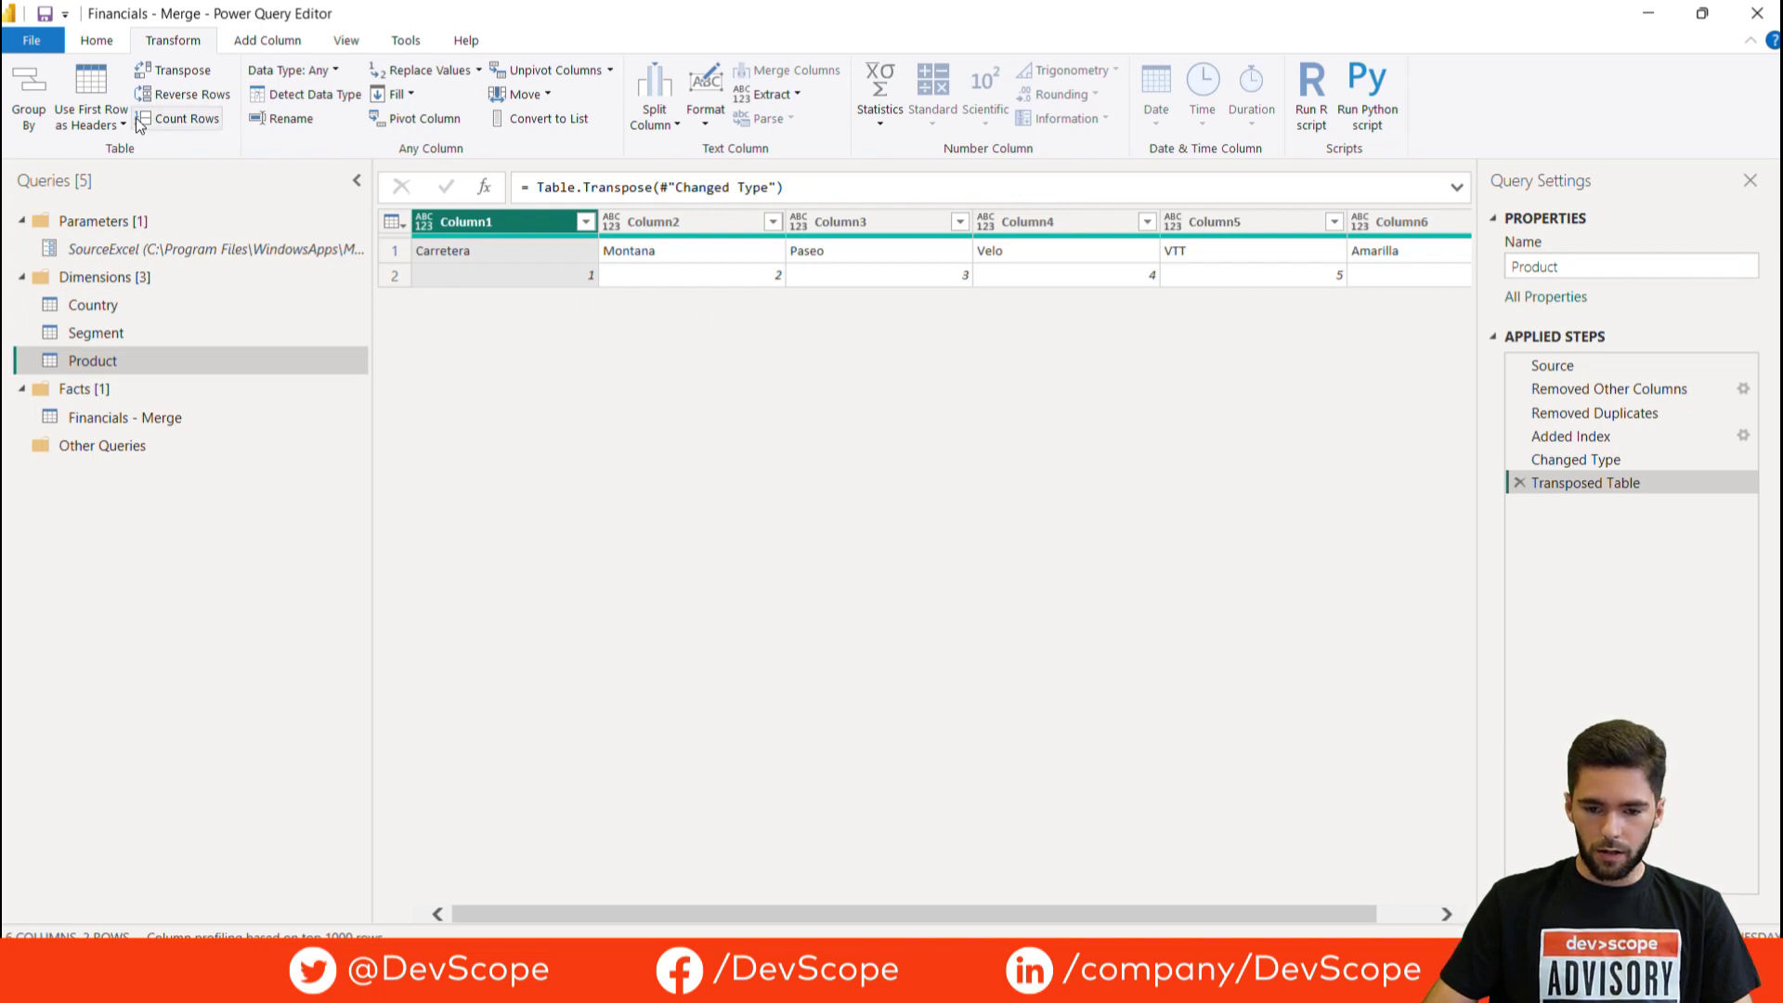
click(89, 94)
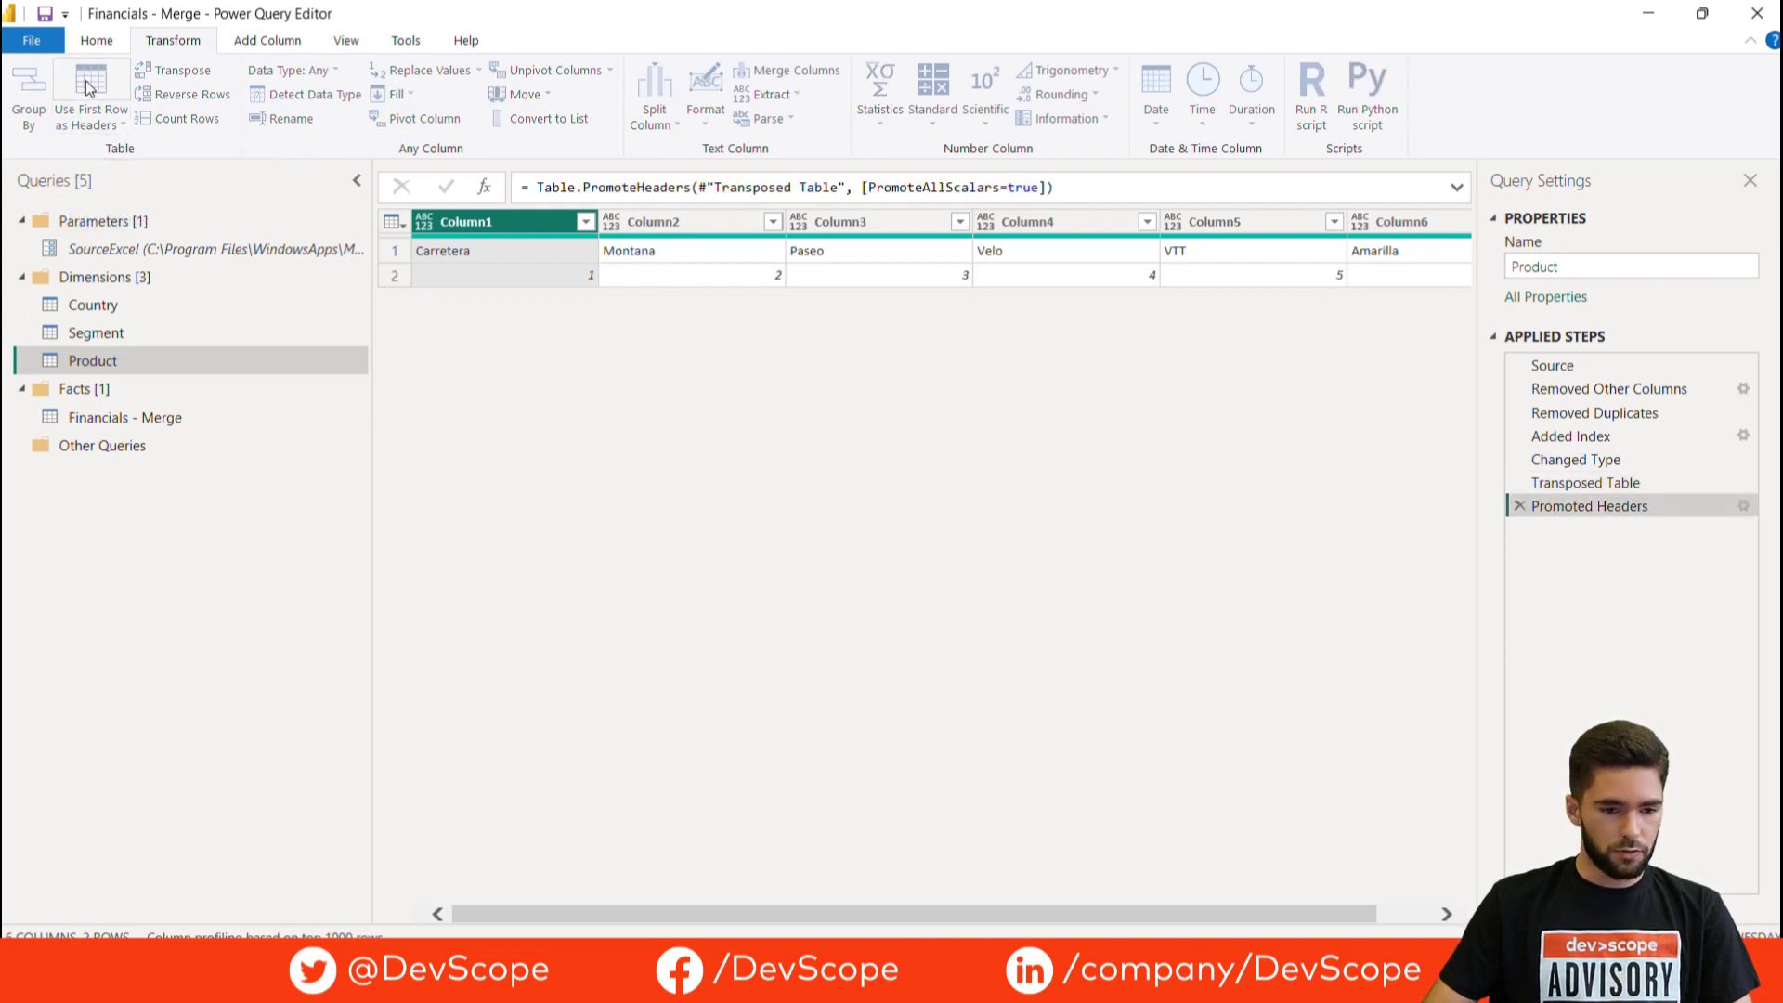
click(89, 95)
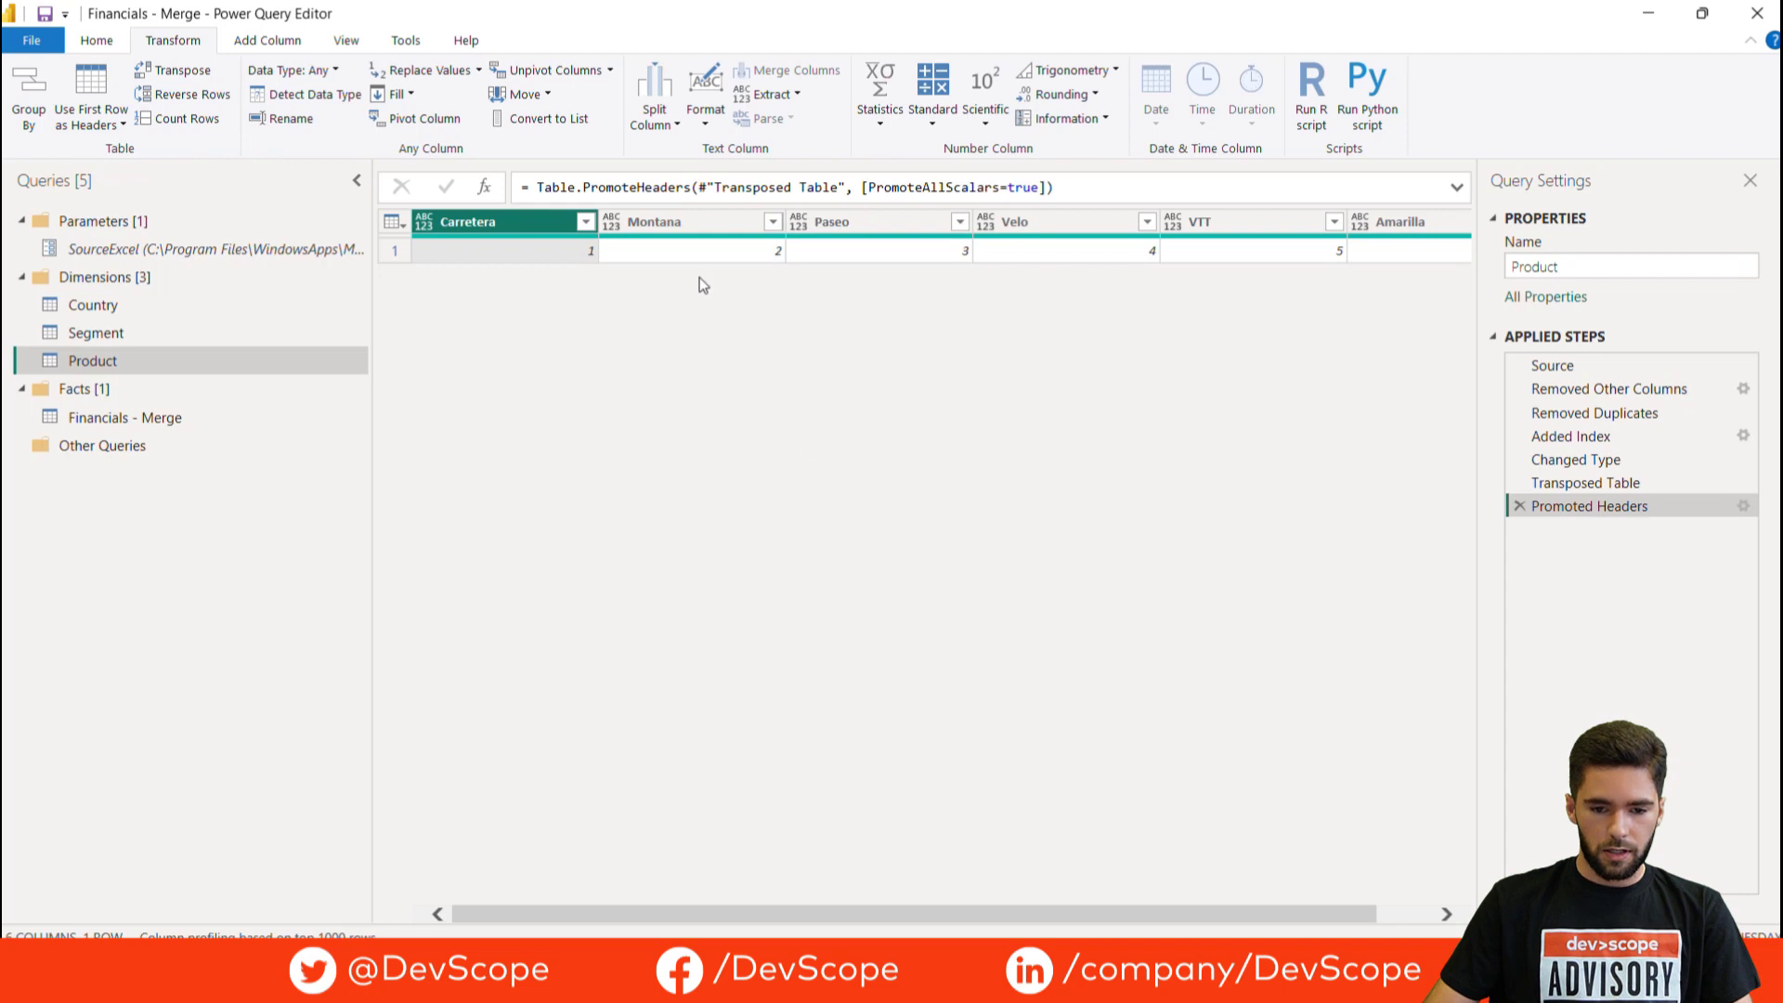
mouse_move(878, 349)
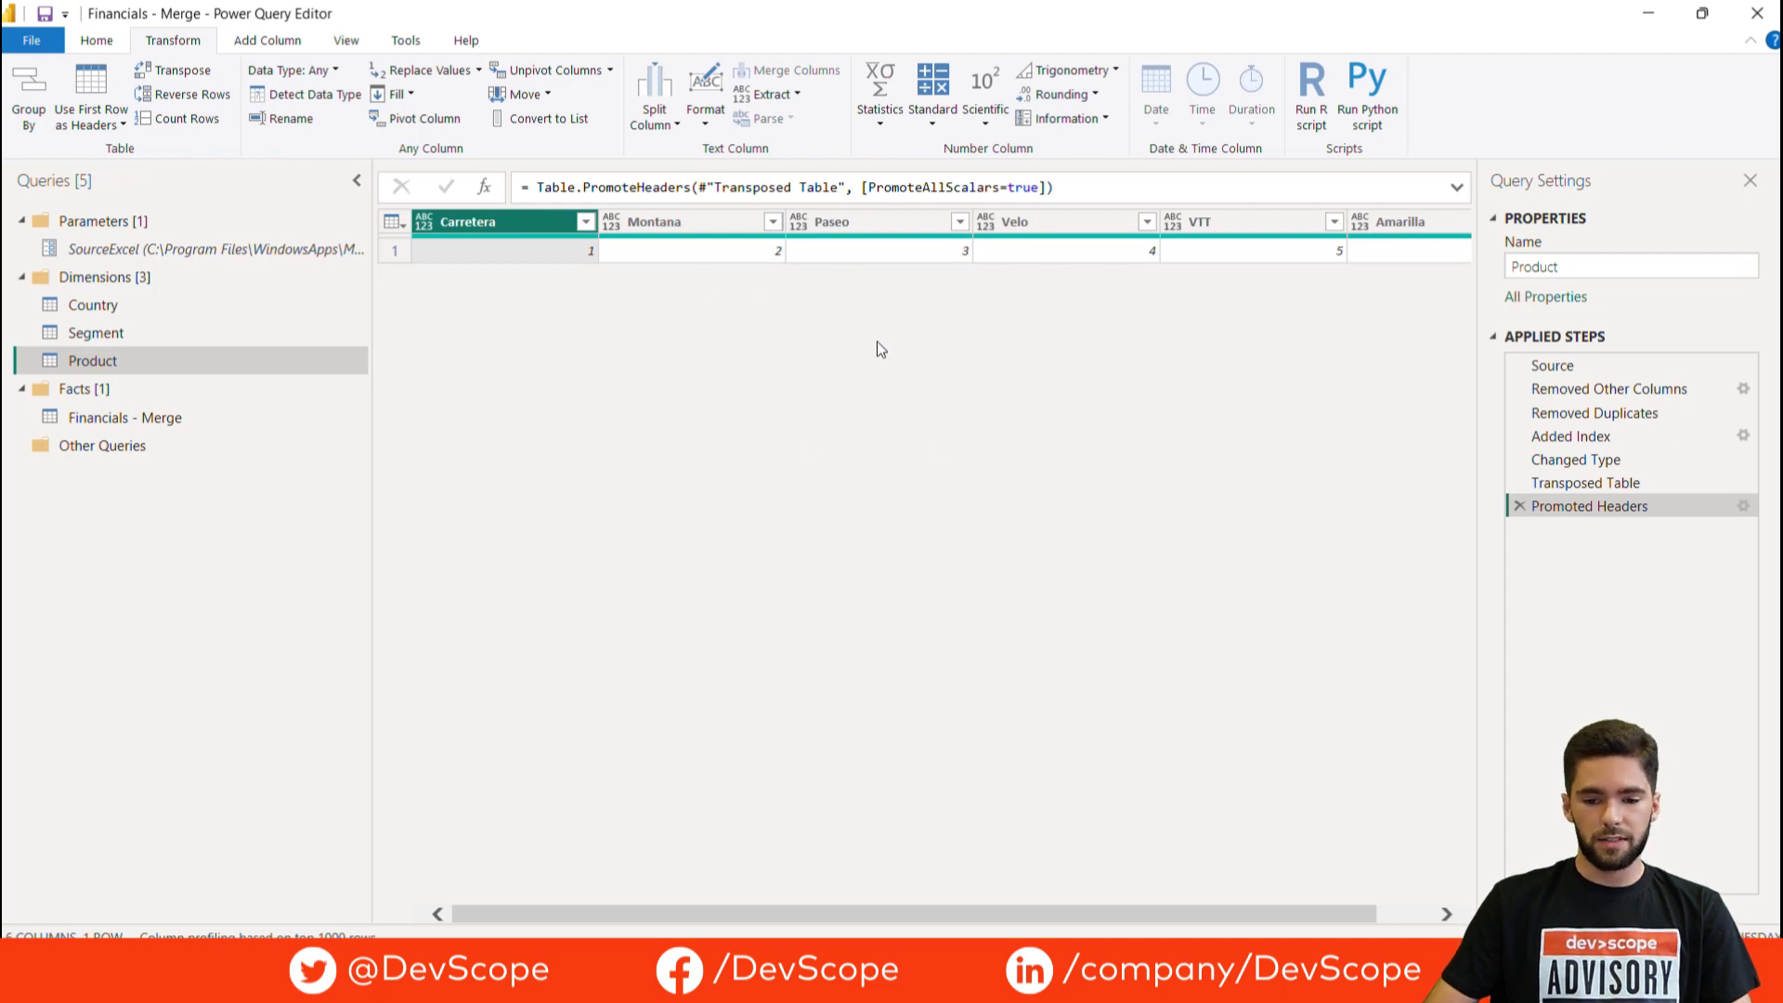
click(96, 39)
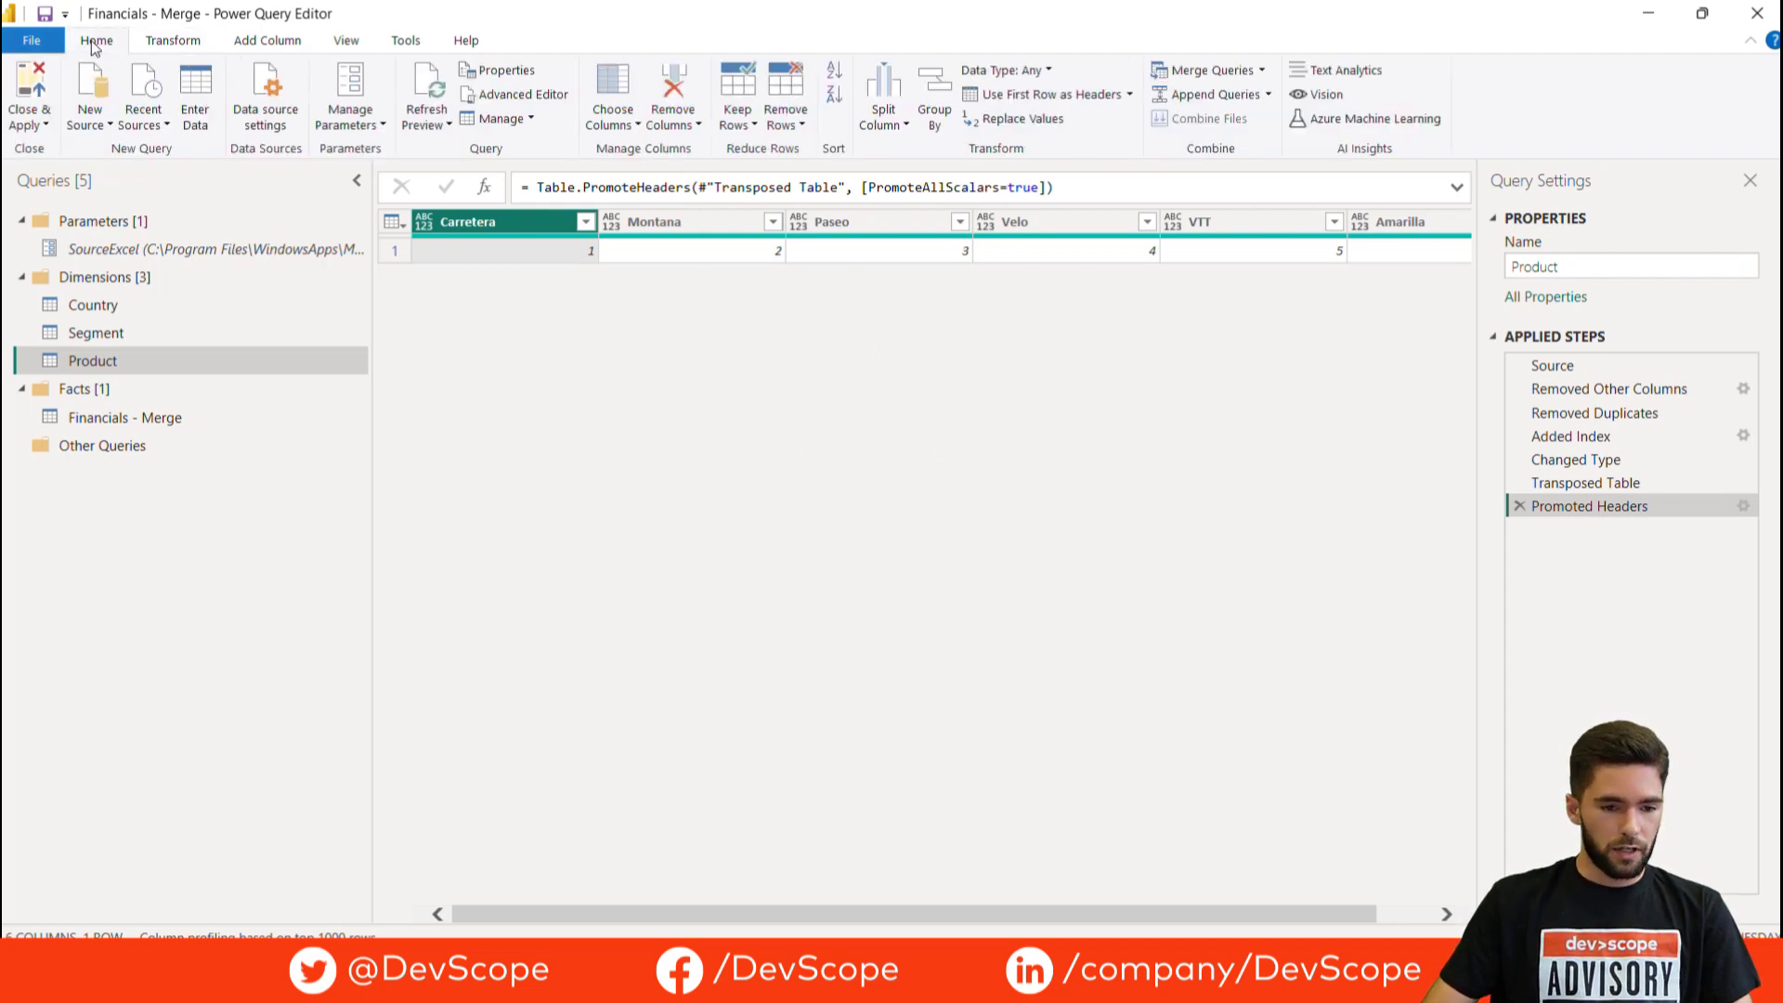
click(512, 95)
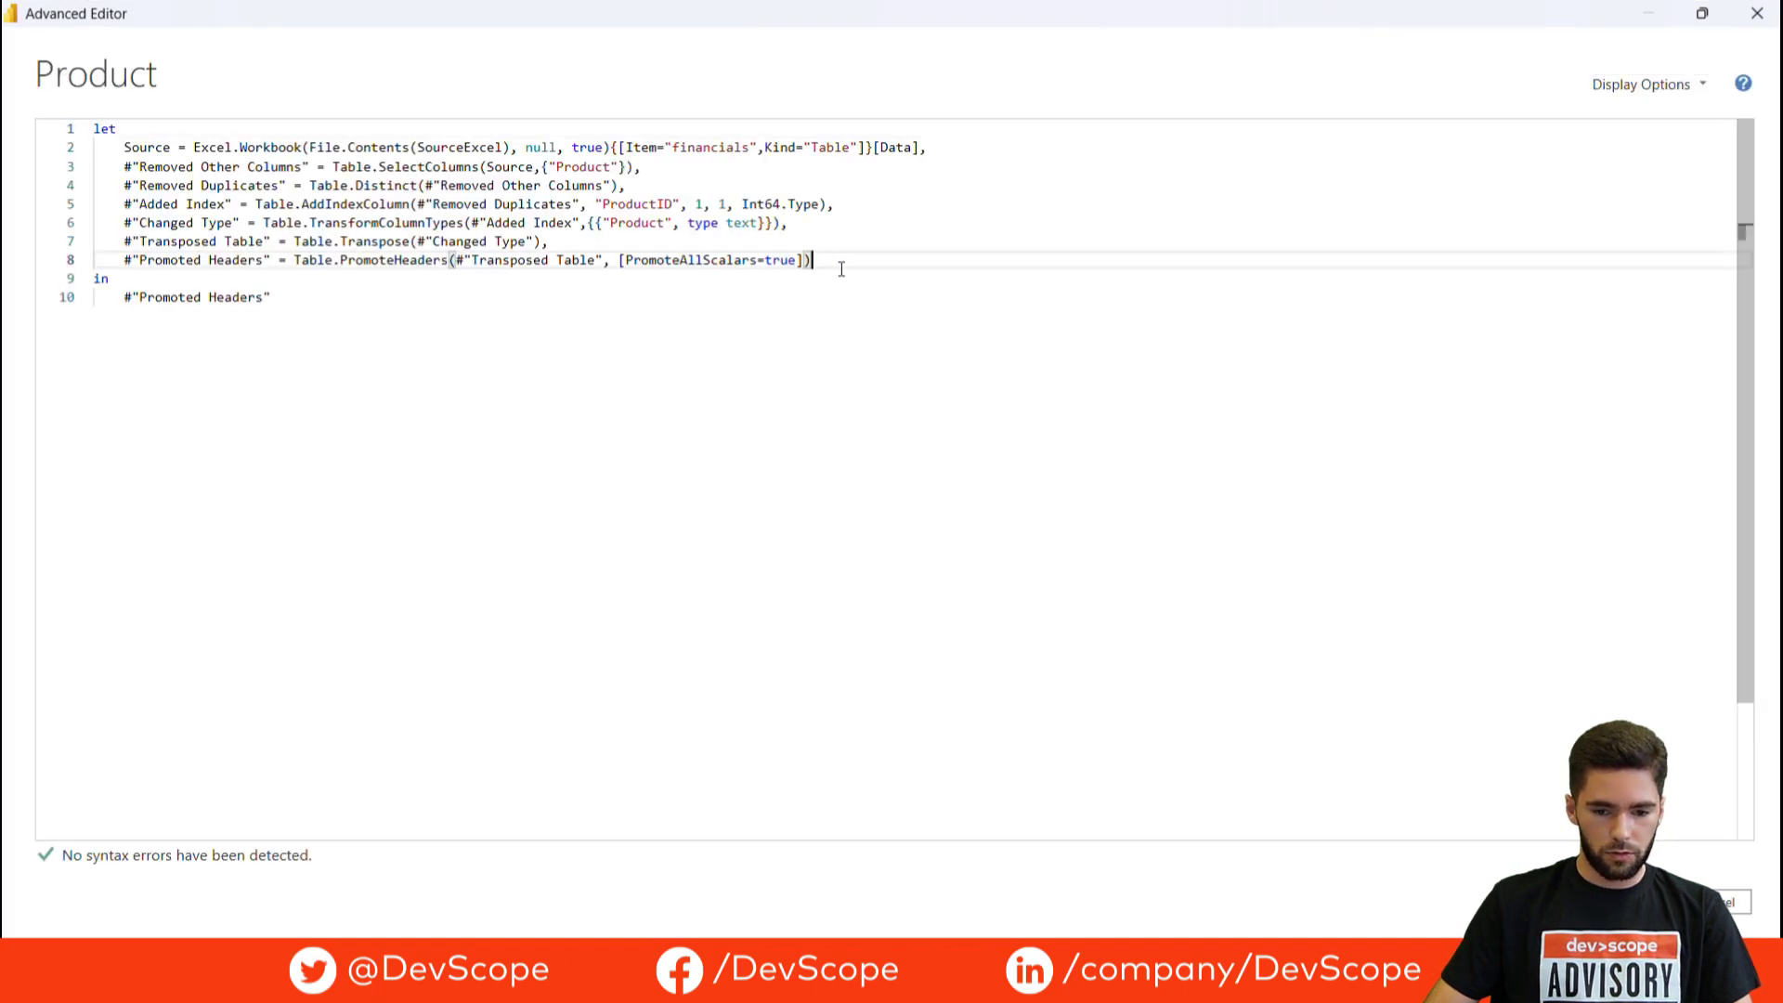
Add Record = Table.ToRecords(#"Promoted Headers"), return Record, and drill into its first record
text(,)
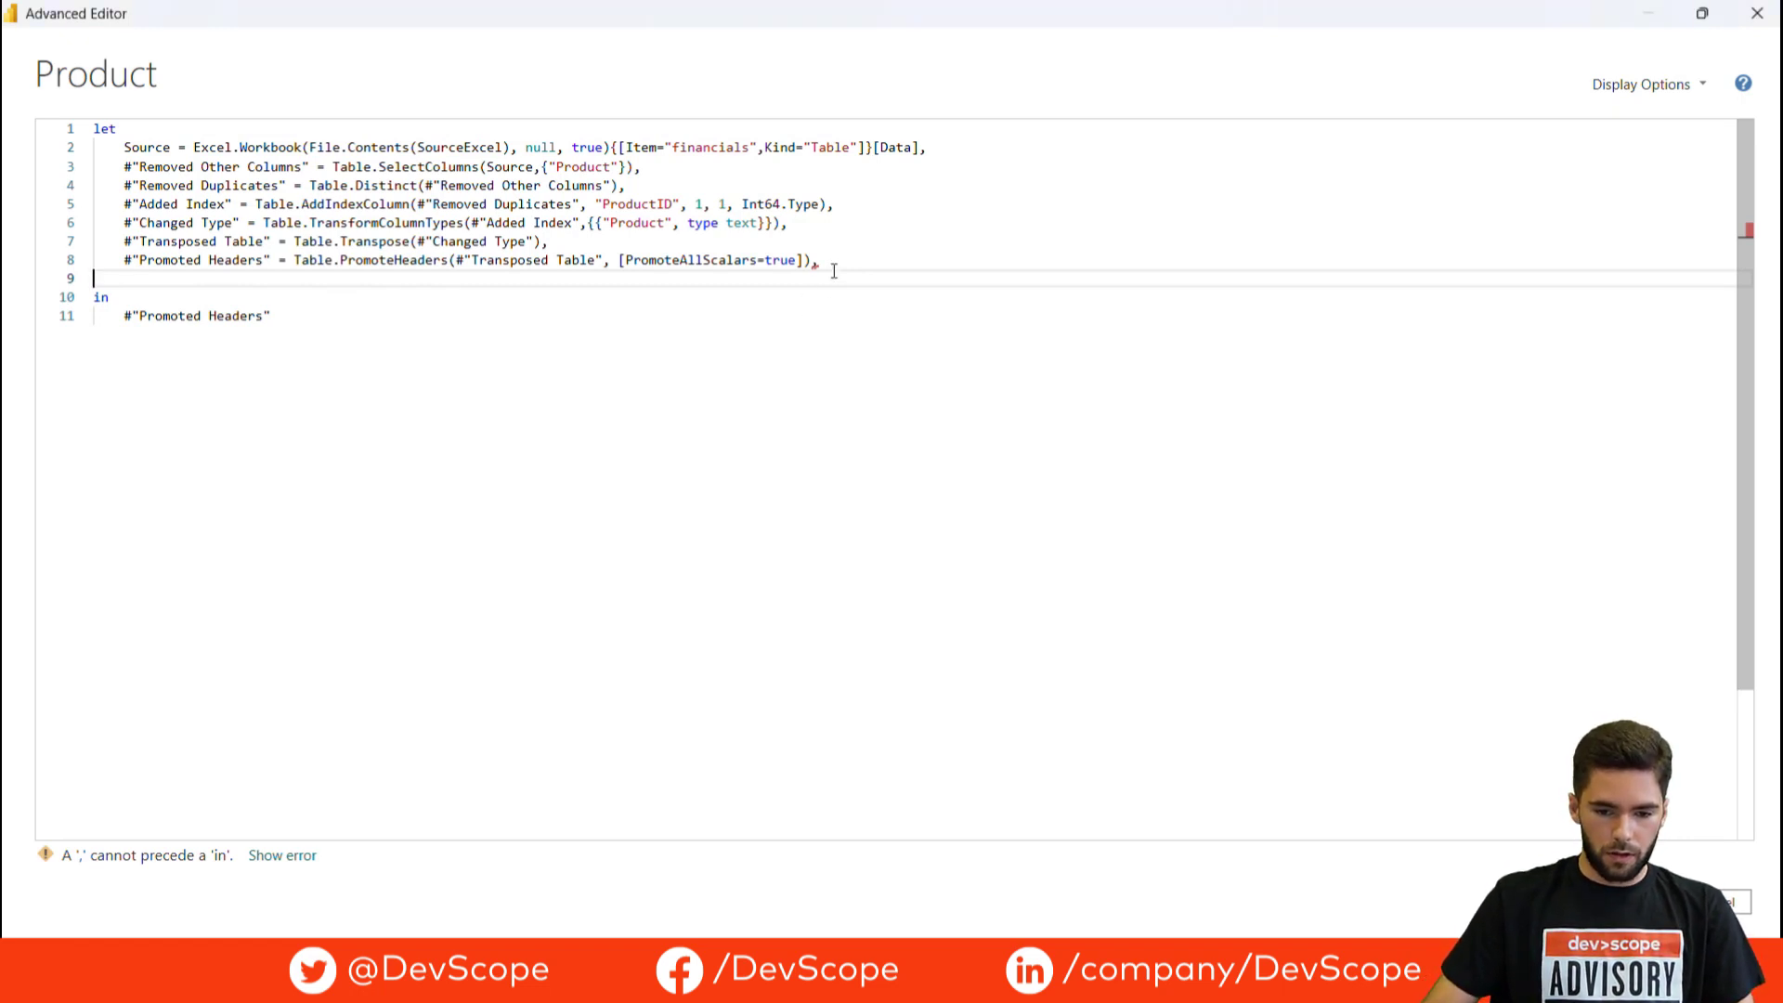
text(Record = Table.ToRecords(#"Promoted Headers"))
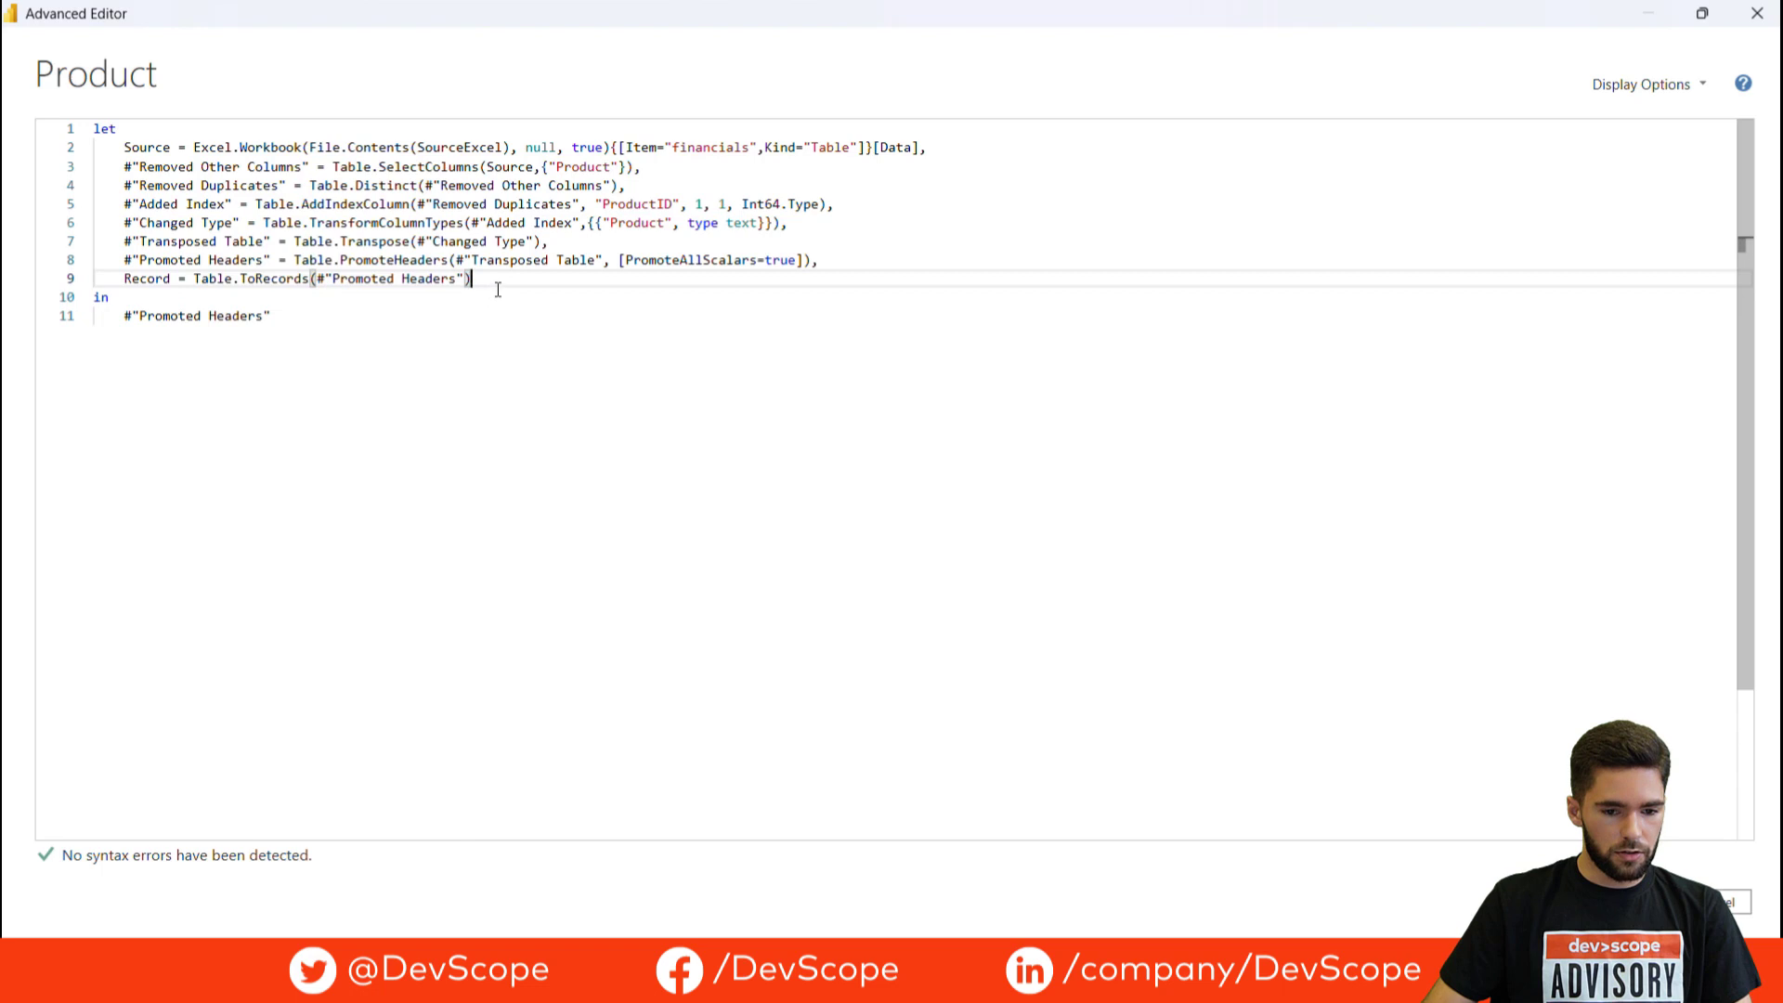
double_click(145, 279)
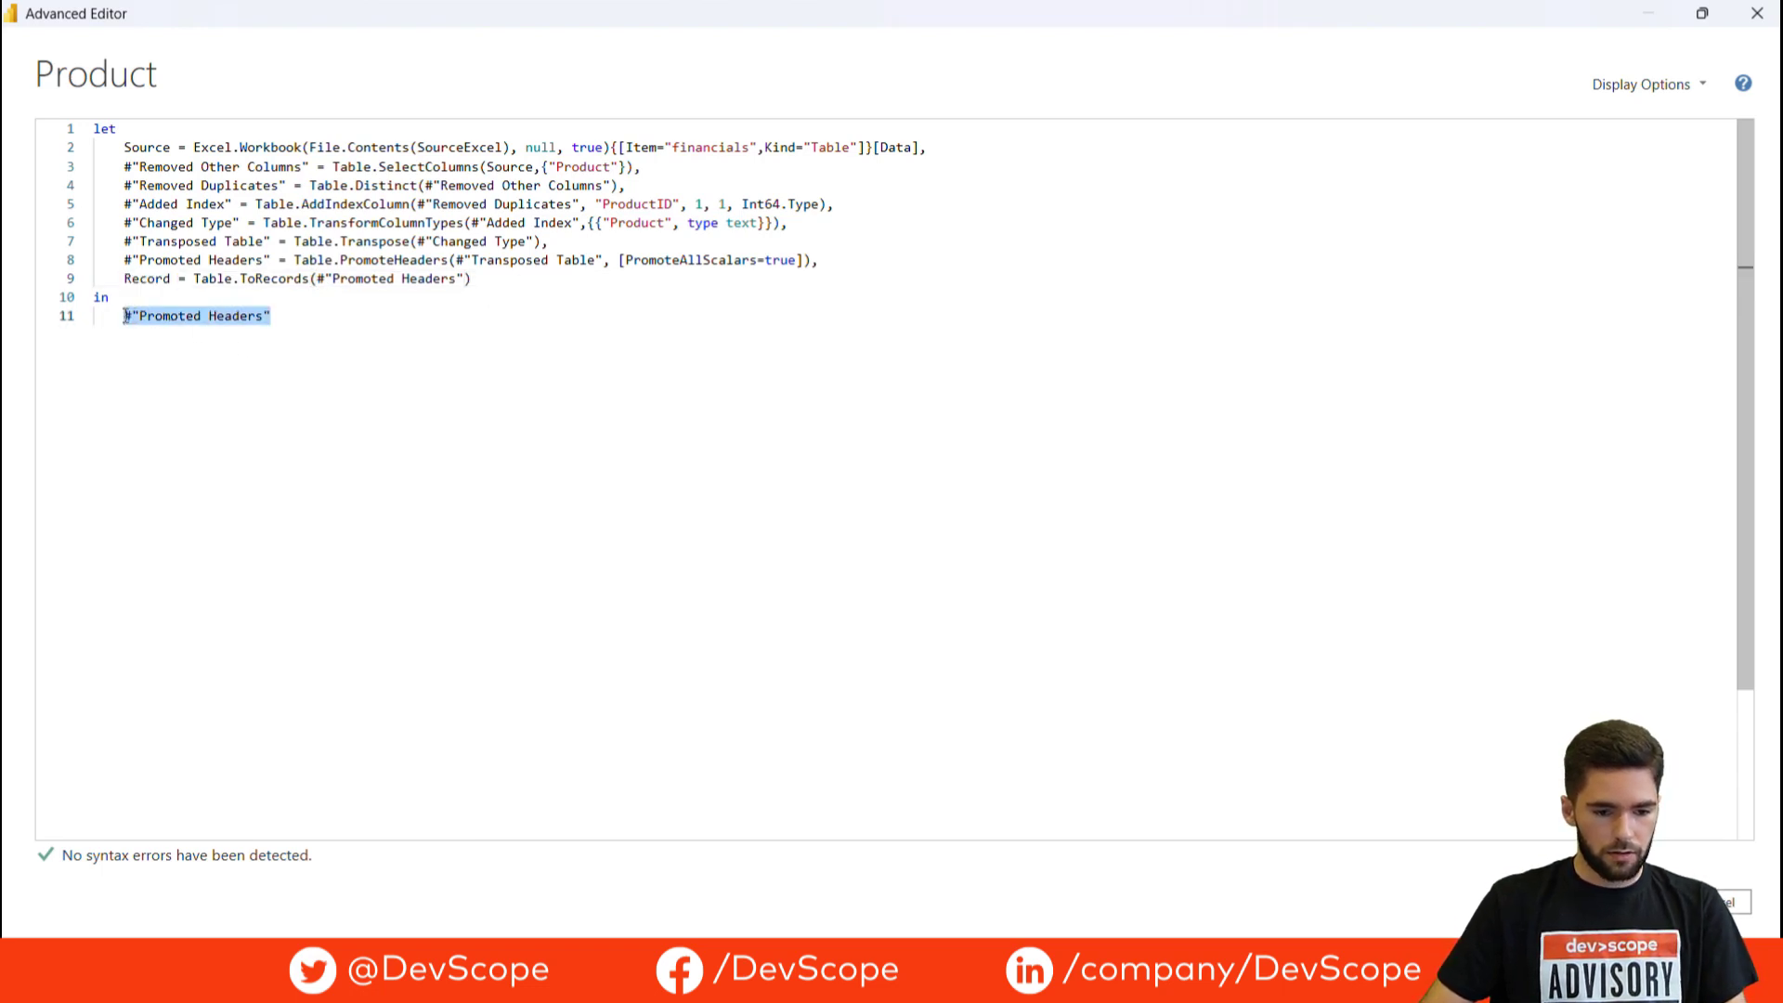
text(Record)
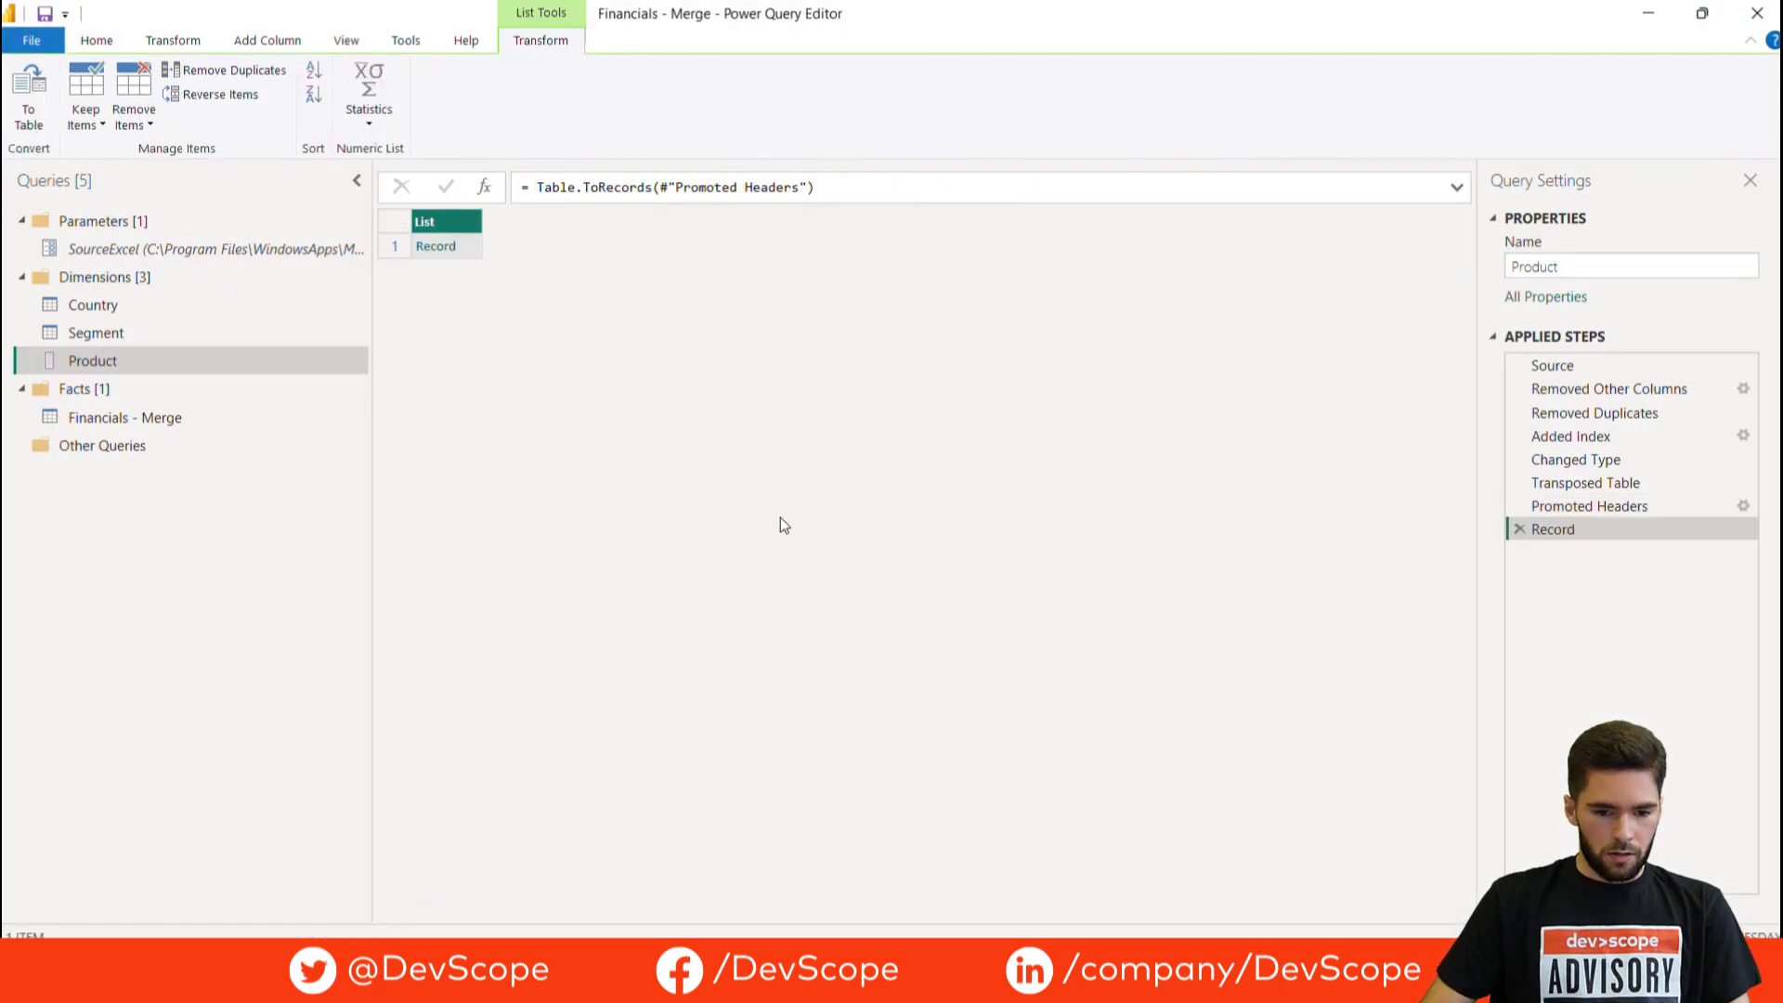
mouse_move(579, 285)
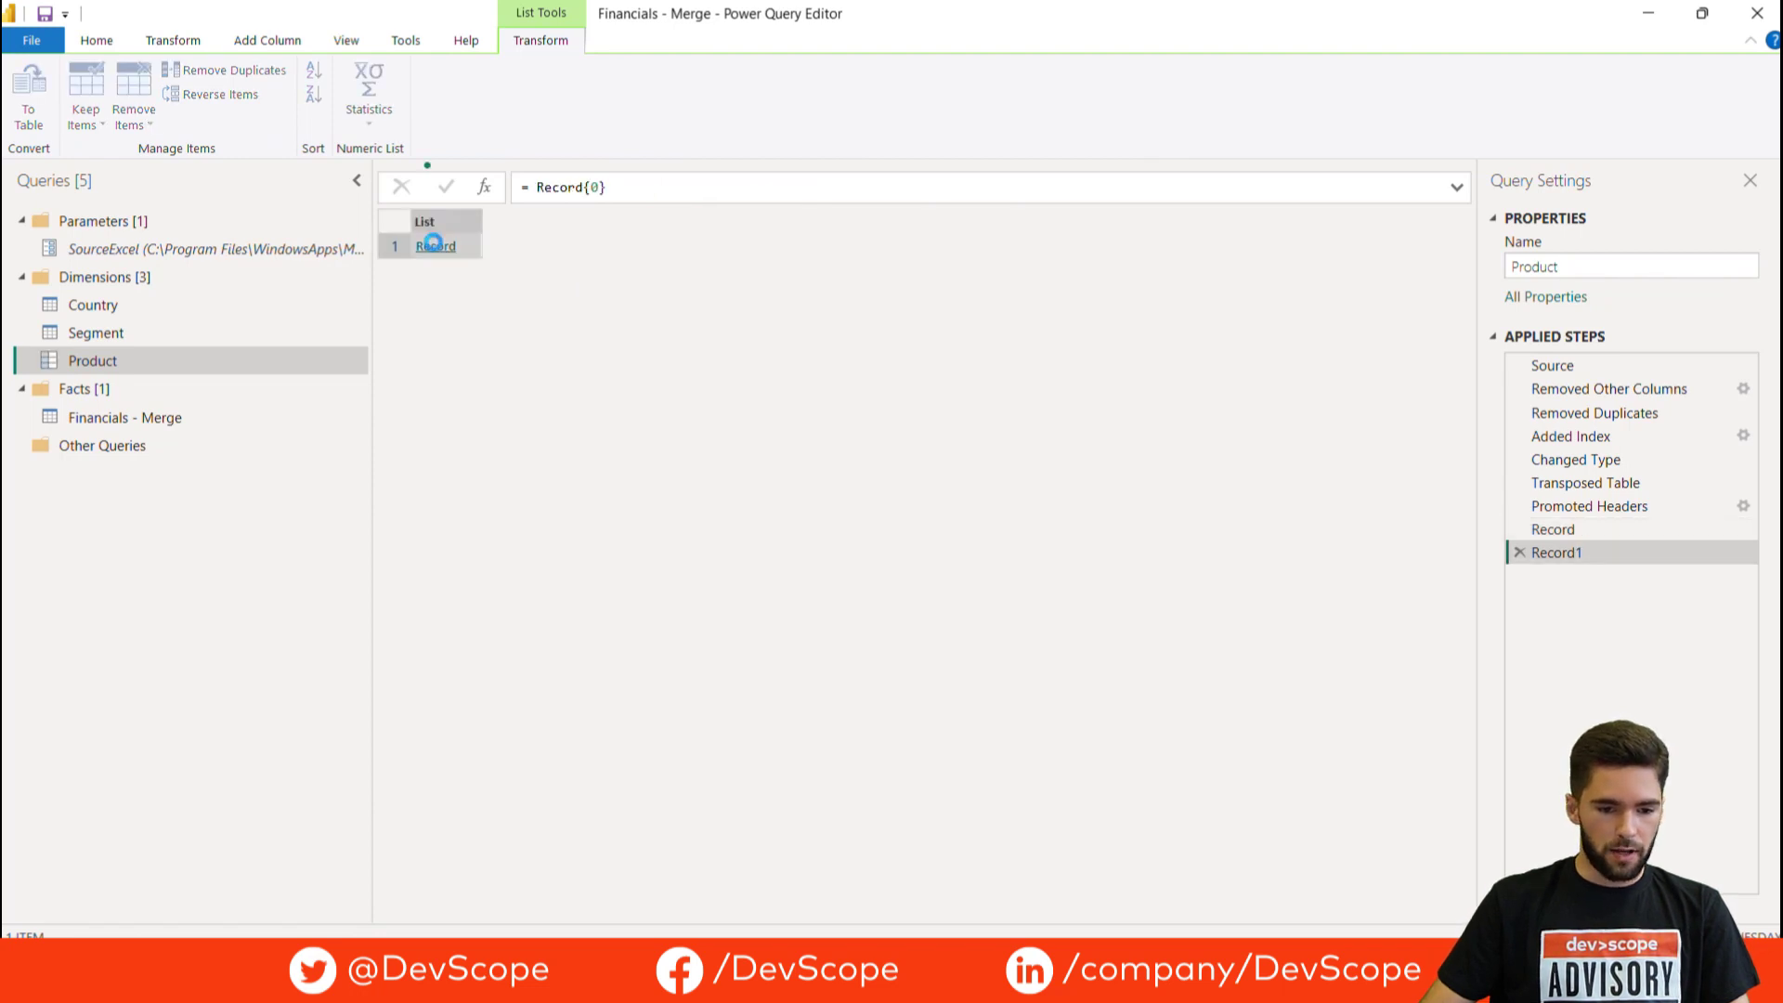
click(435, 245)
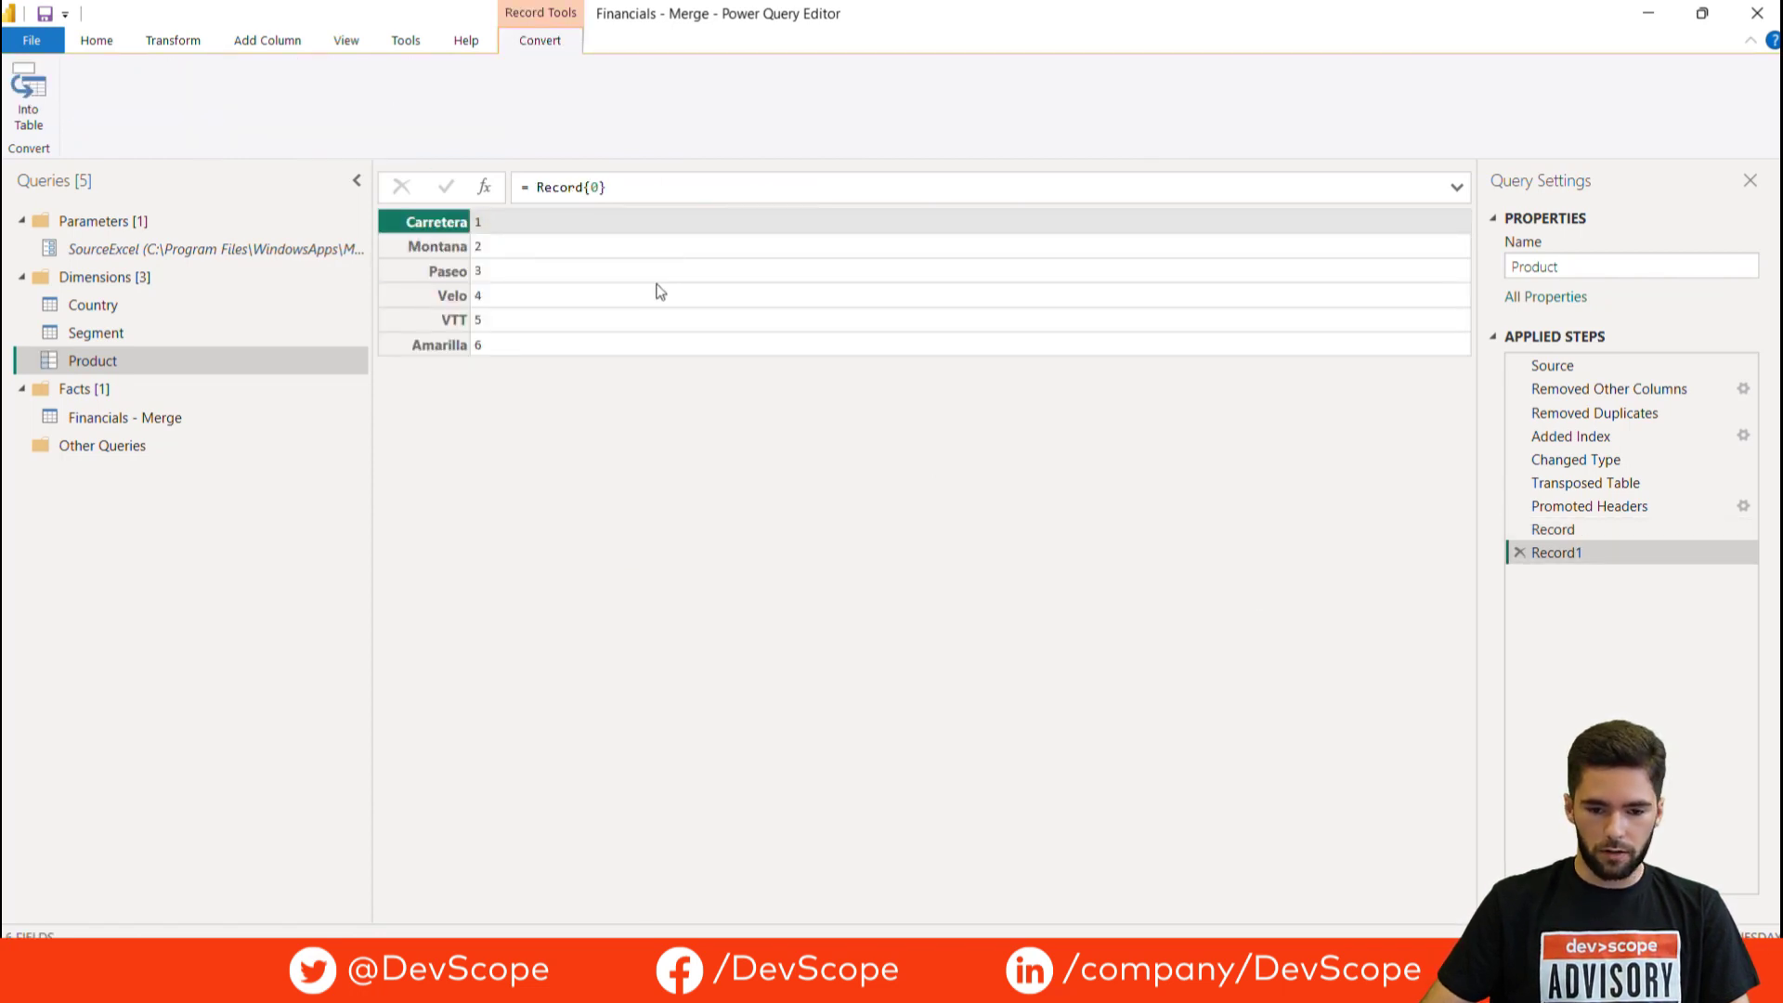
Move the {0} first-item index into the Record step so the query returns a single record
click(95, 39)
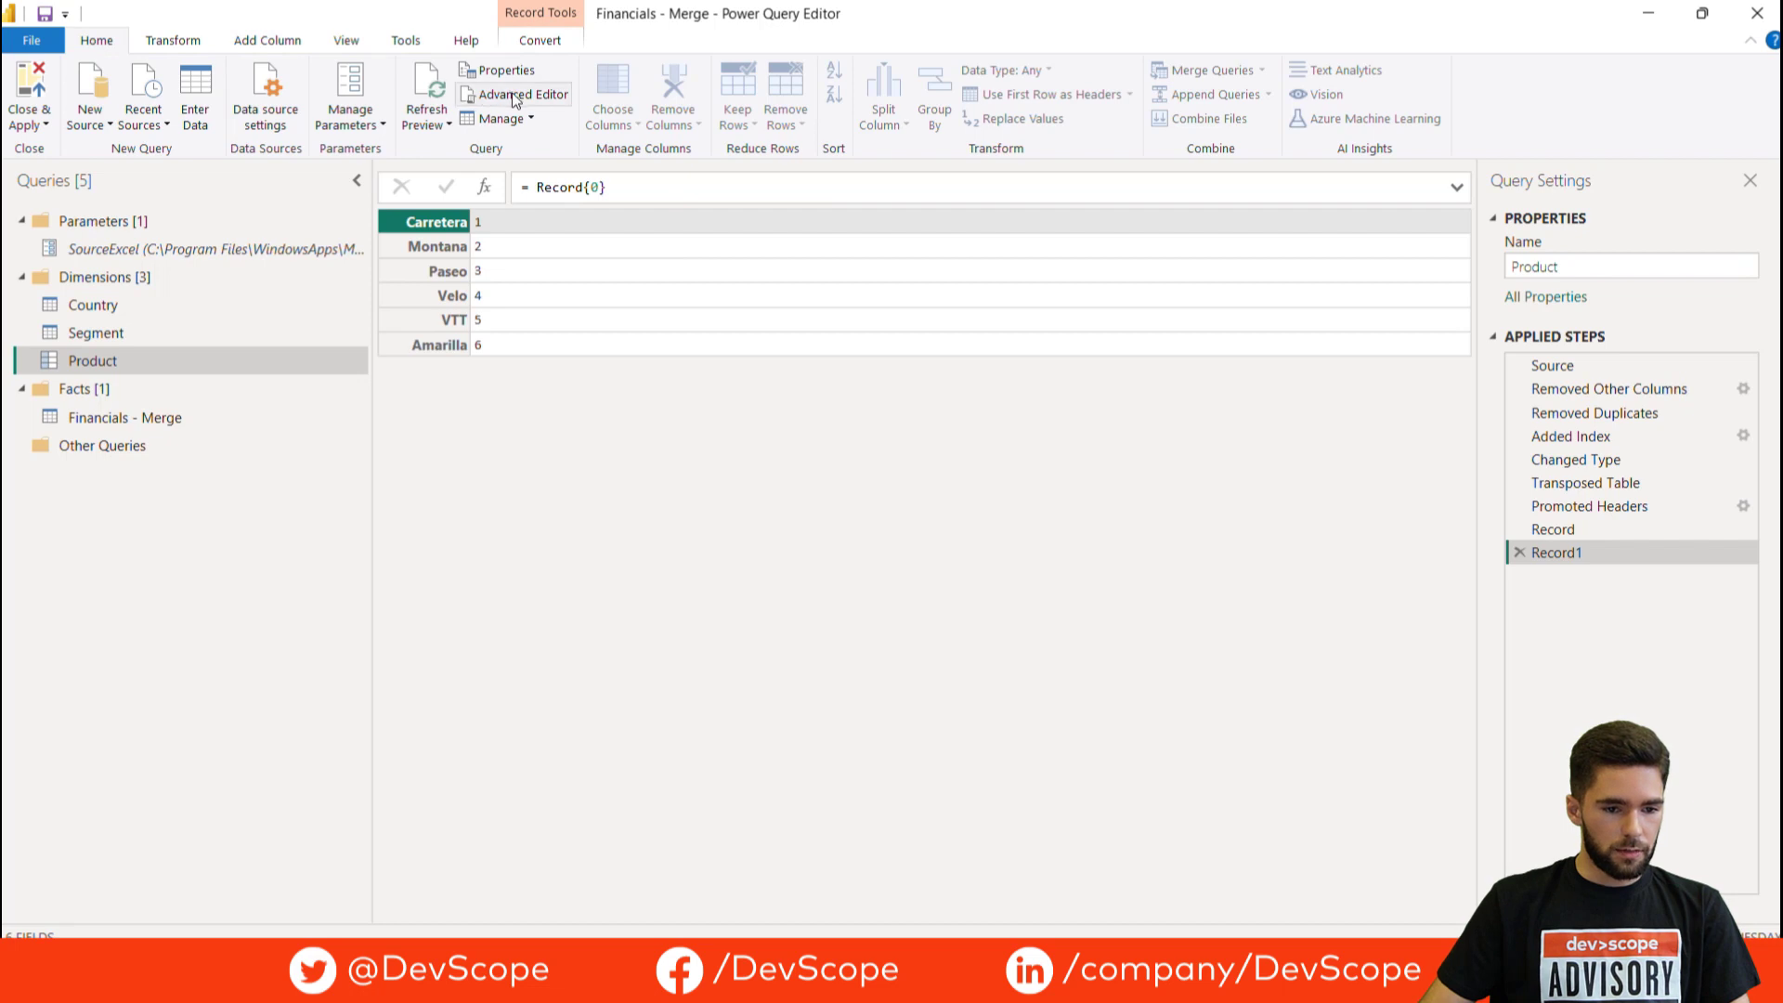
click(520, 95)
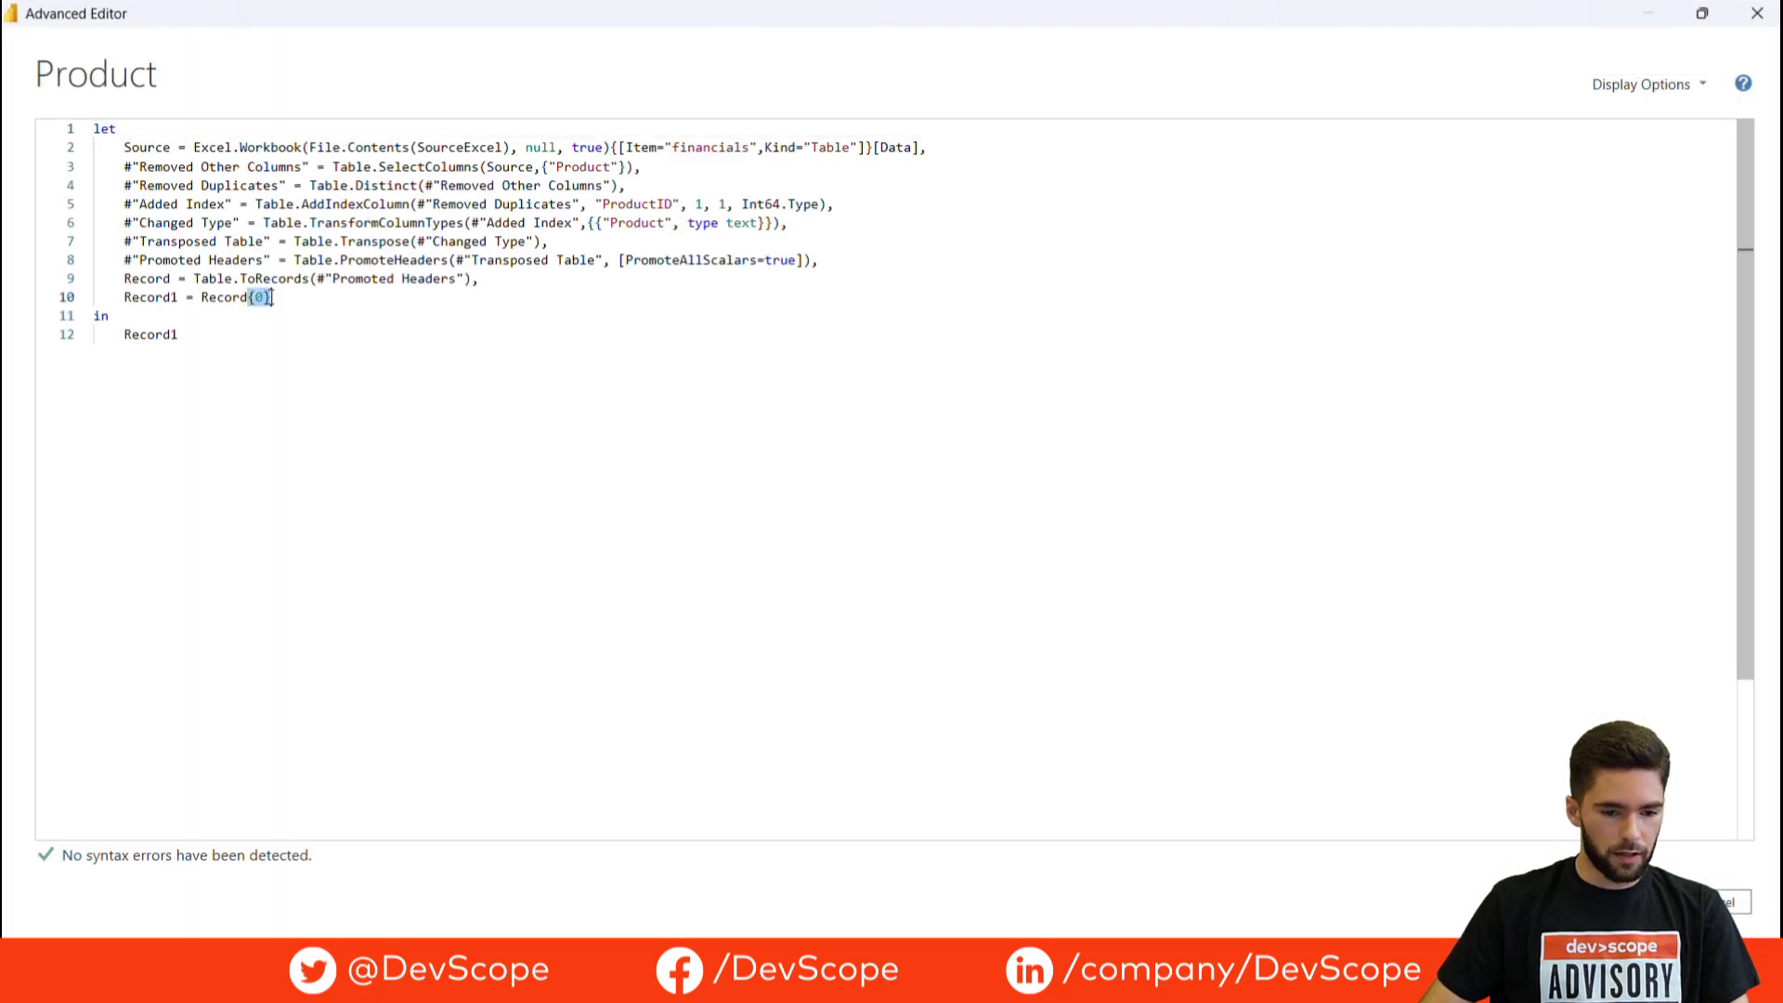
key(BackSpace)
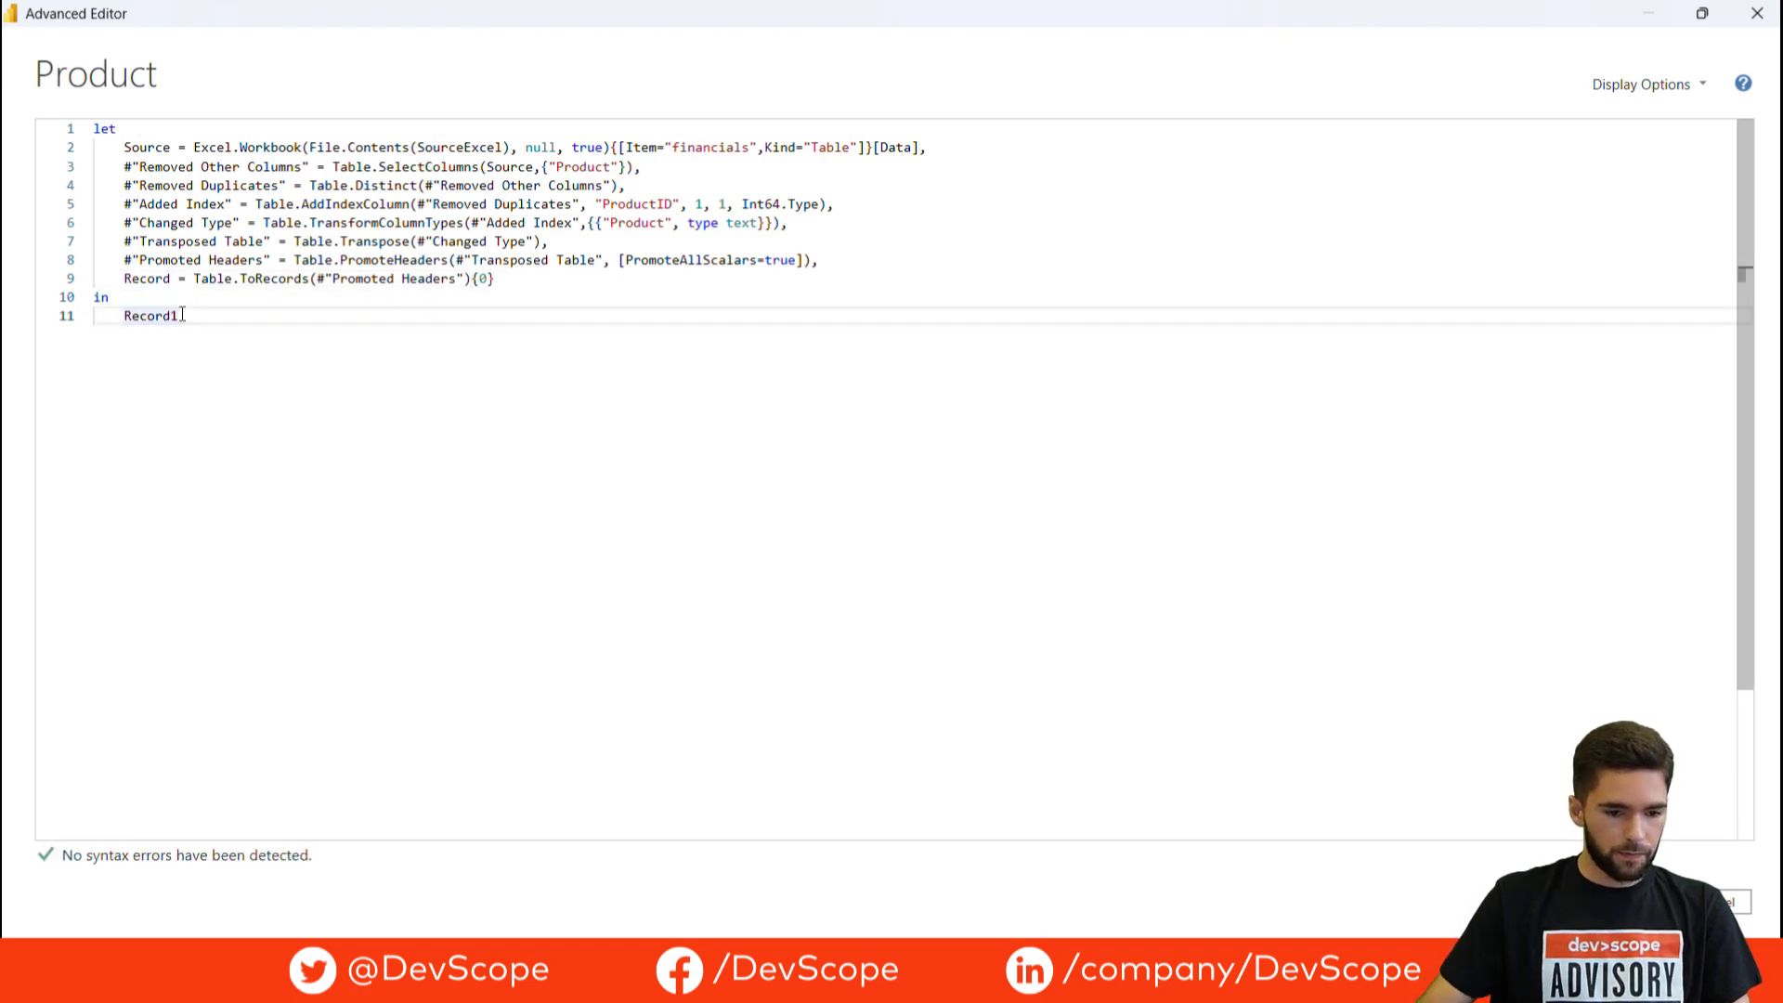
key(Backspace)
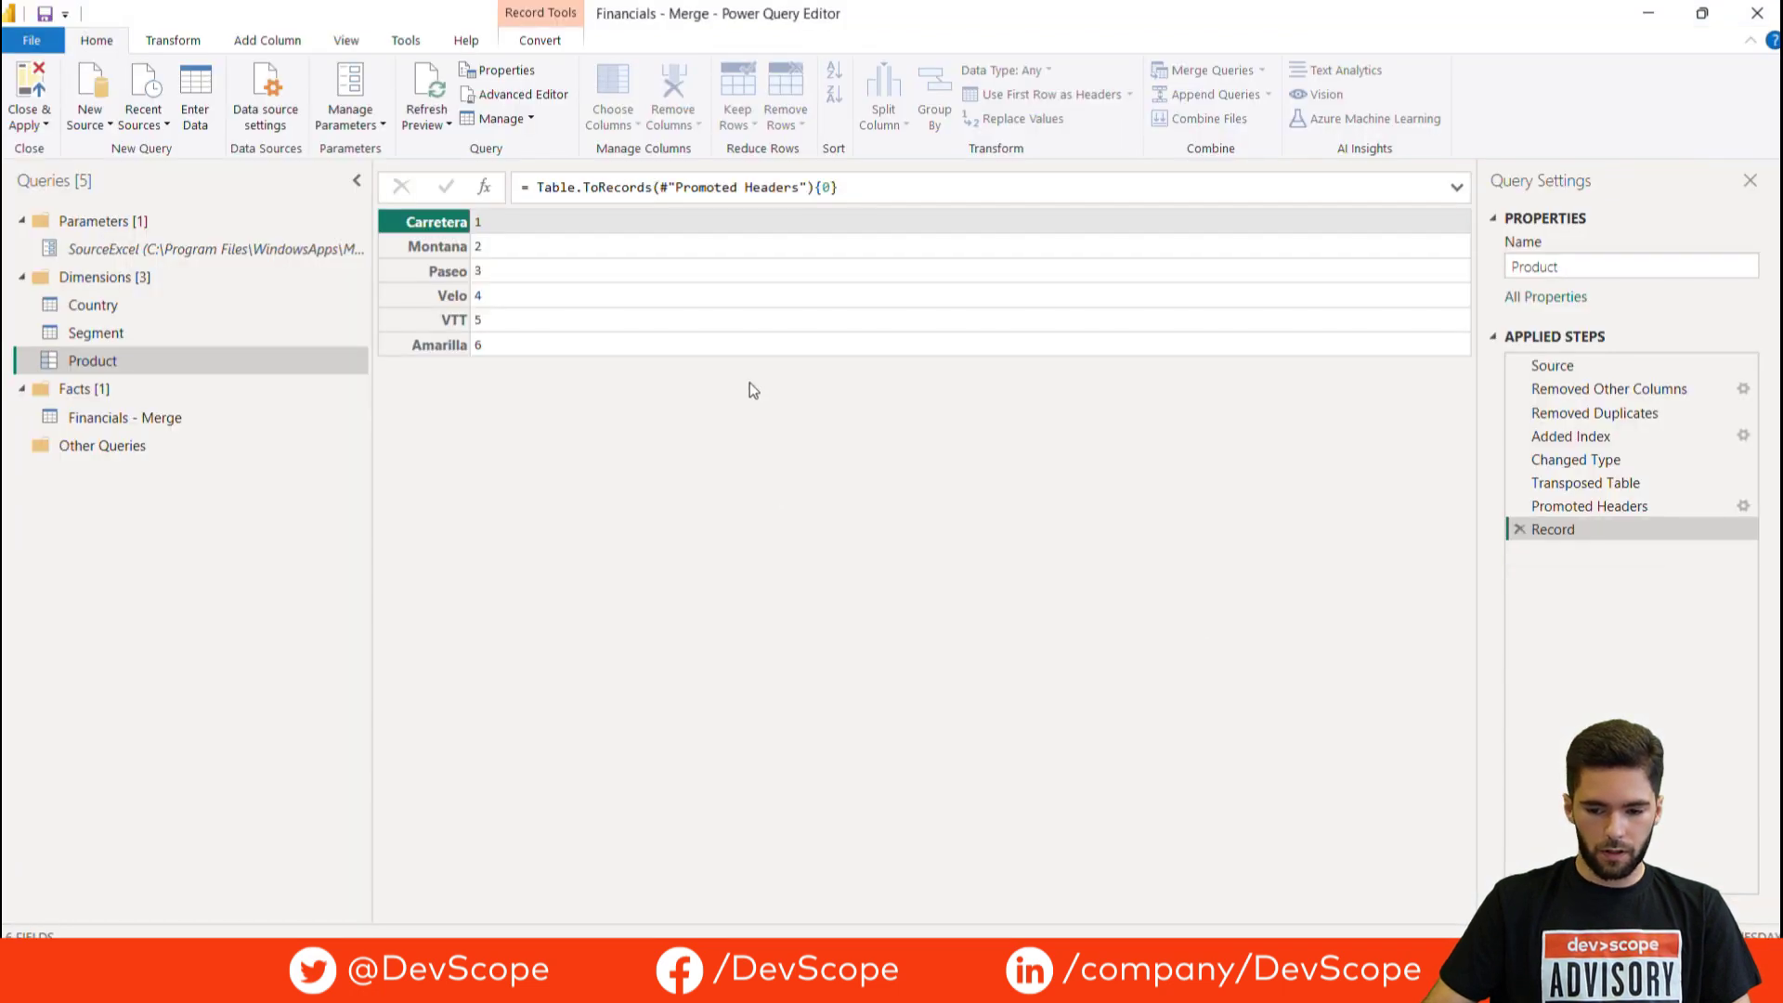
mouse_move(518, 321)
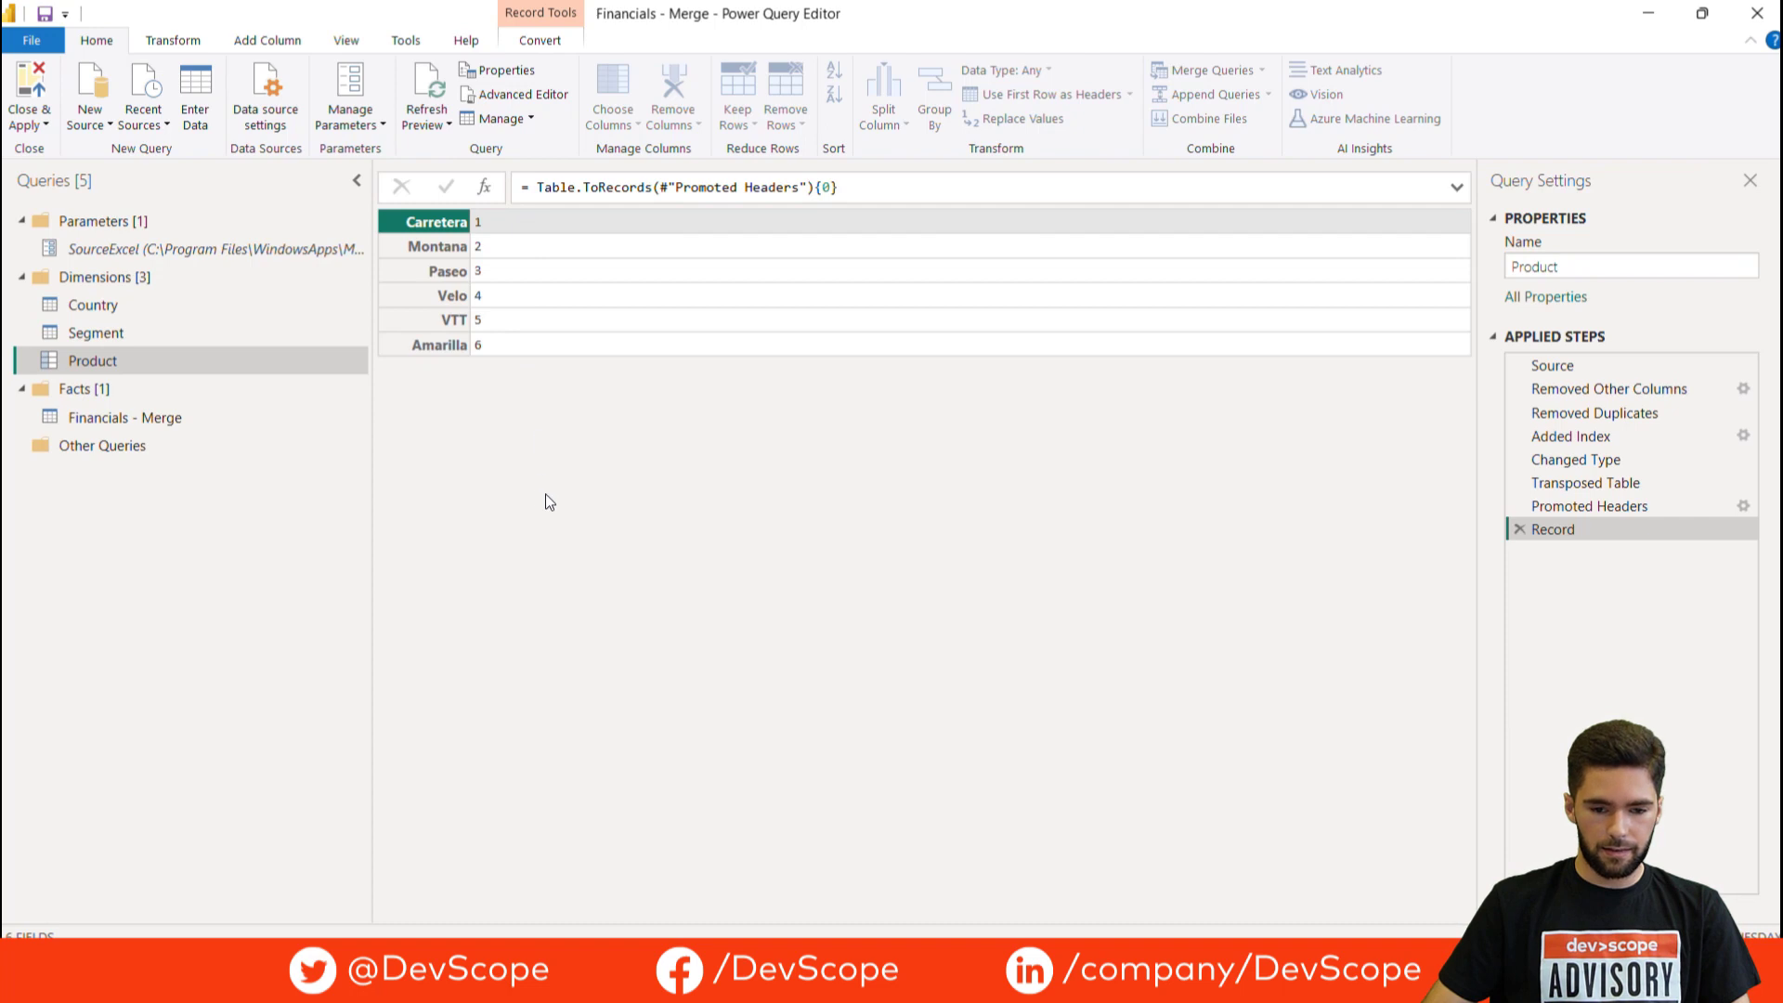
mouse_move(1528, 703)
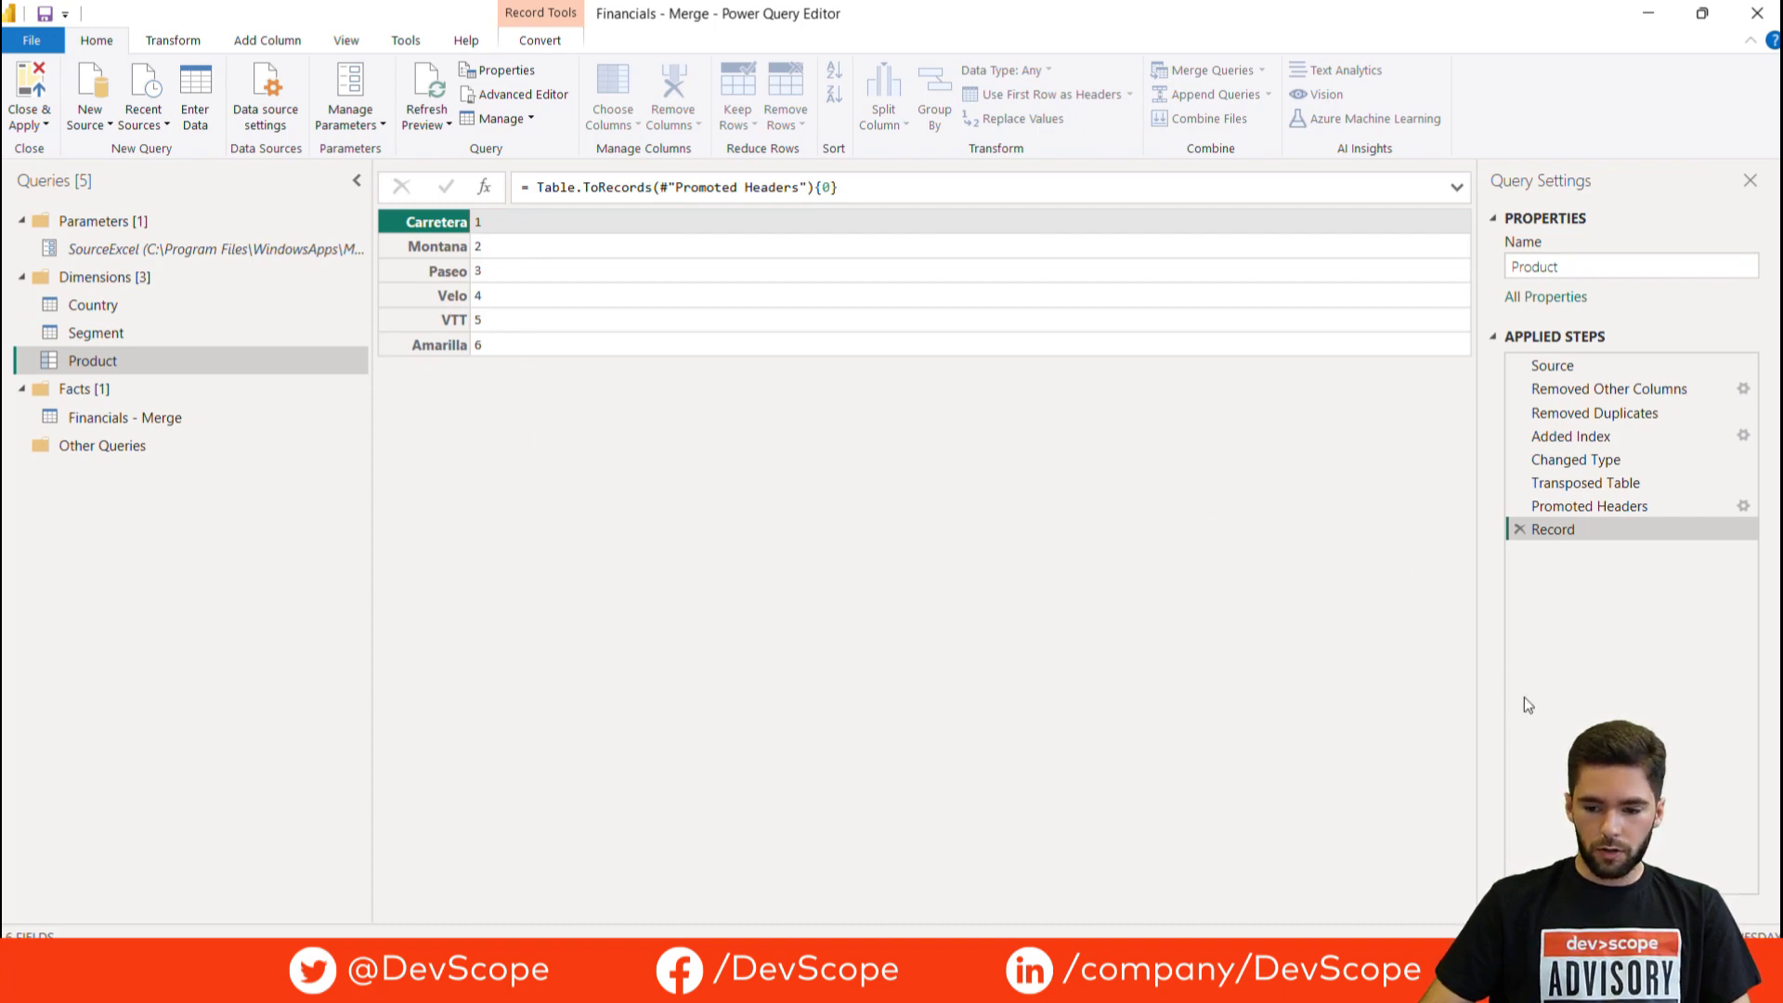
mouse_move(98, 520)
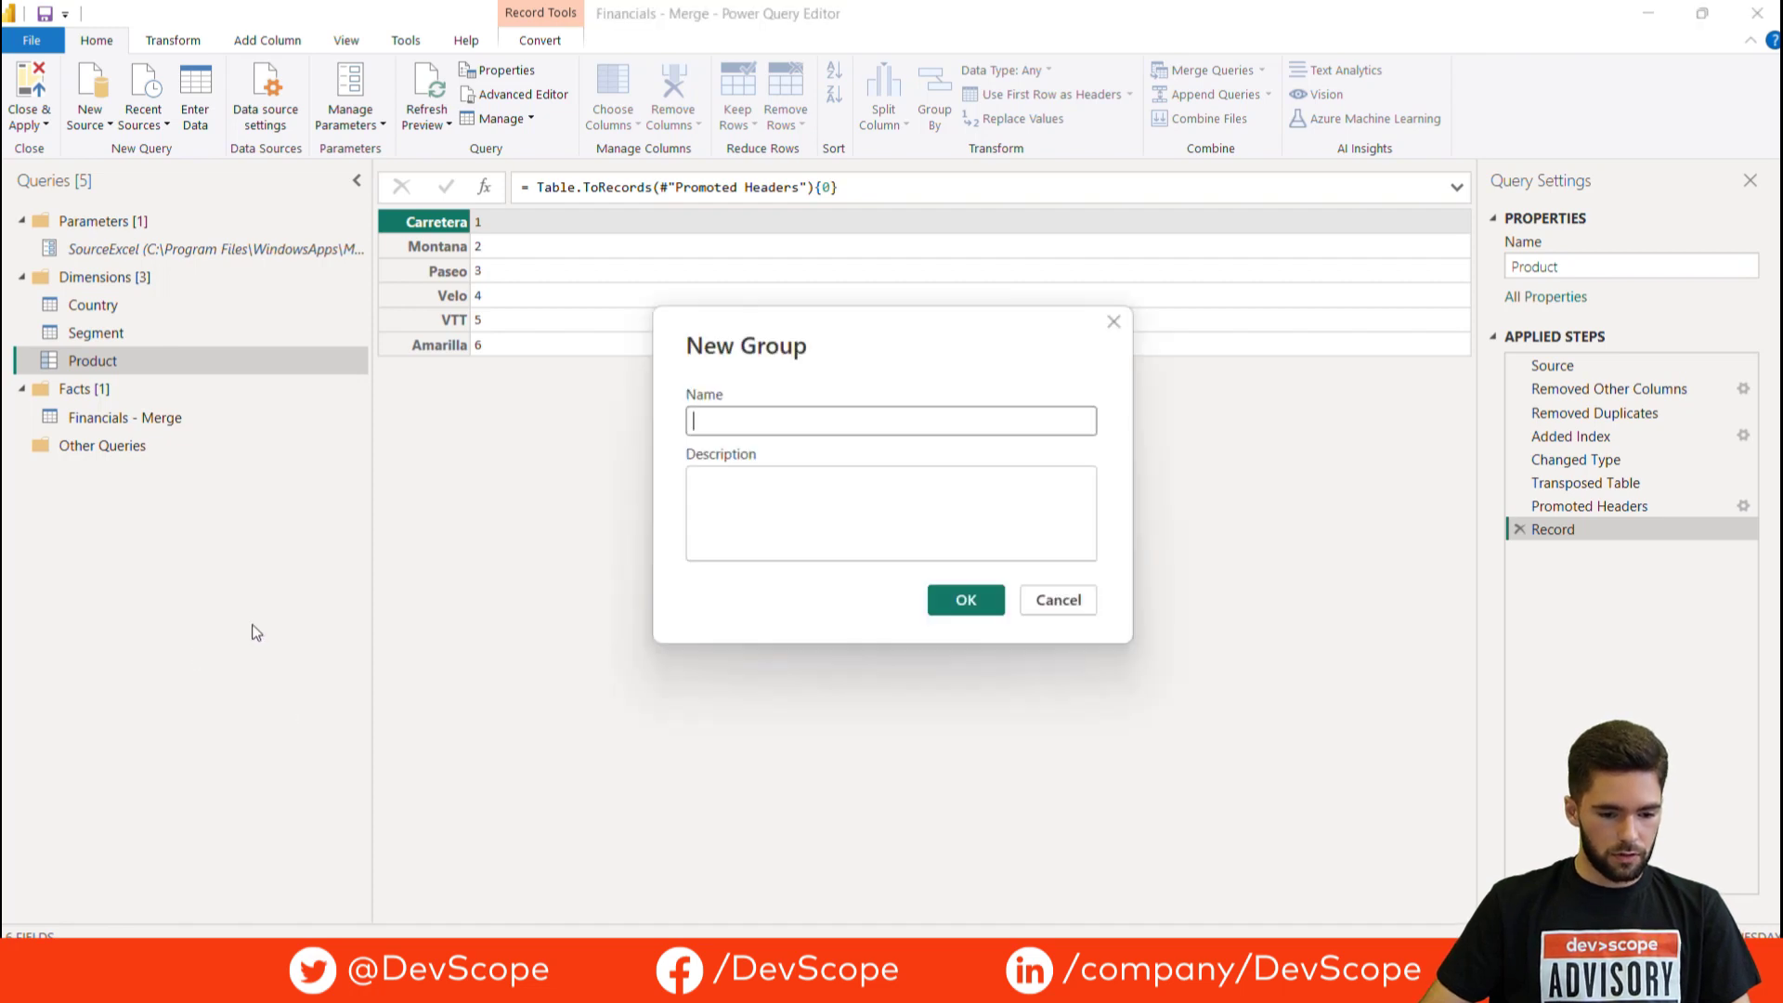
Create a Functions query group and add a blank query named TableToRecords inside it
text(Function)
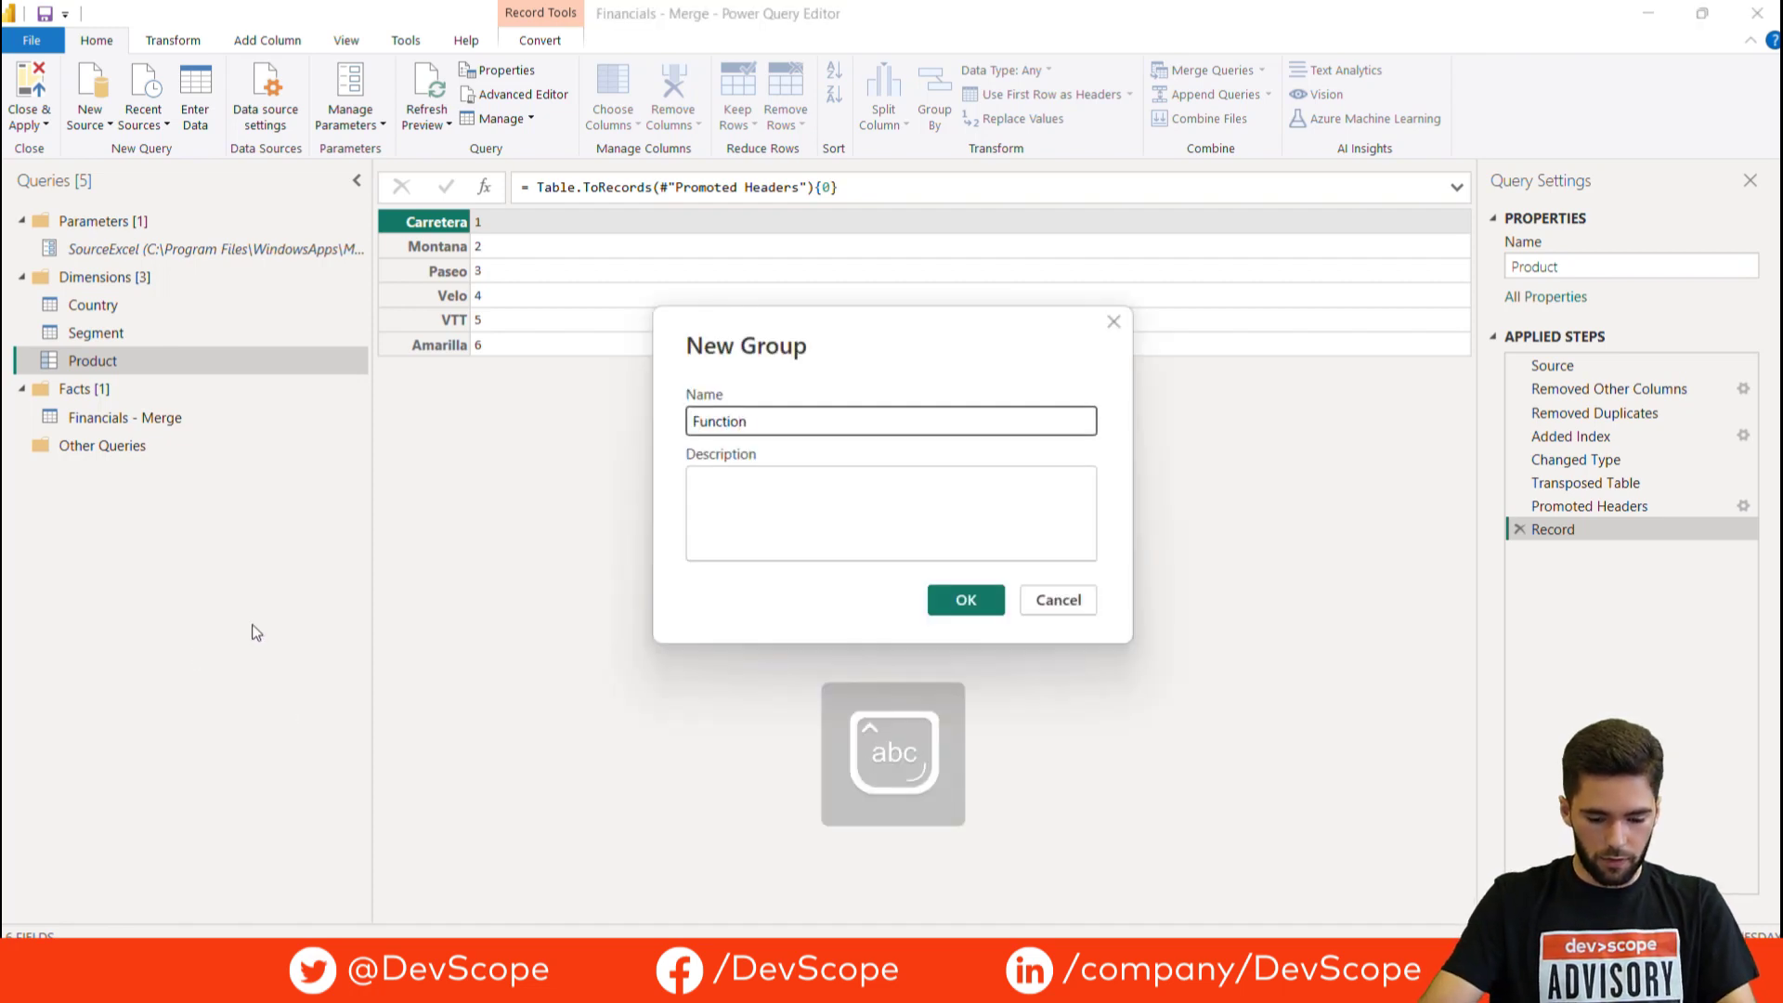
click(964, 600)
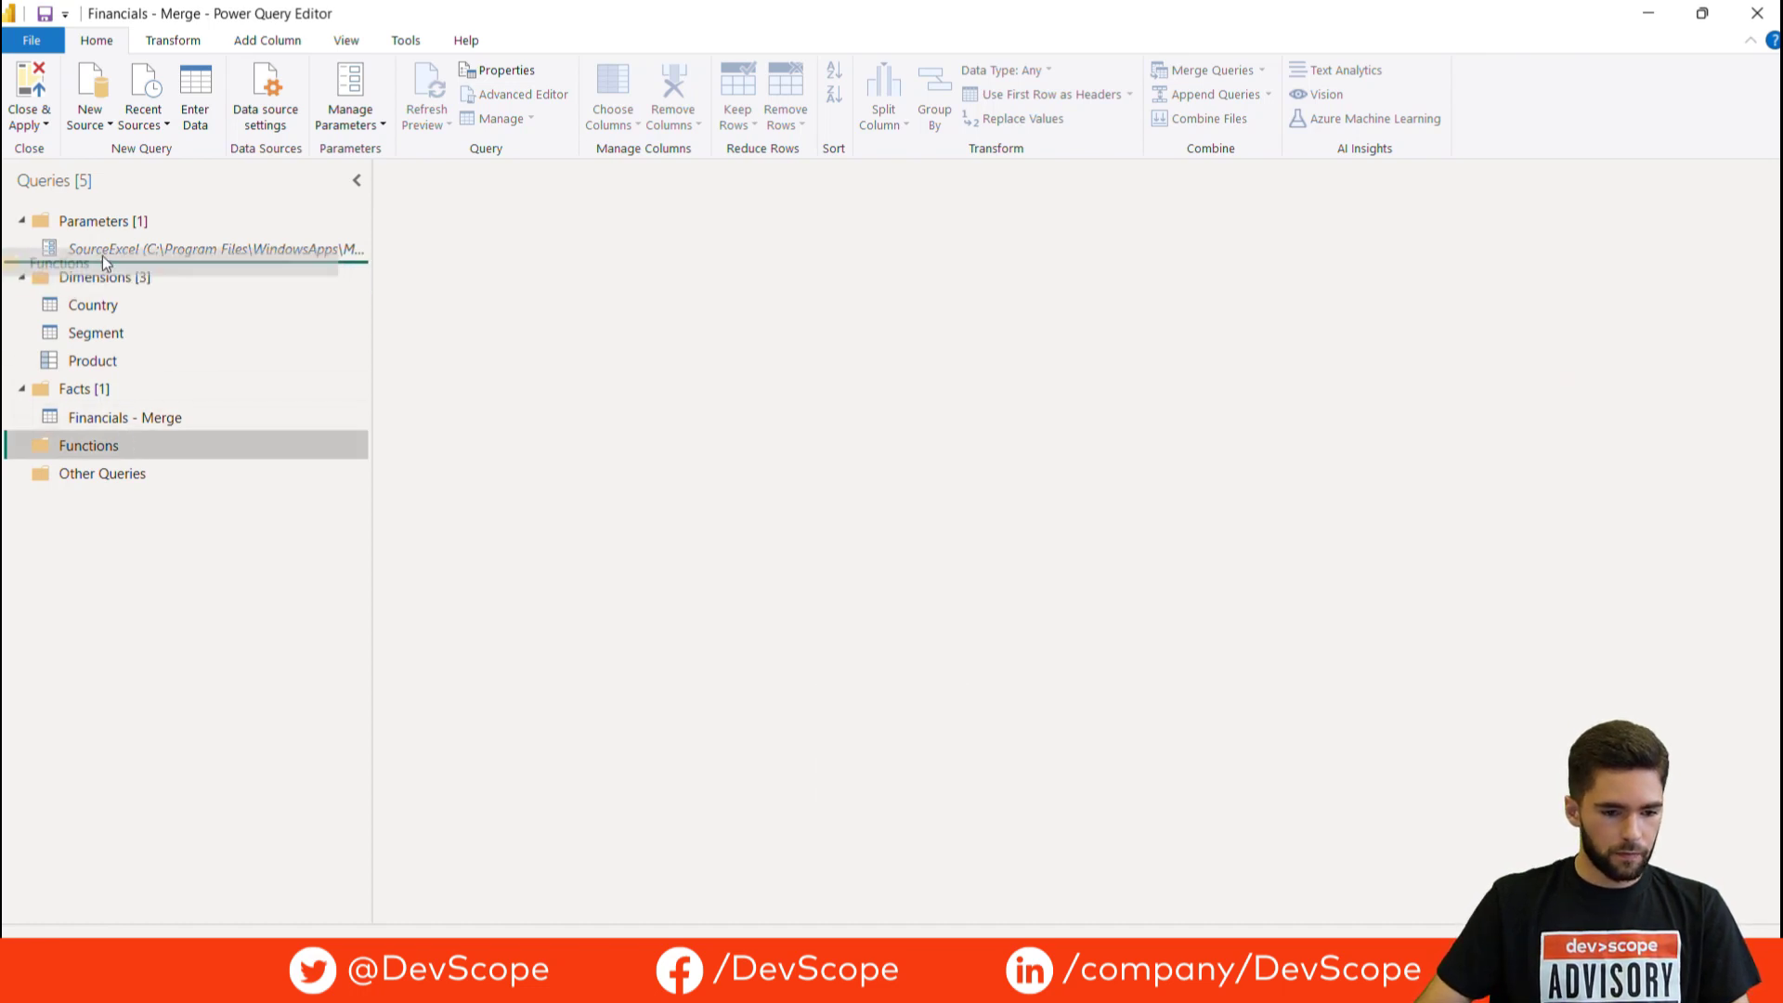
right_click(88, 276)
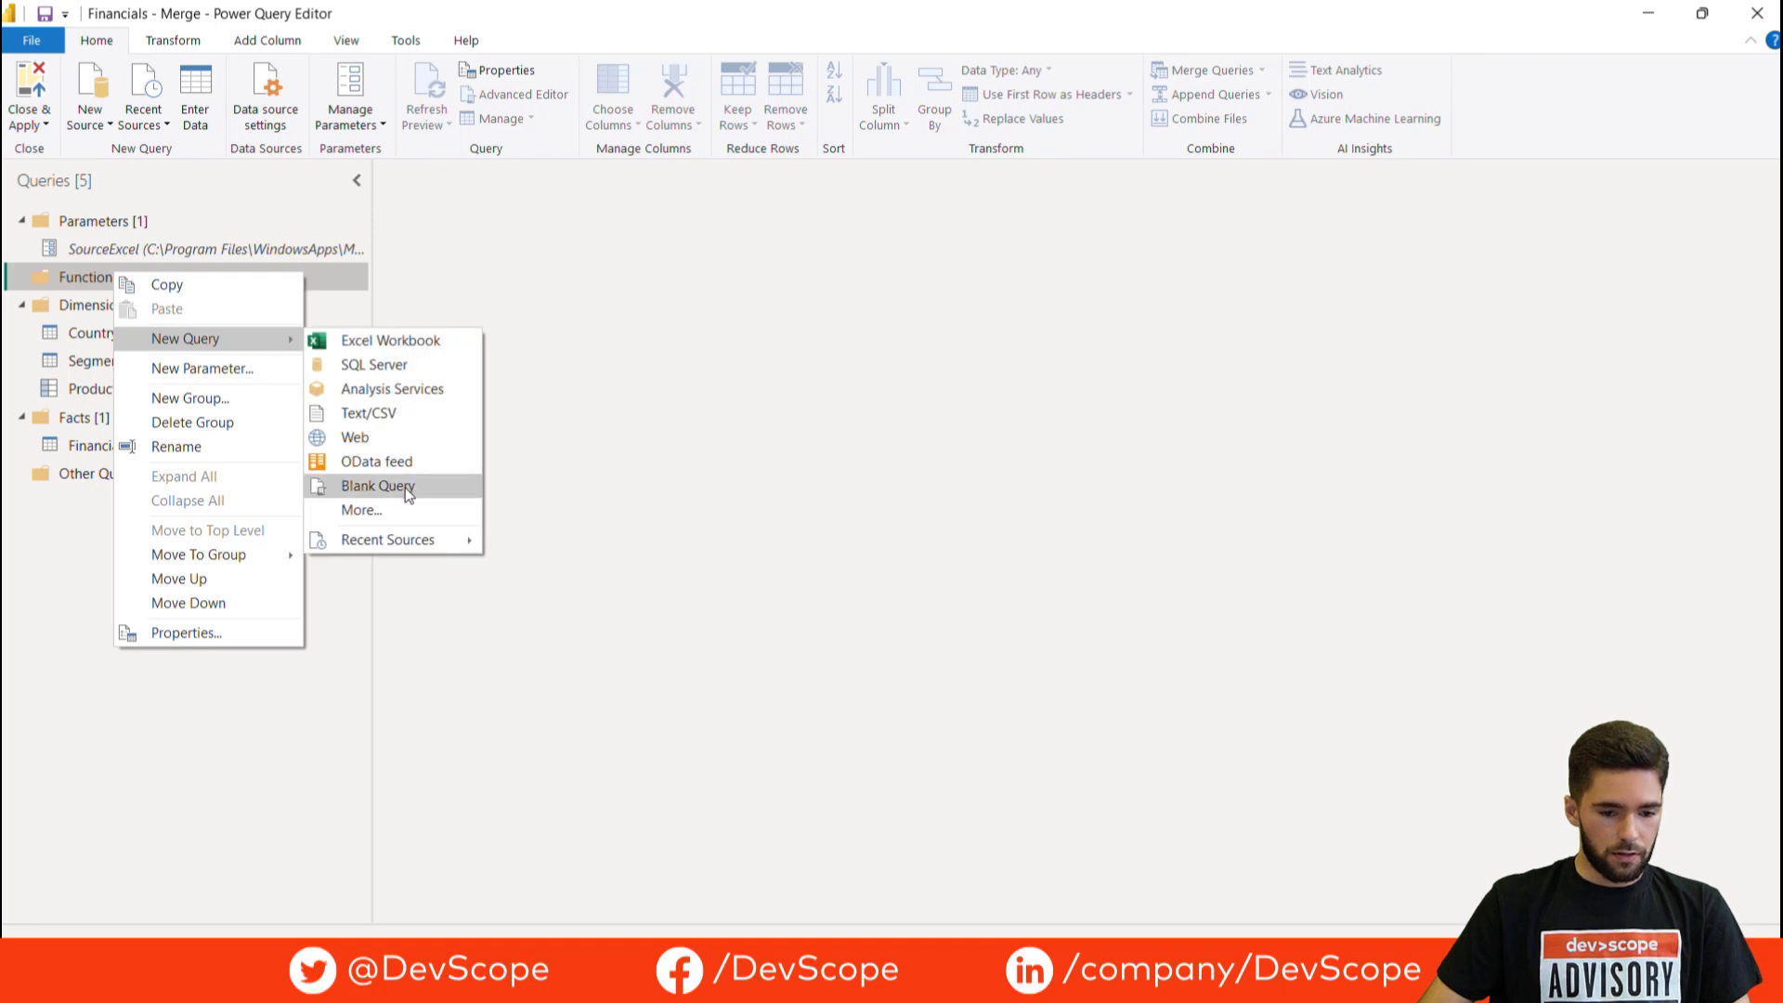
click(377, 484)
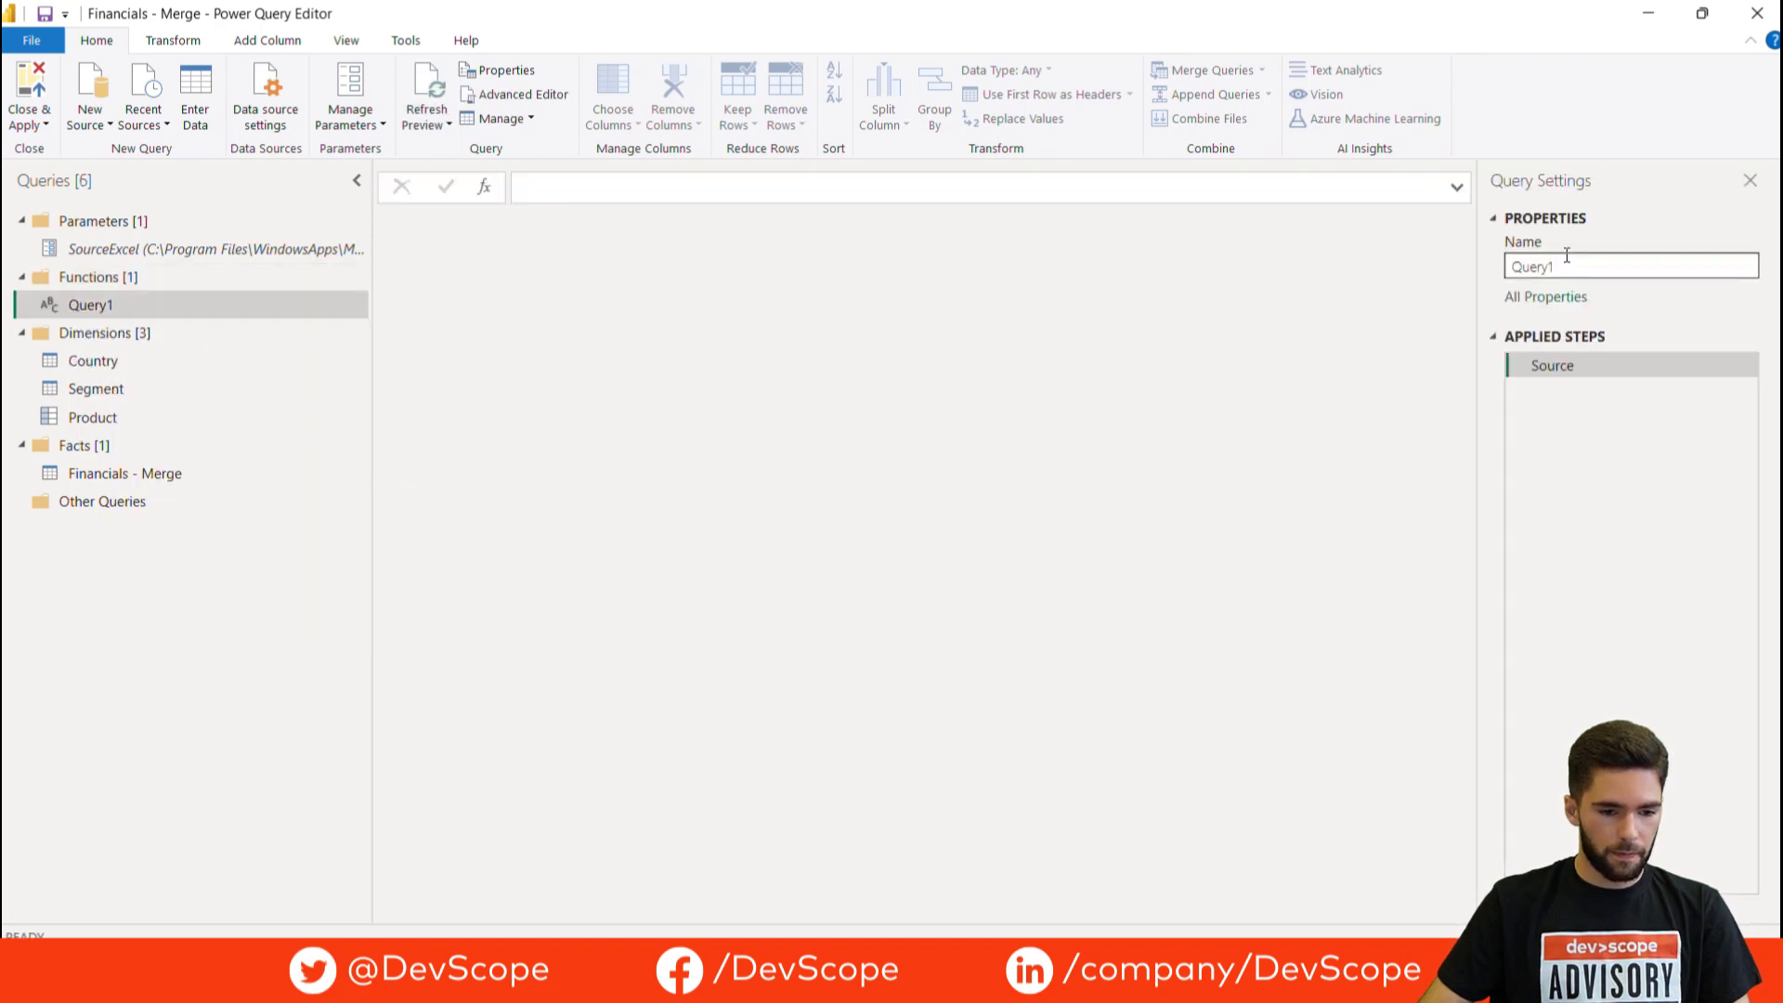
text(TableToRecords)
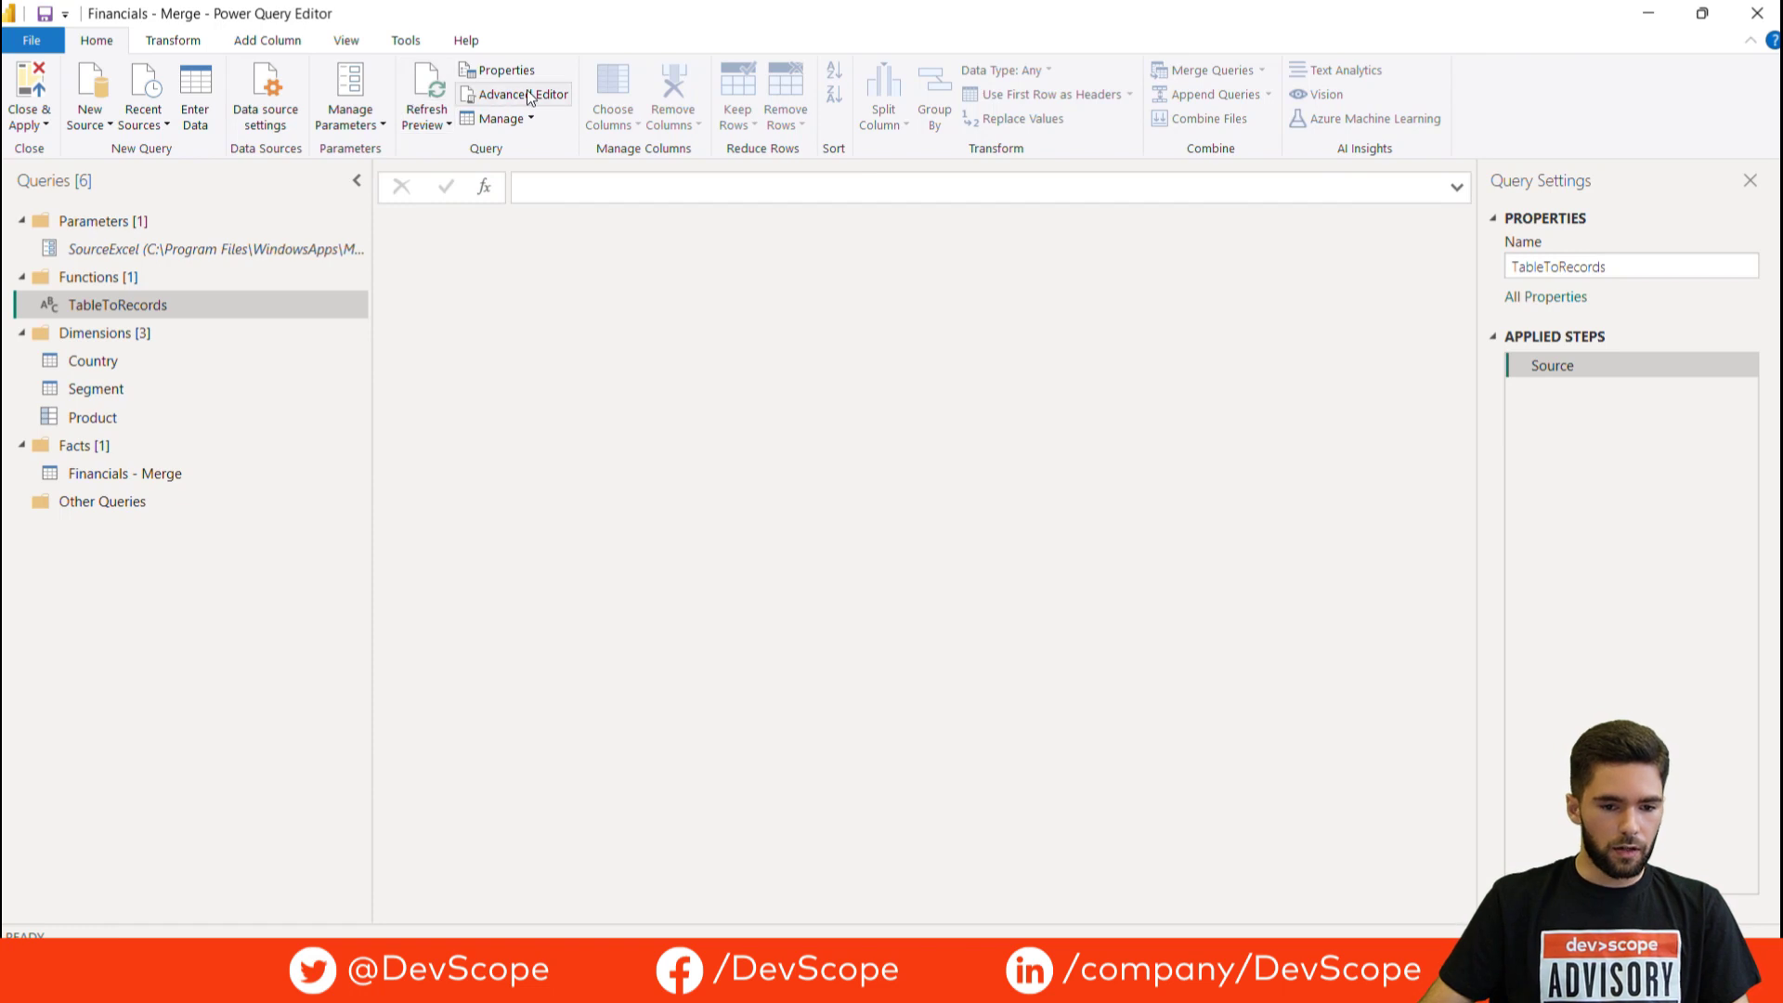
Write the (_Table as table) function using Table.Transpose, Table.PromoteHeaders and Table.ToRecords
click(512, 94)
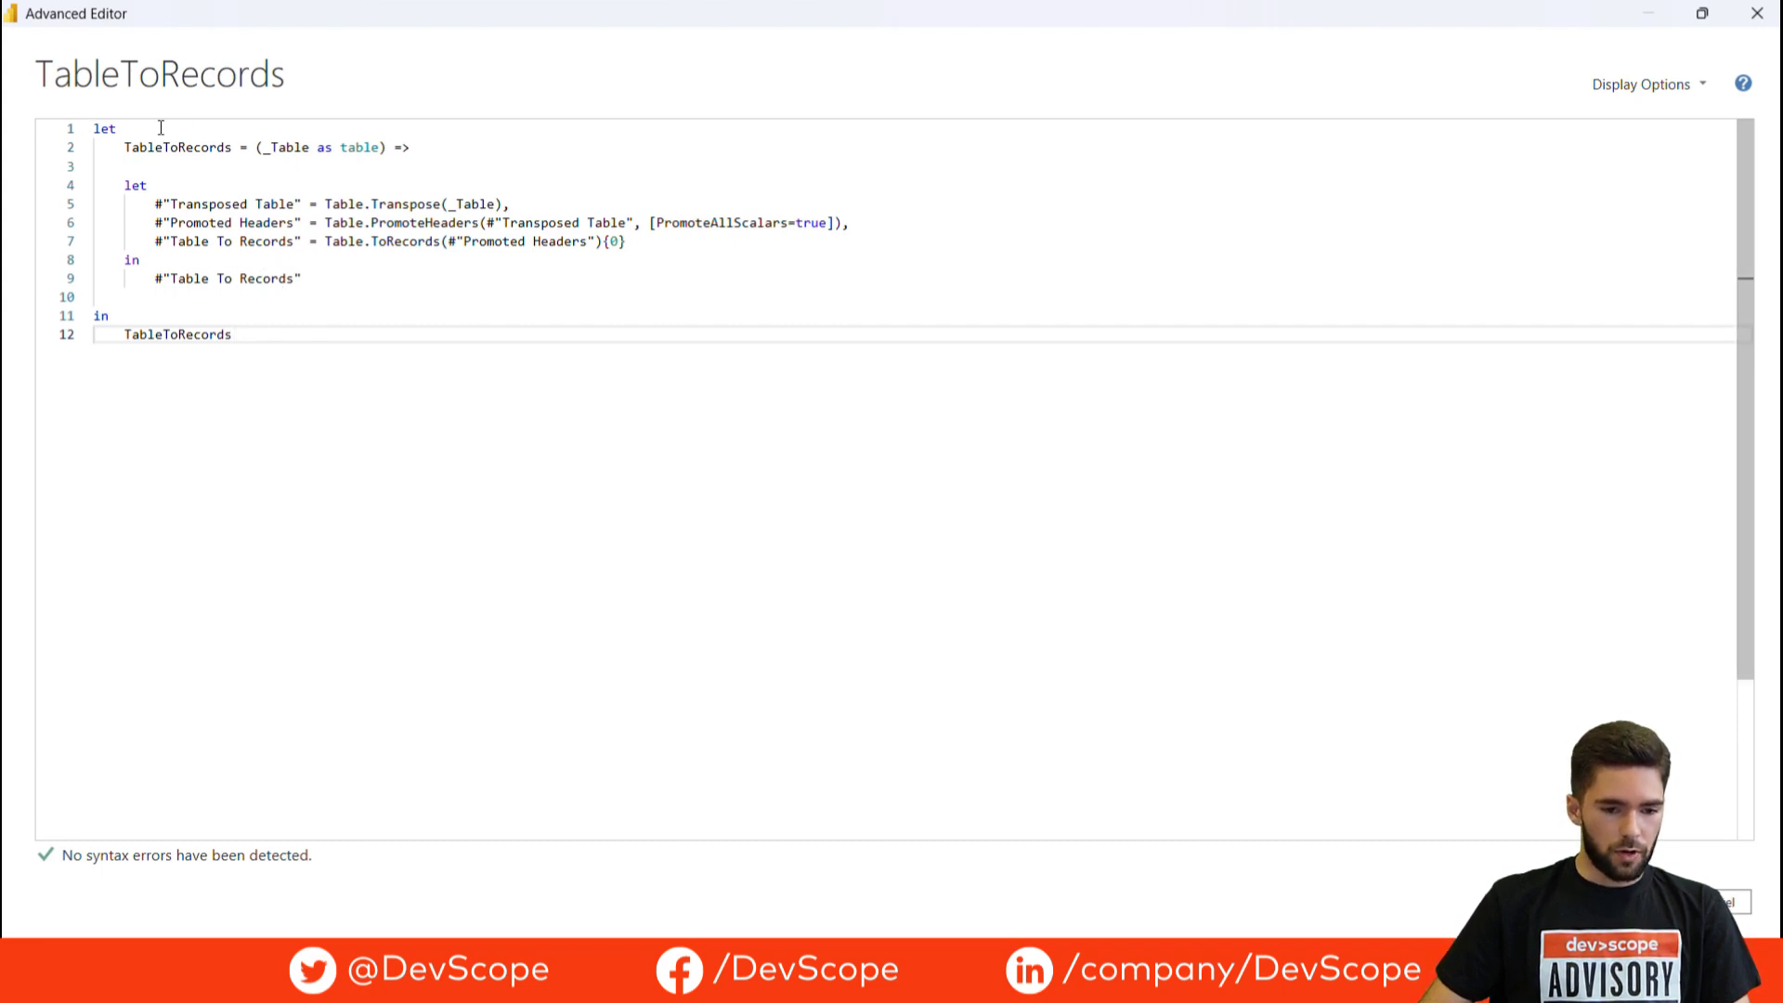
mouse_move(156, 148)
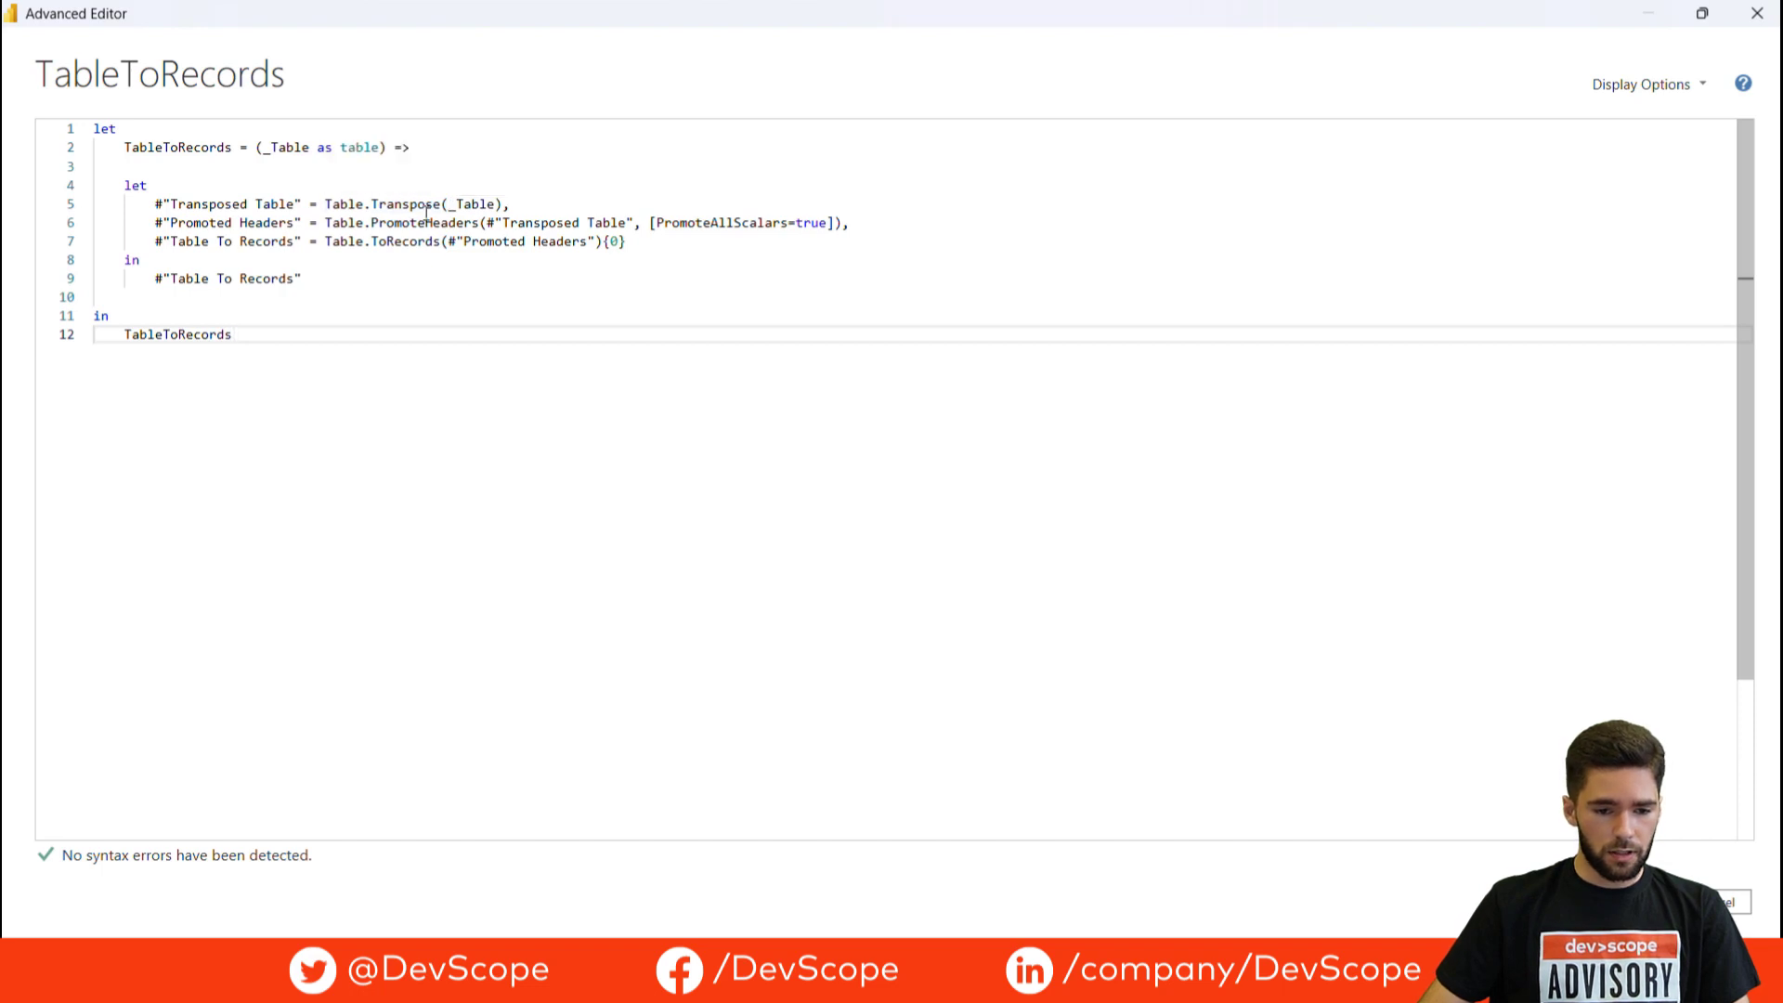
double_click(466, 204)
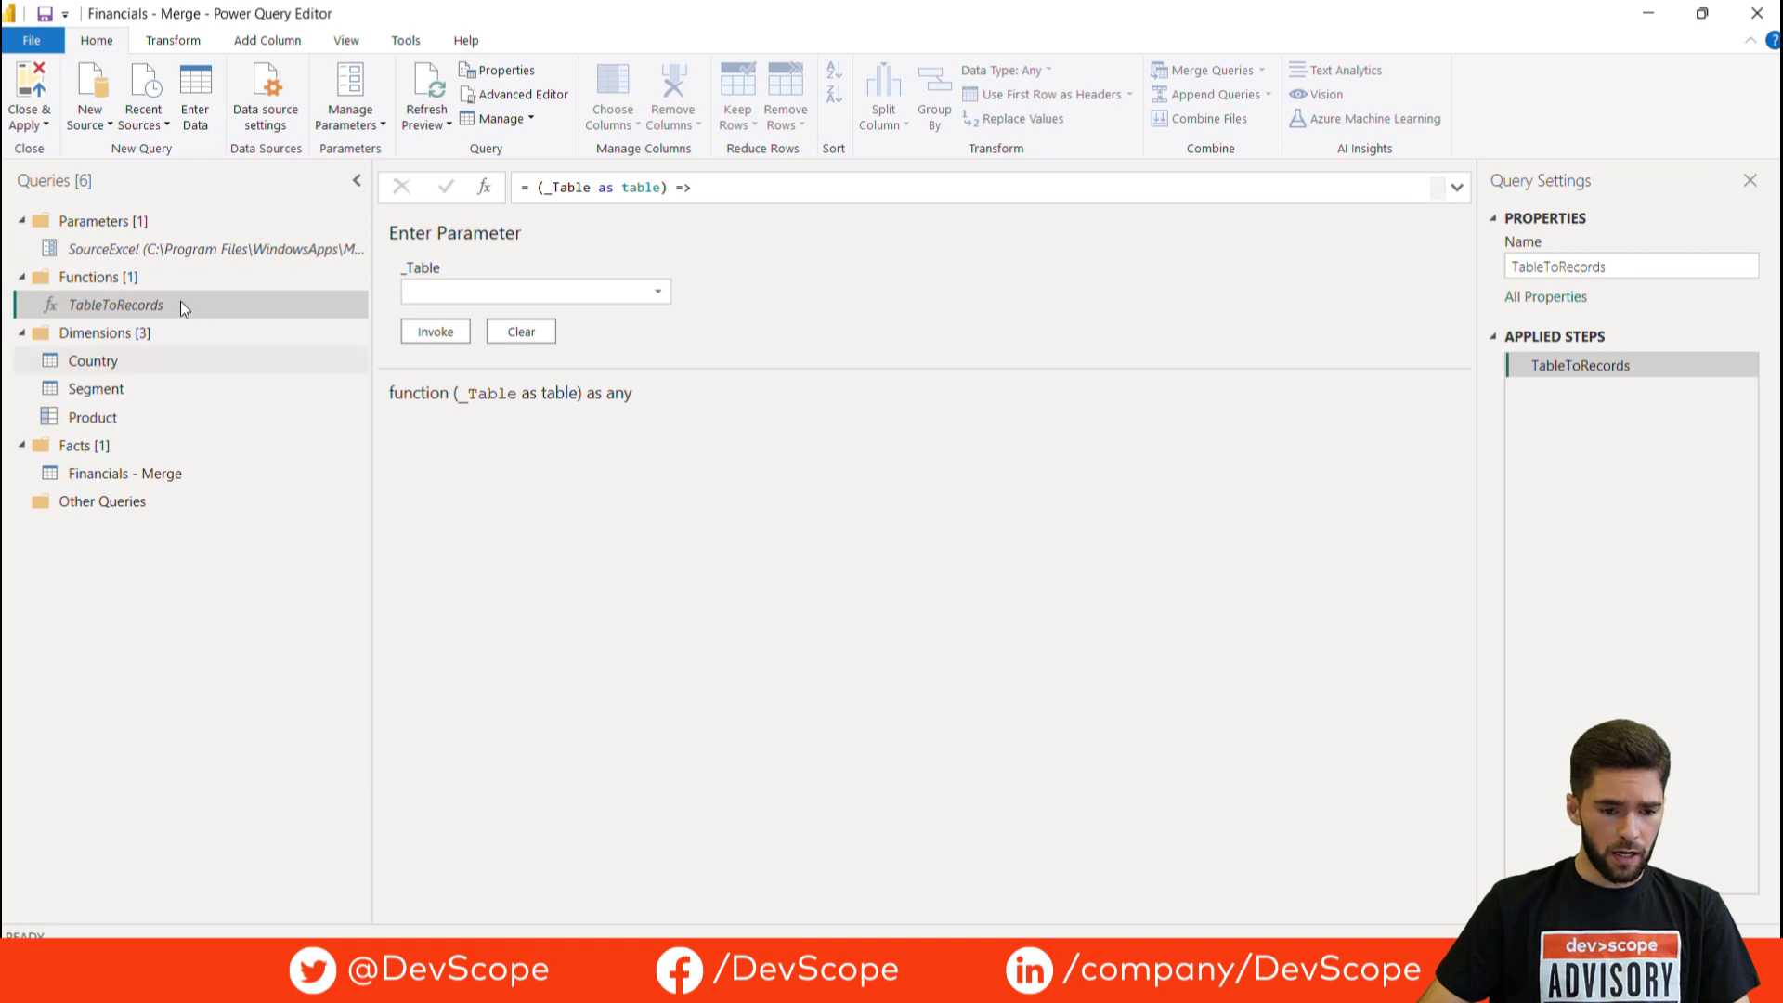
Delete the Product query's steps from Transposed Table to the end, leaving Changed Type last
click(93, 418)
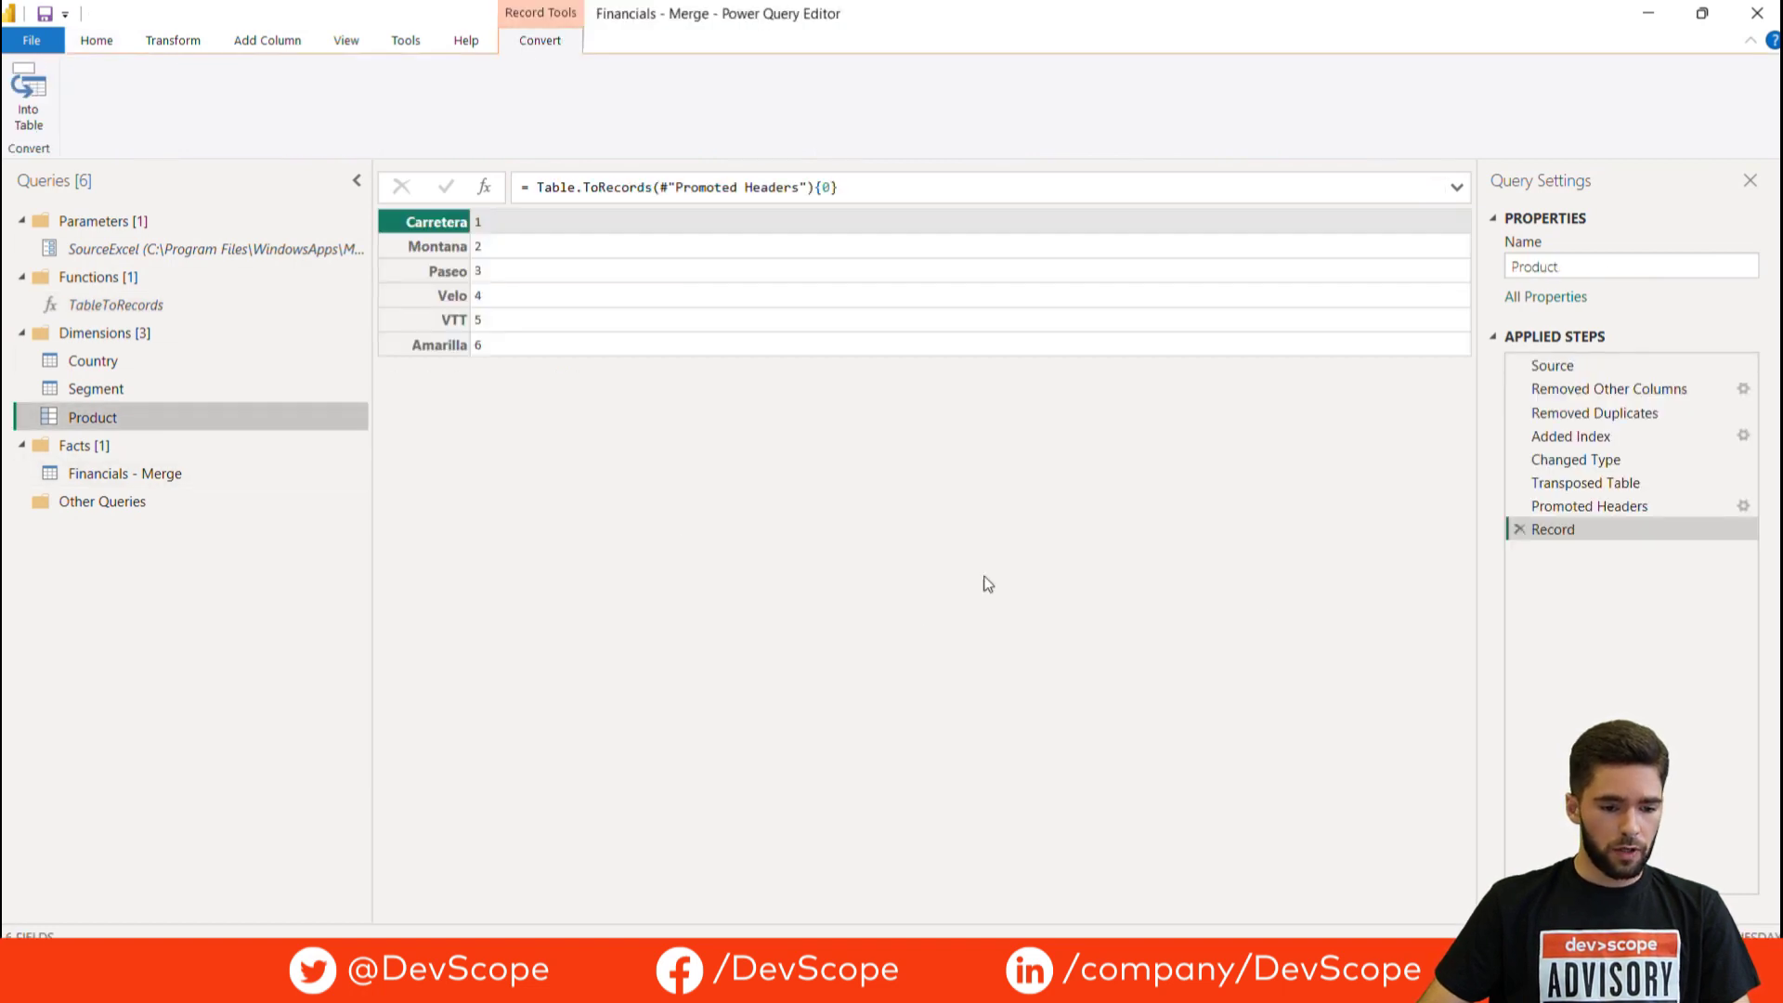
click(1584, 483)
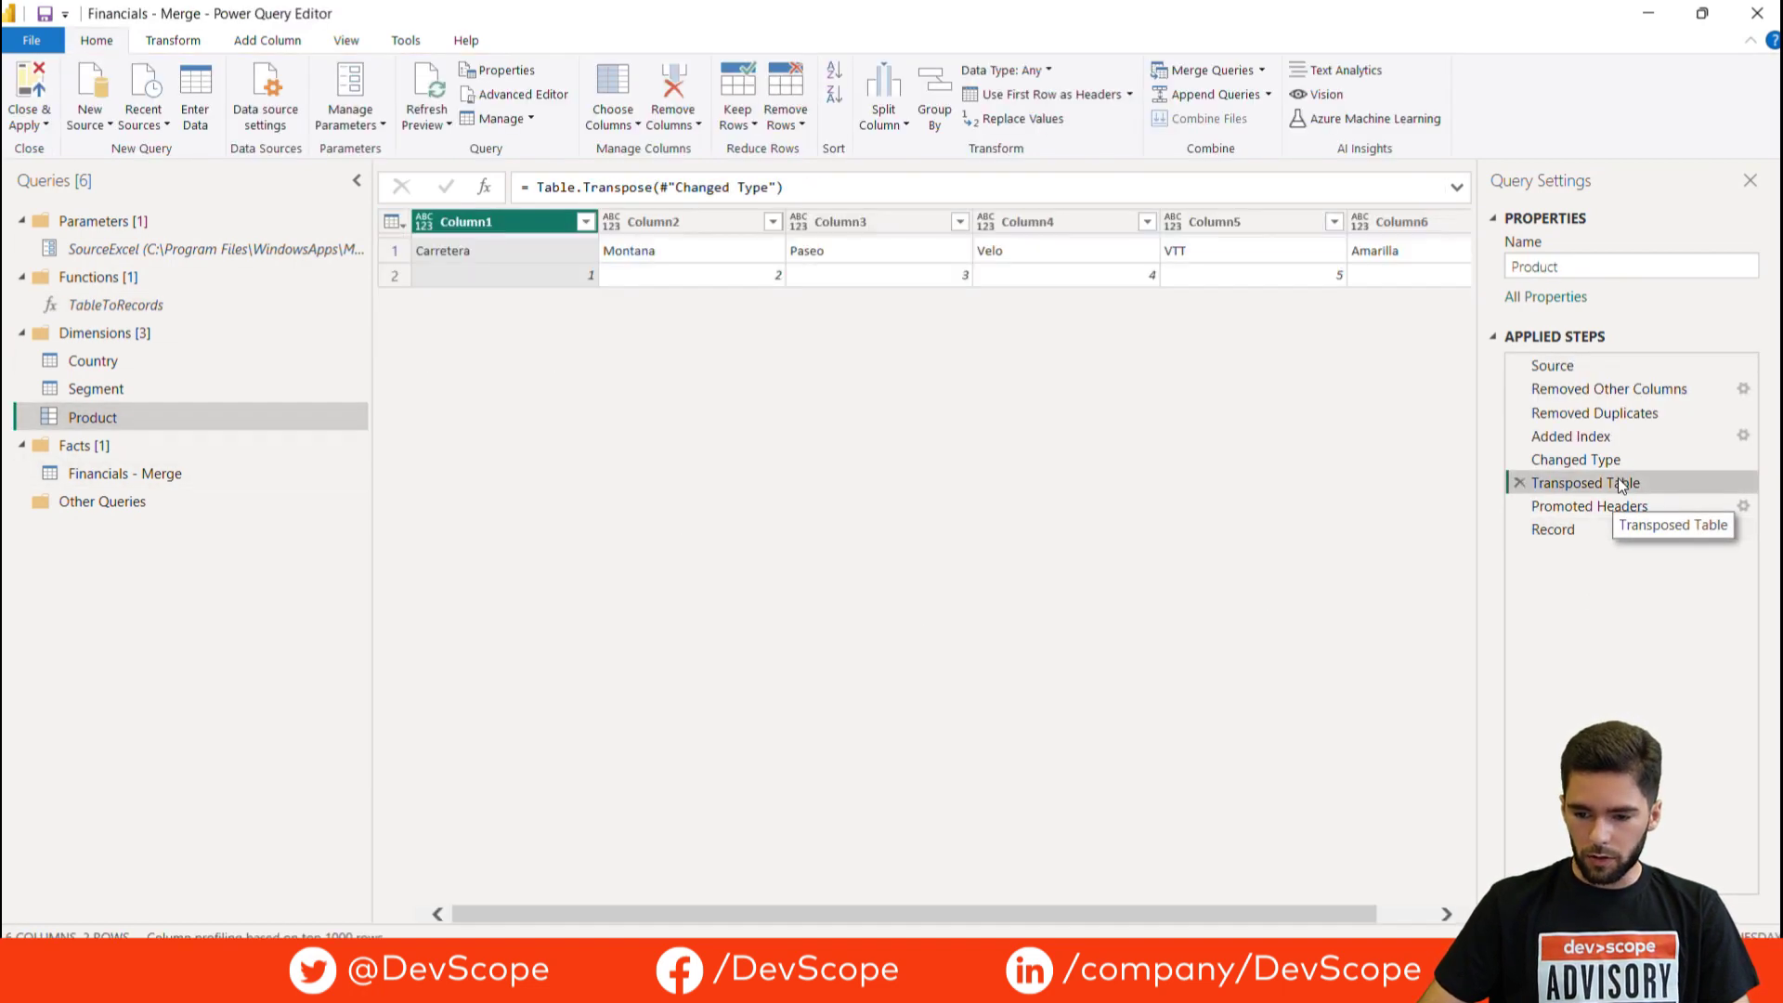
right_click(1579, 483)
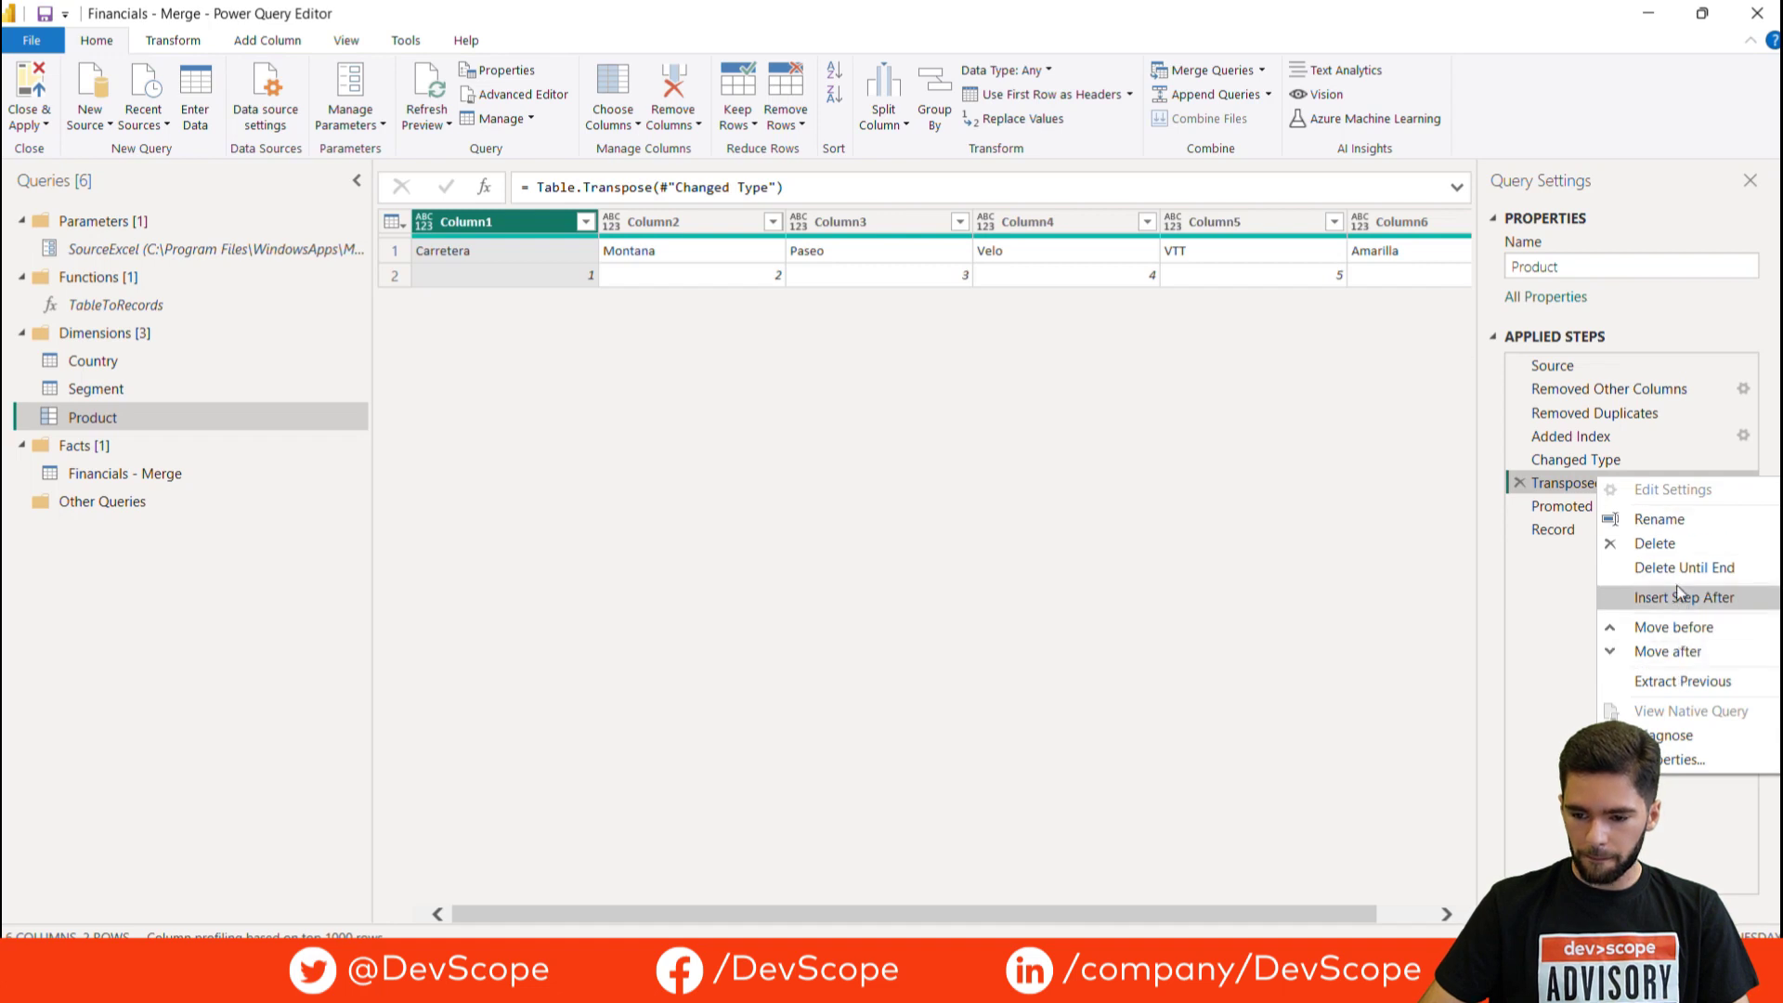
click(1684, 567)
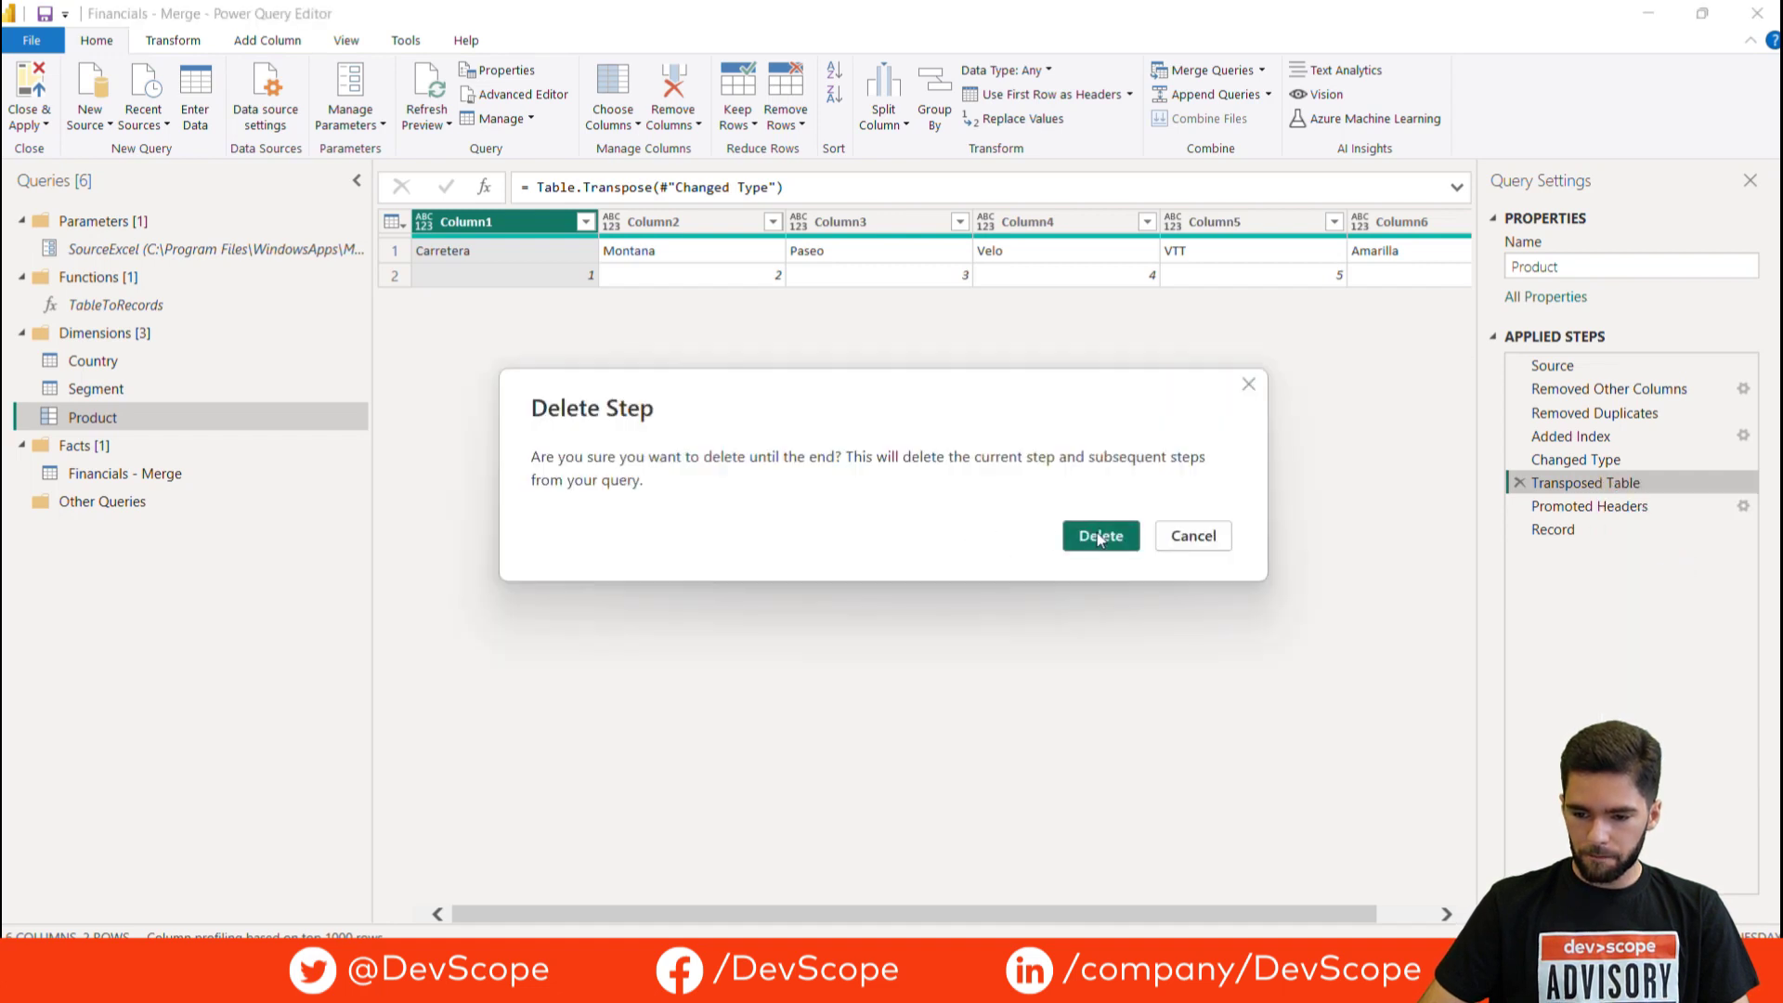
click(1098, 535)
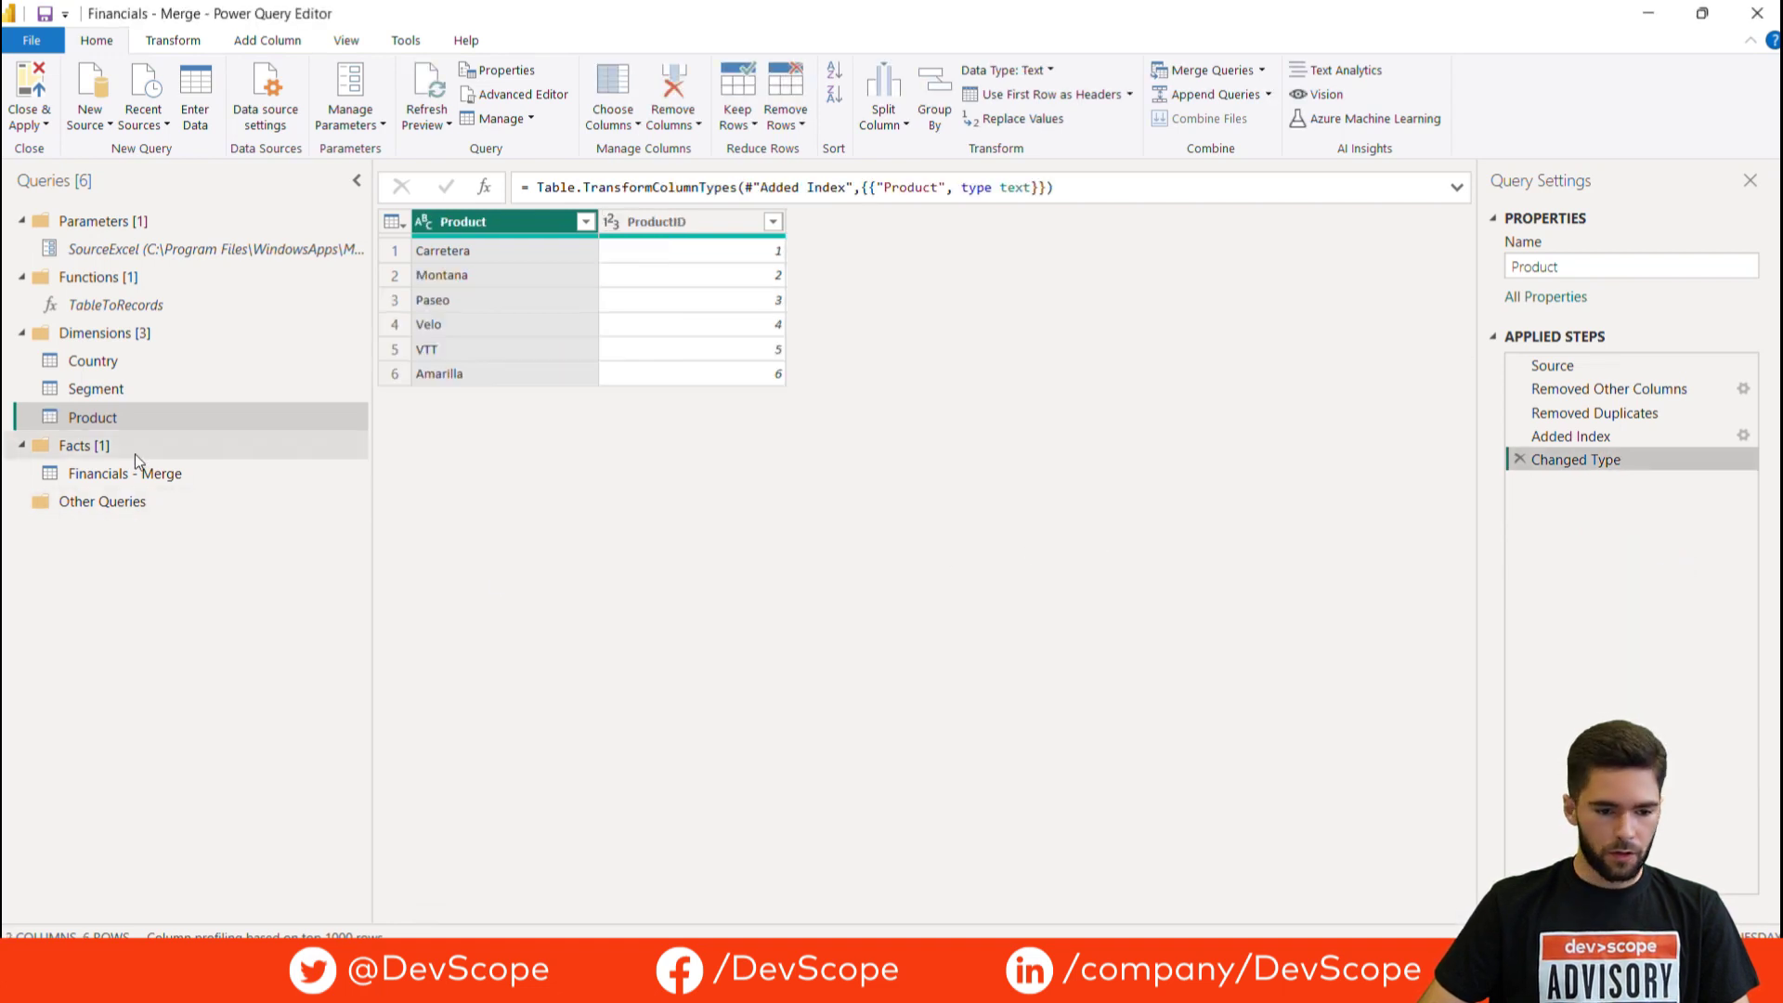
Duplicate Financials - Merge and rename the copy Financials
right_click(117, 473)
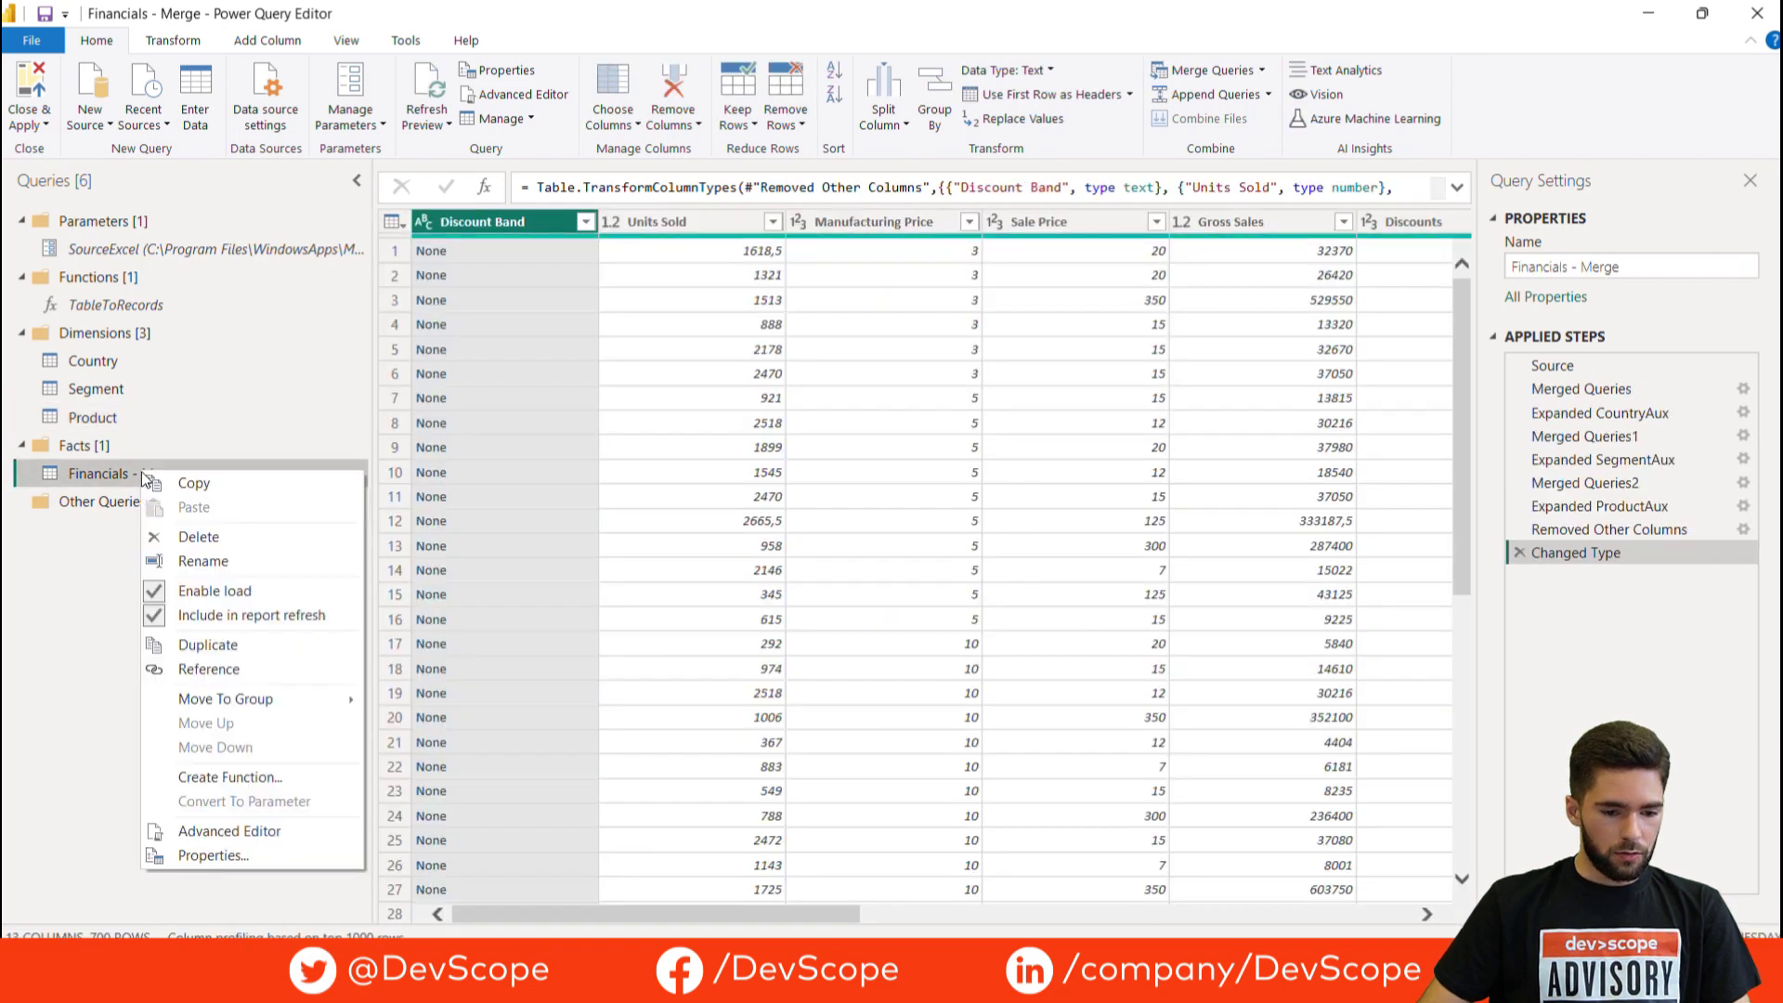
mouse_move(208, 645)
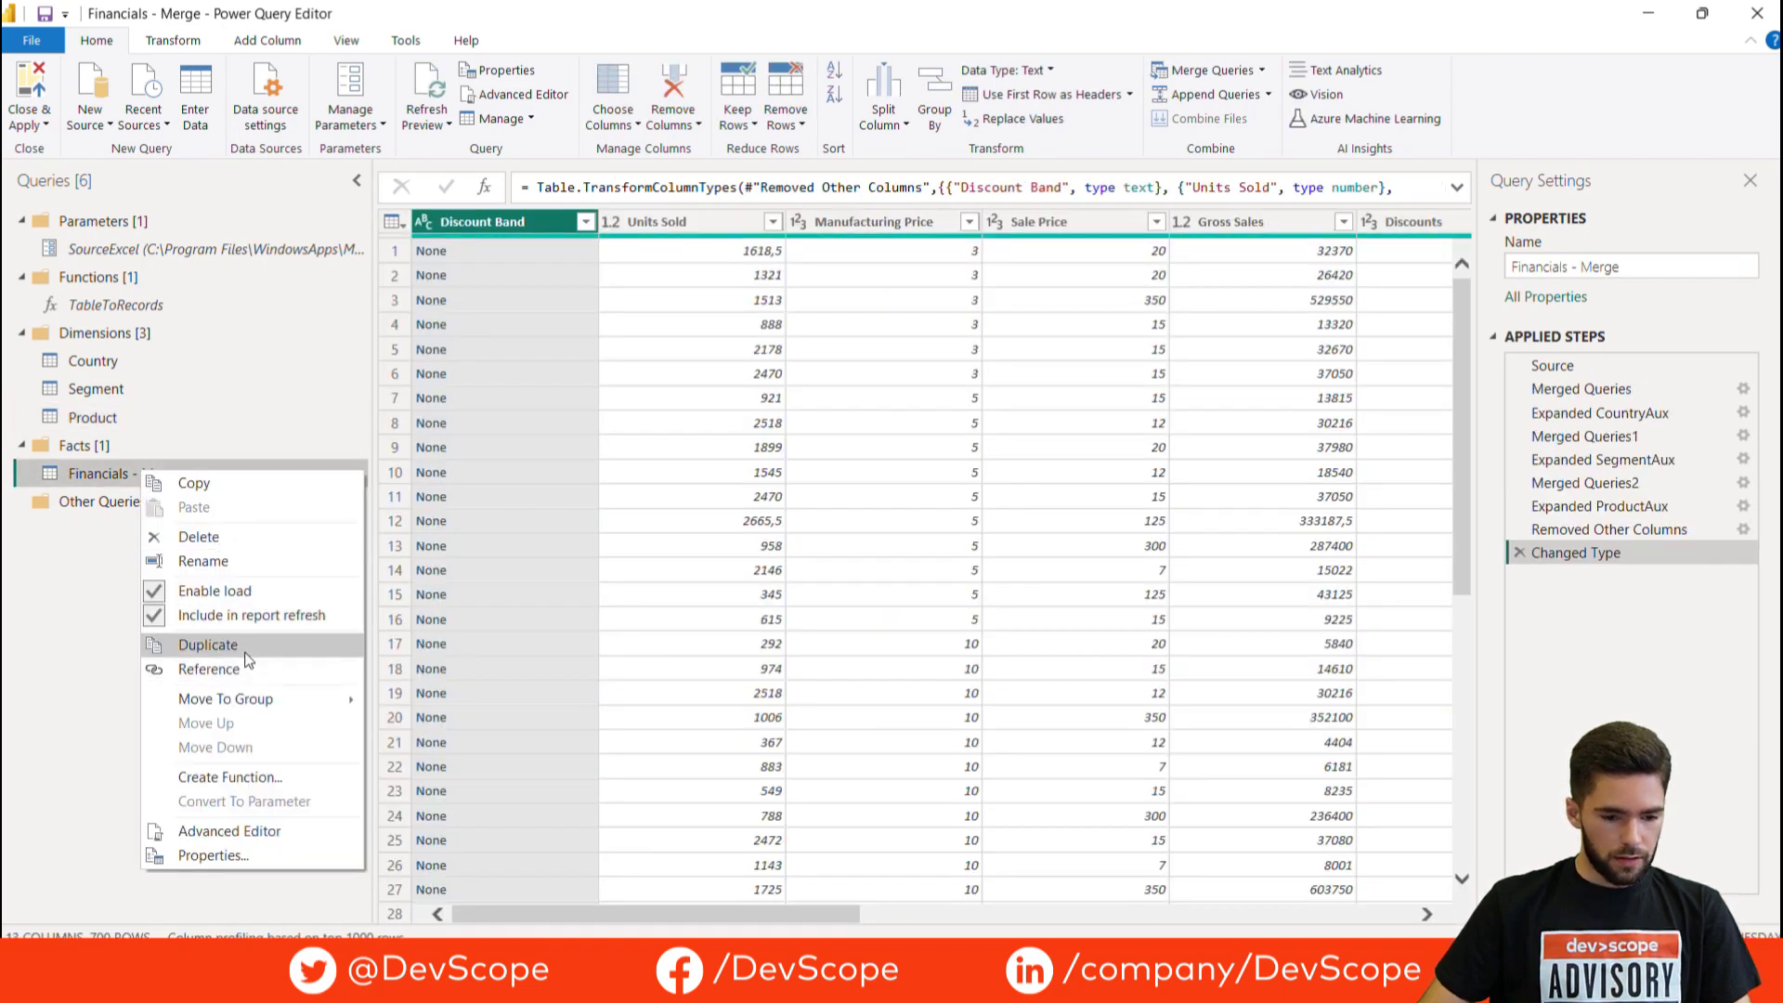
click(206, 644)
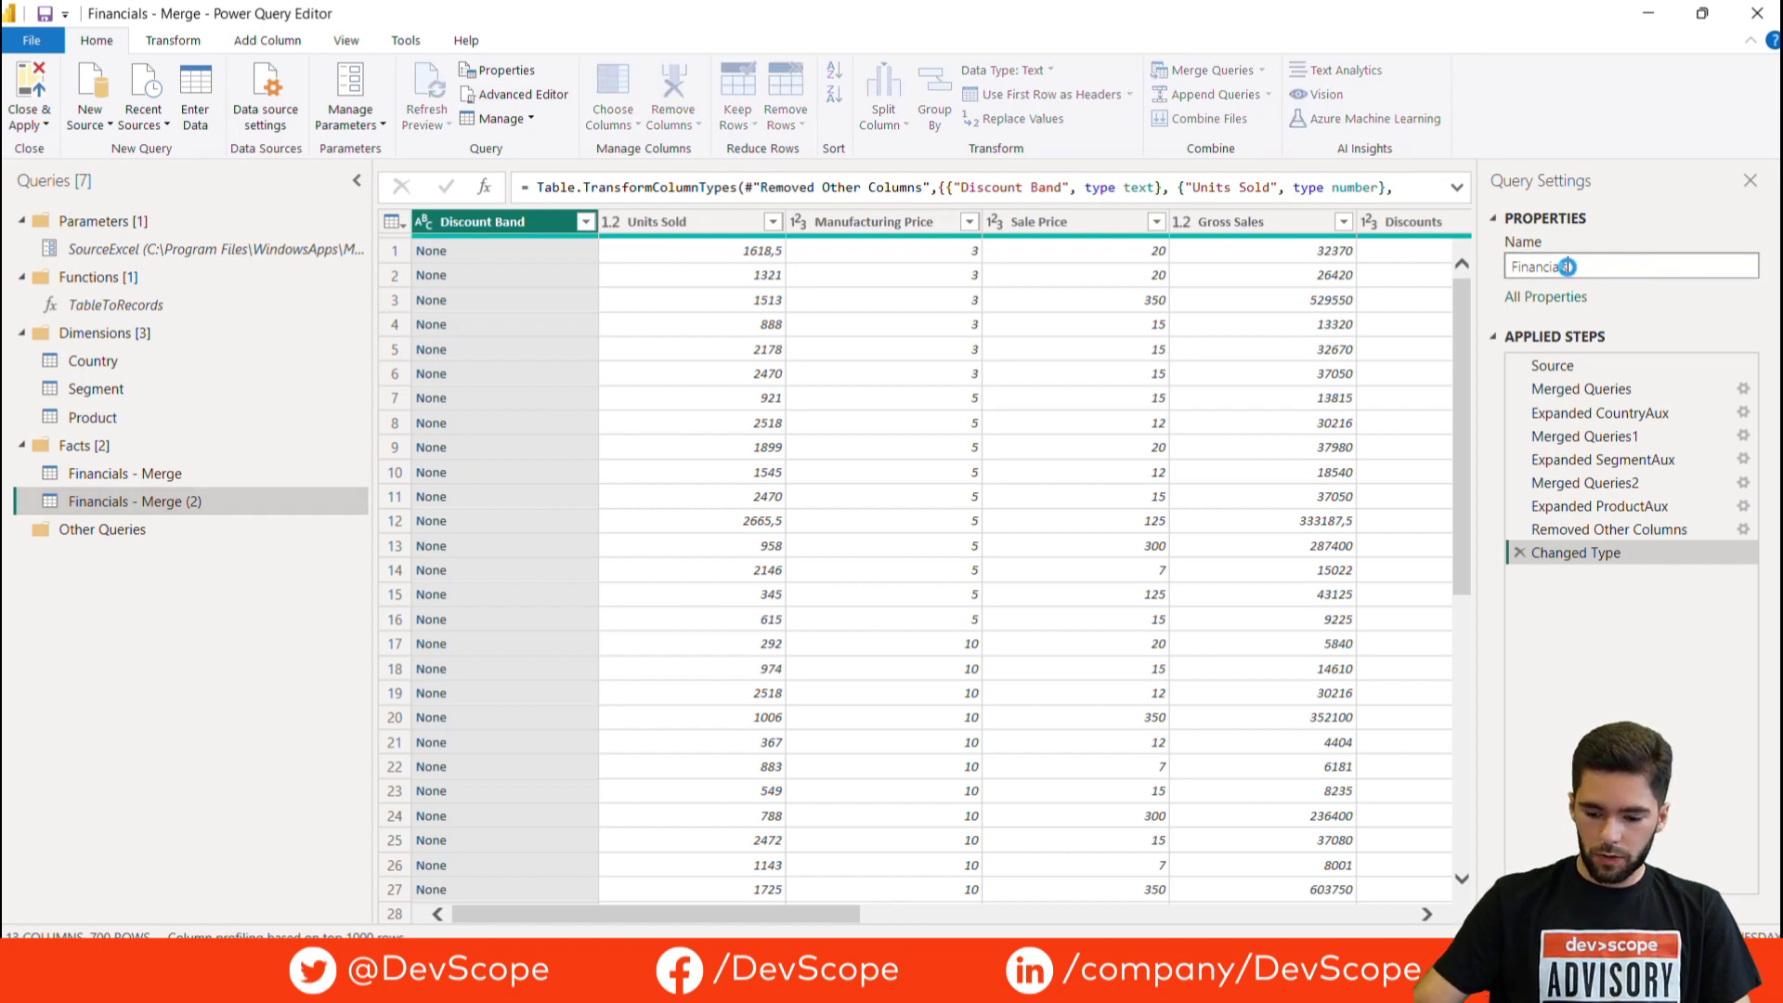
text(Financials)
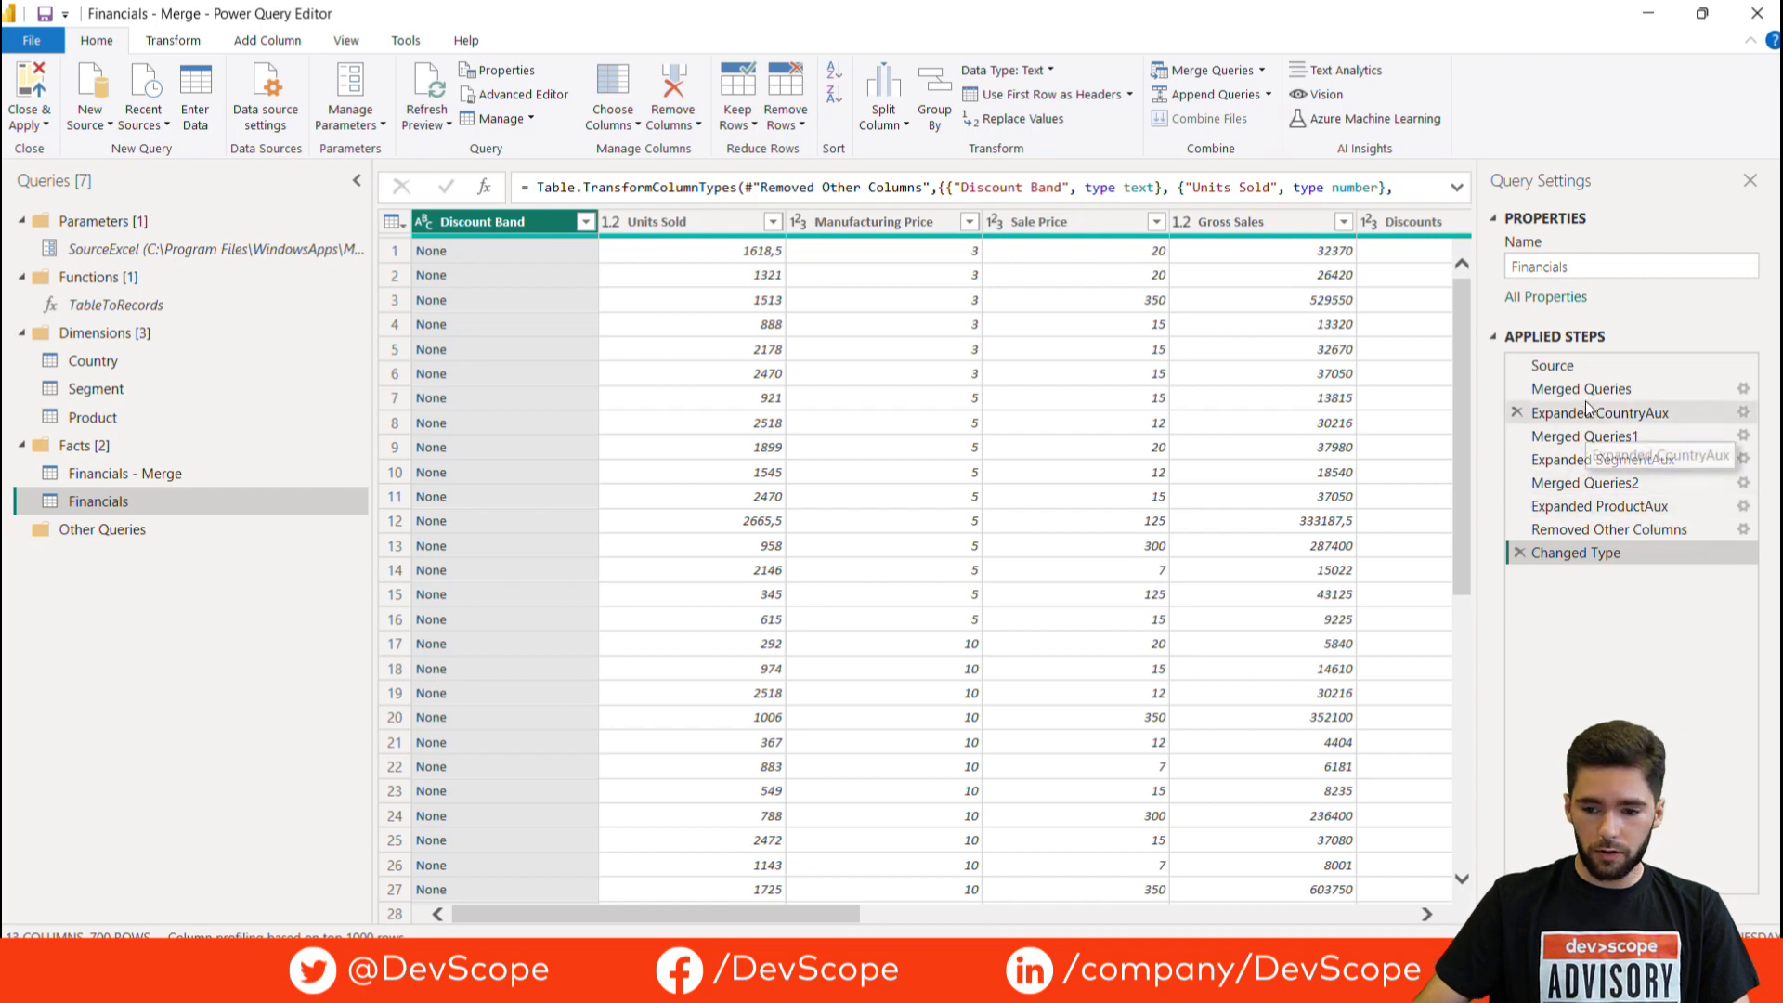
Delete Merged Queries and all later steps so Financials keeps only Source
right_click(1580, 388)
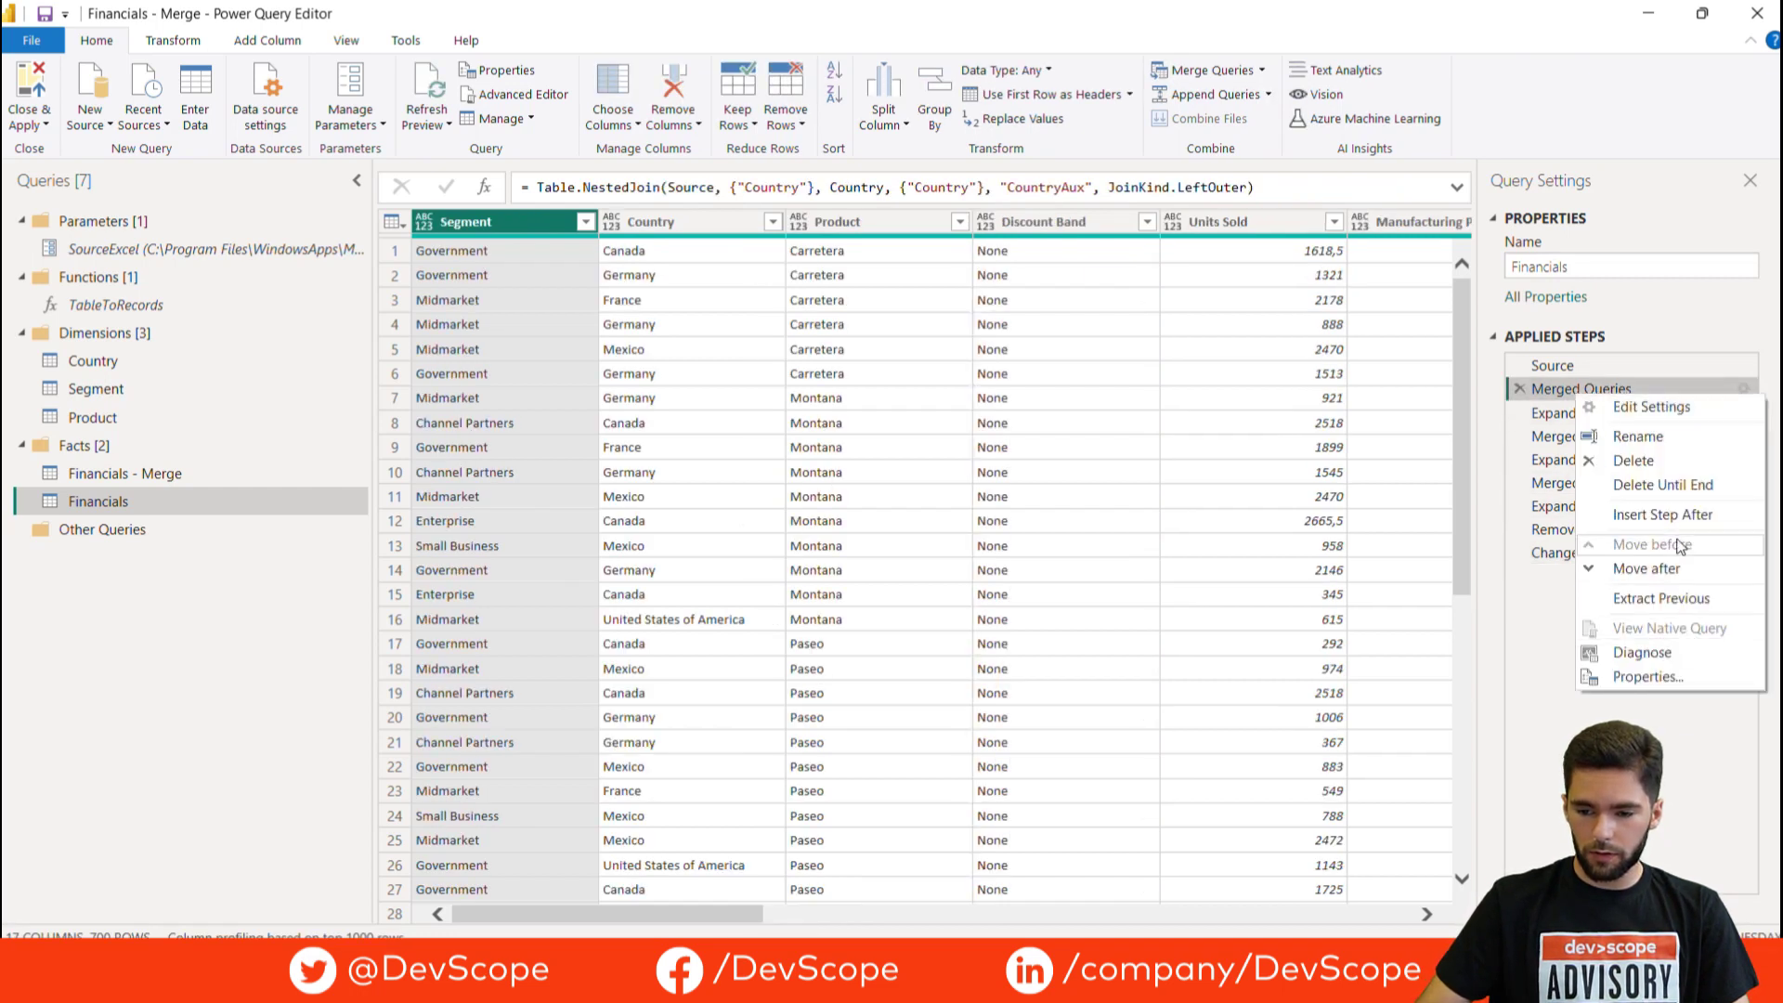
click(1662, 485)
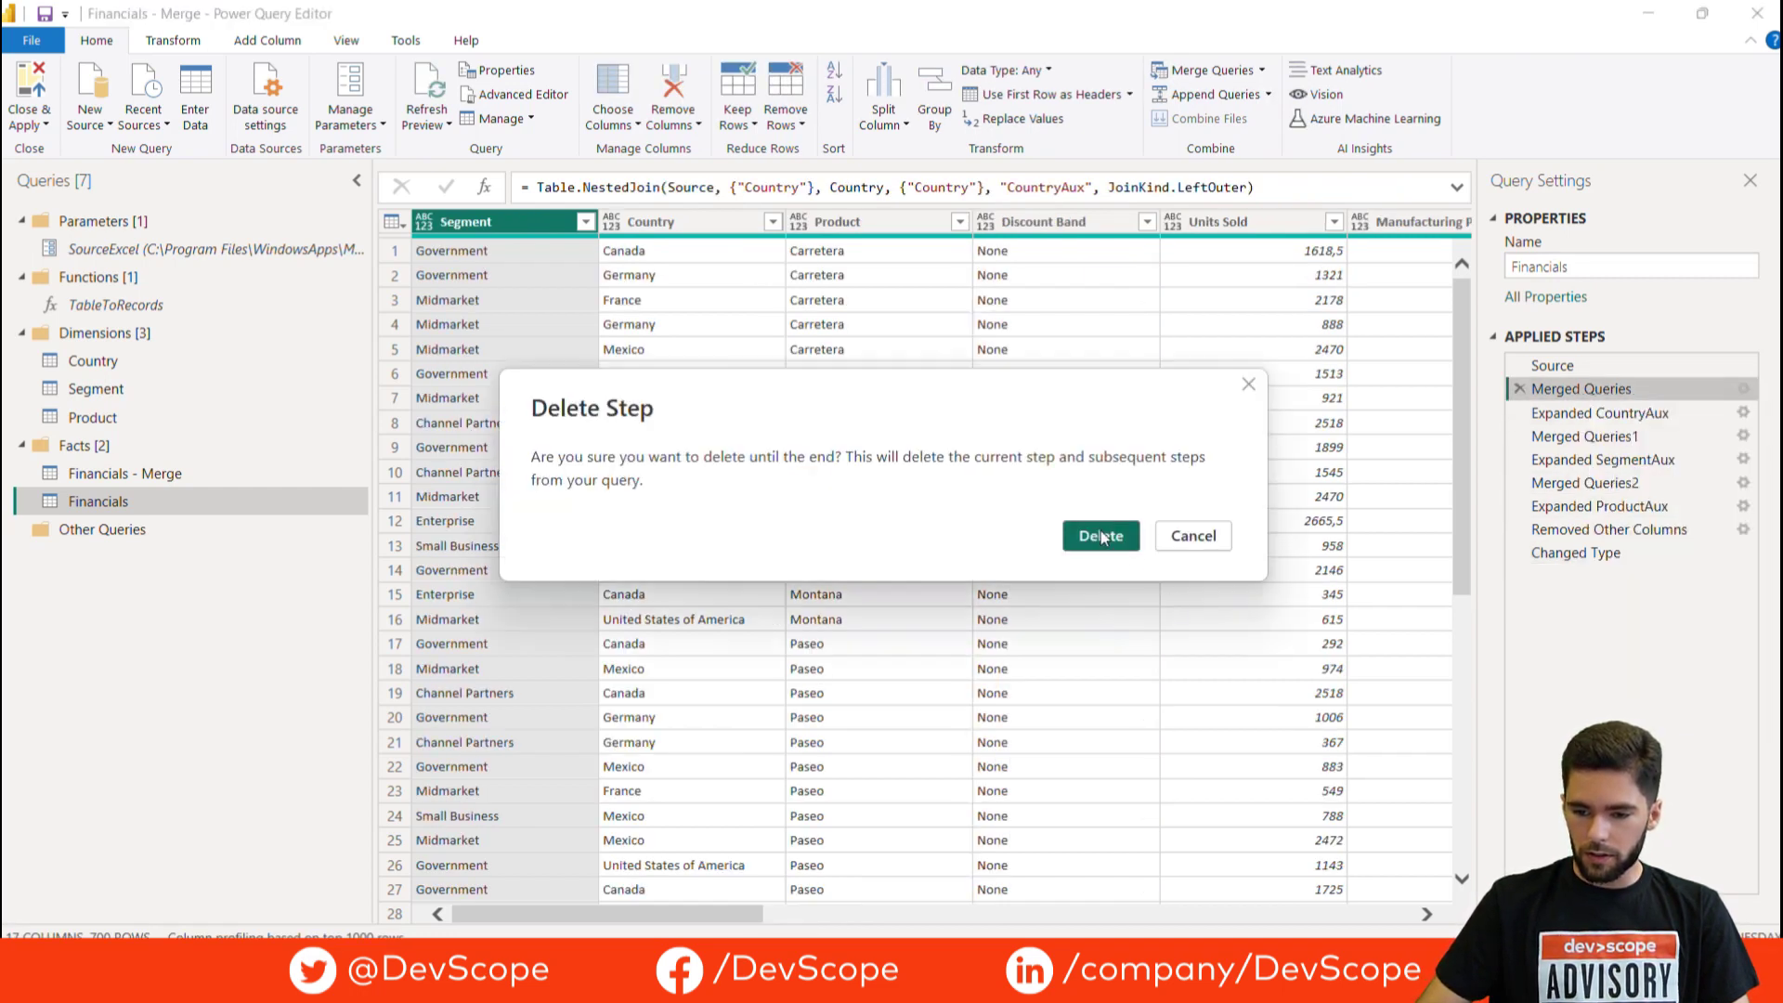
click(1097, 535)
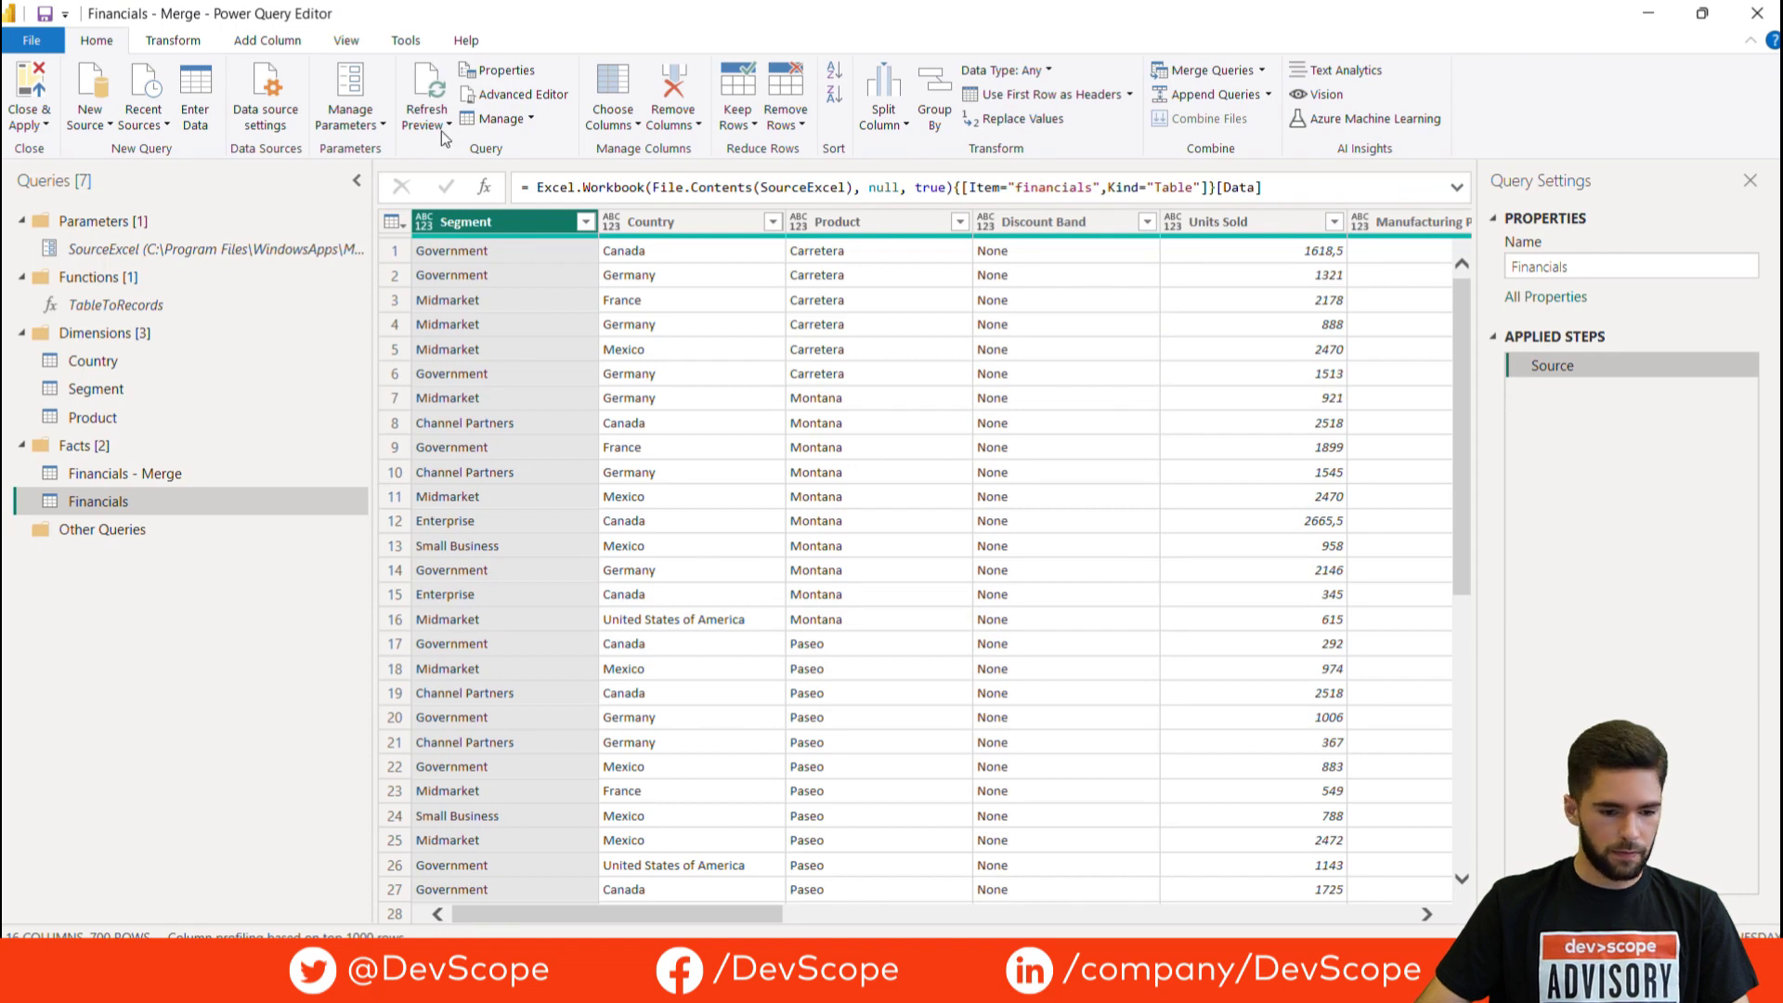
Write the IdReplacement step using Table.TransformColumns with Record.FieldOrDefault(TableToRecords(...), _, _) as Int64.Type
click(515, 95)
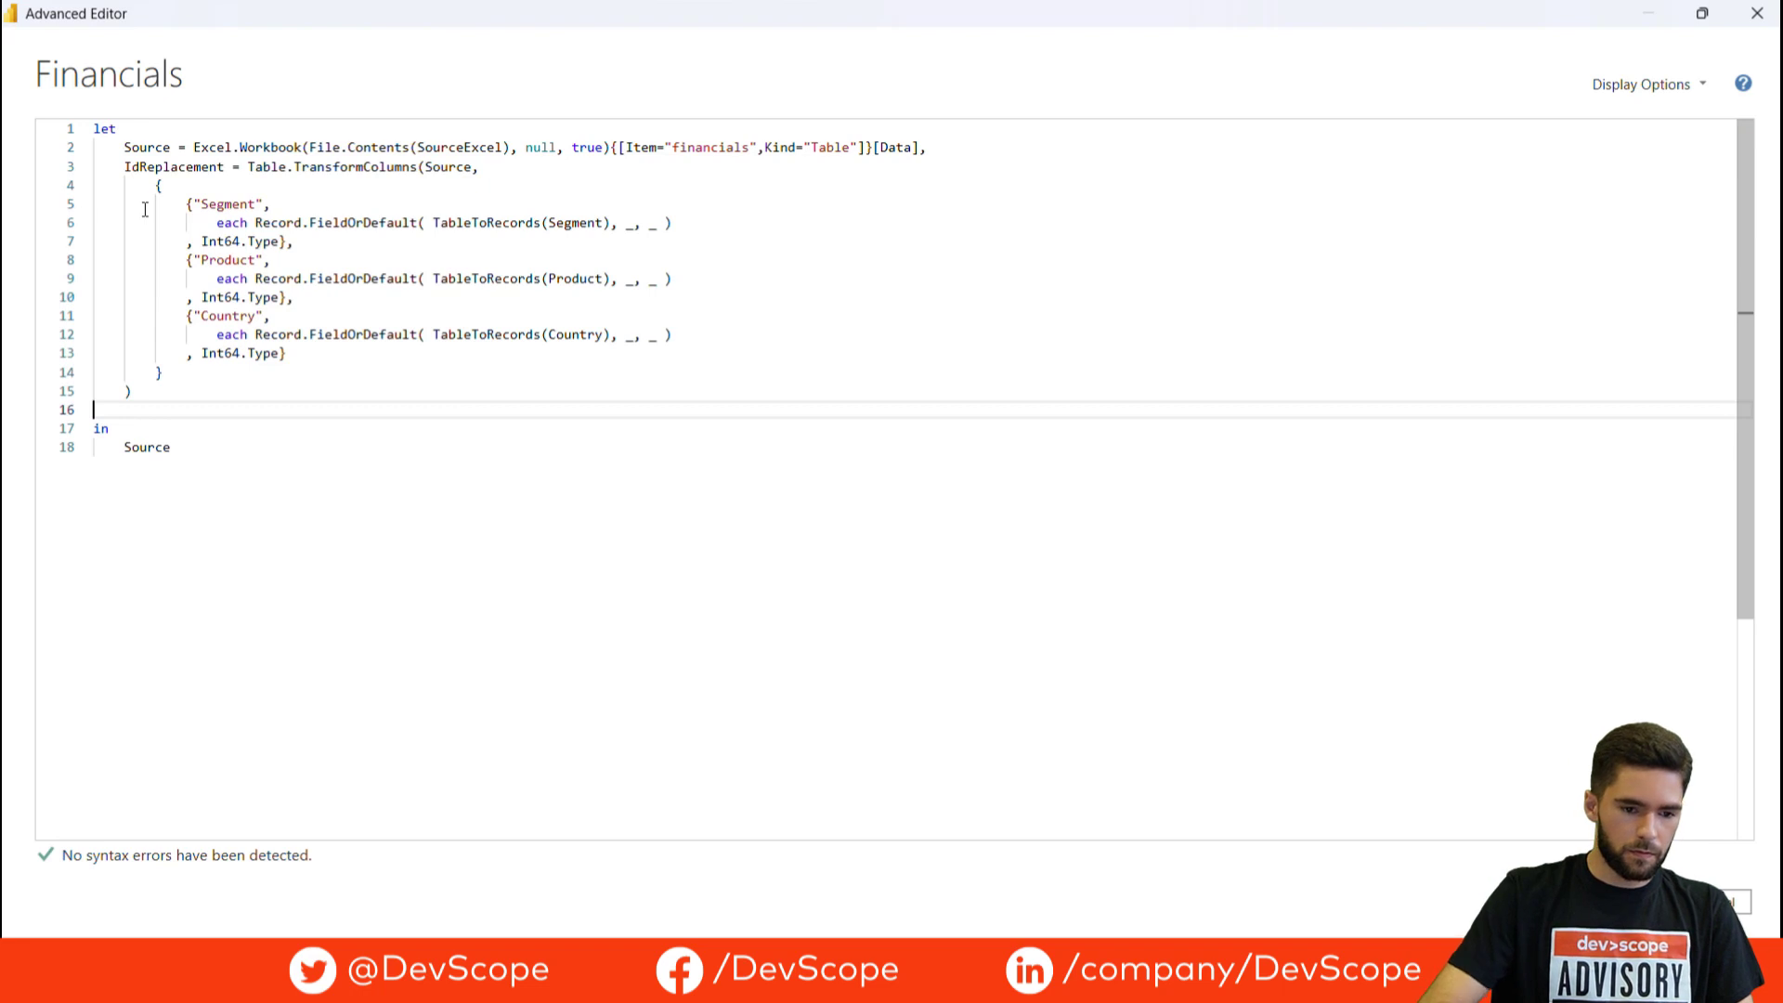
mouse_move(236, 176)
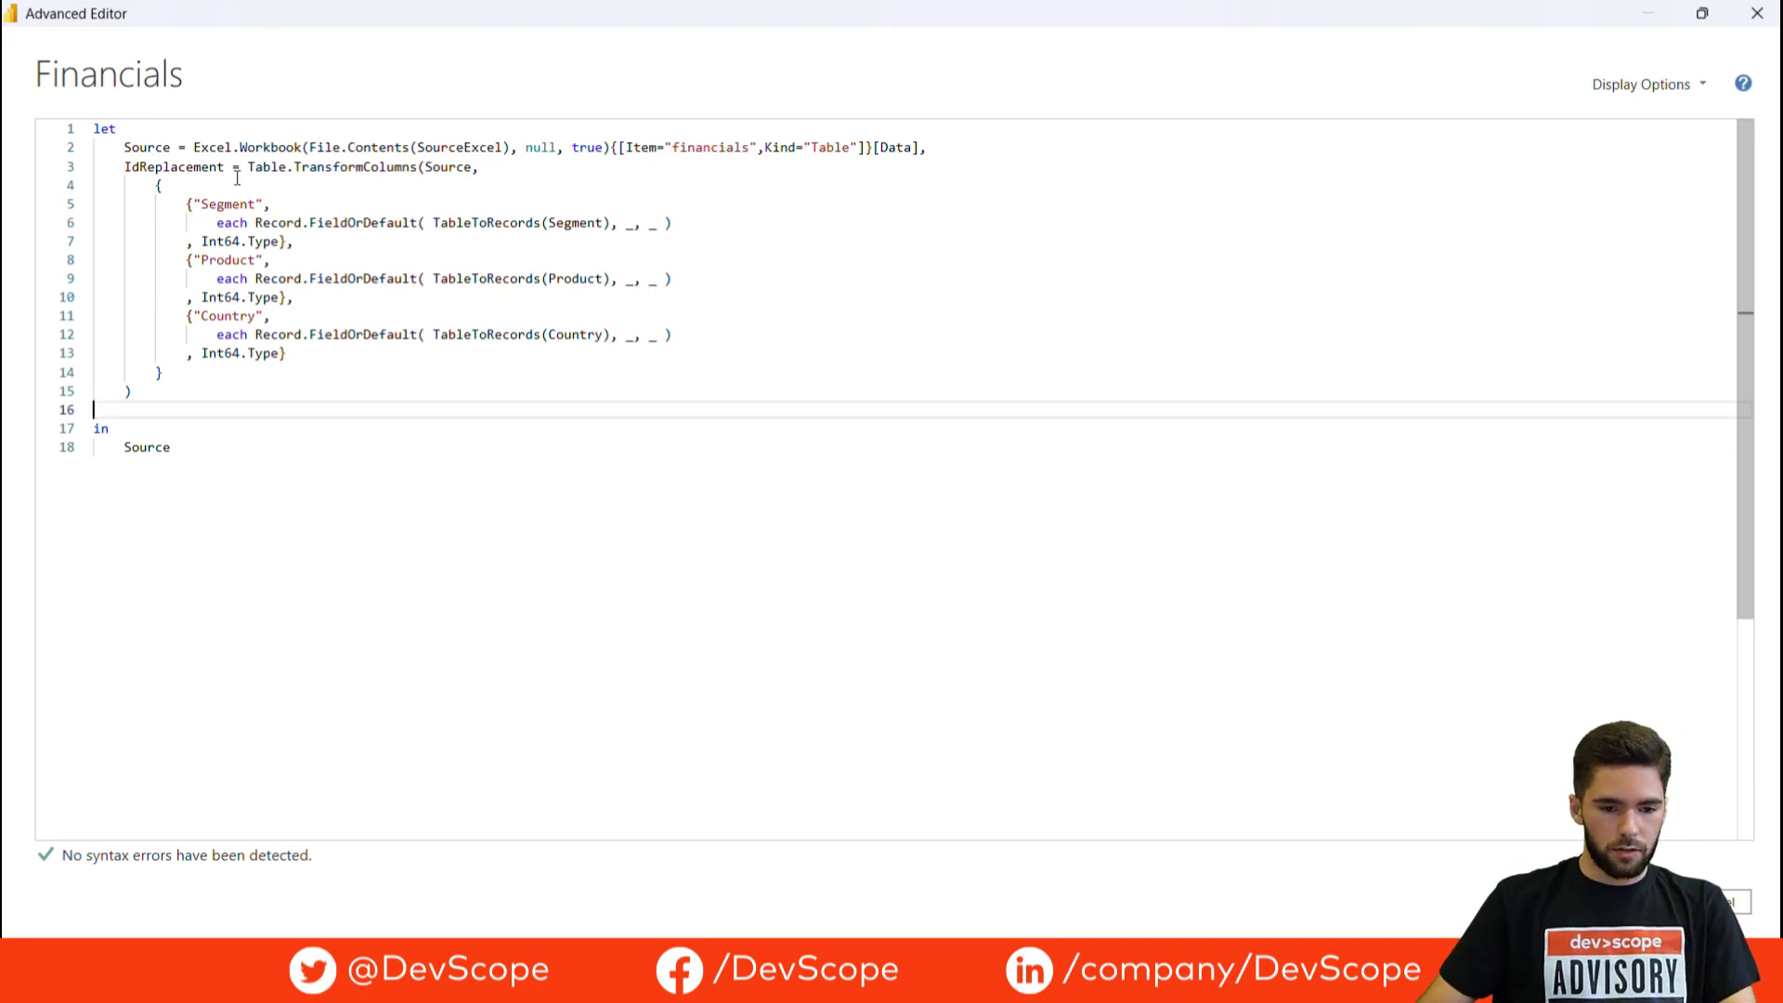
mouse_move(317, 386)
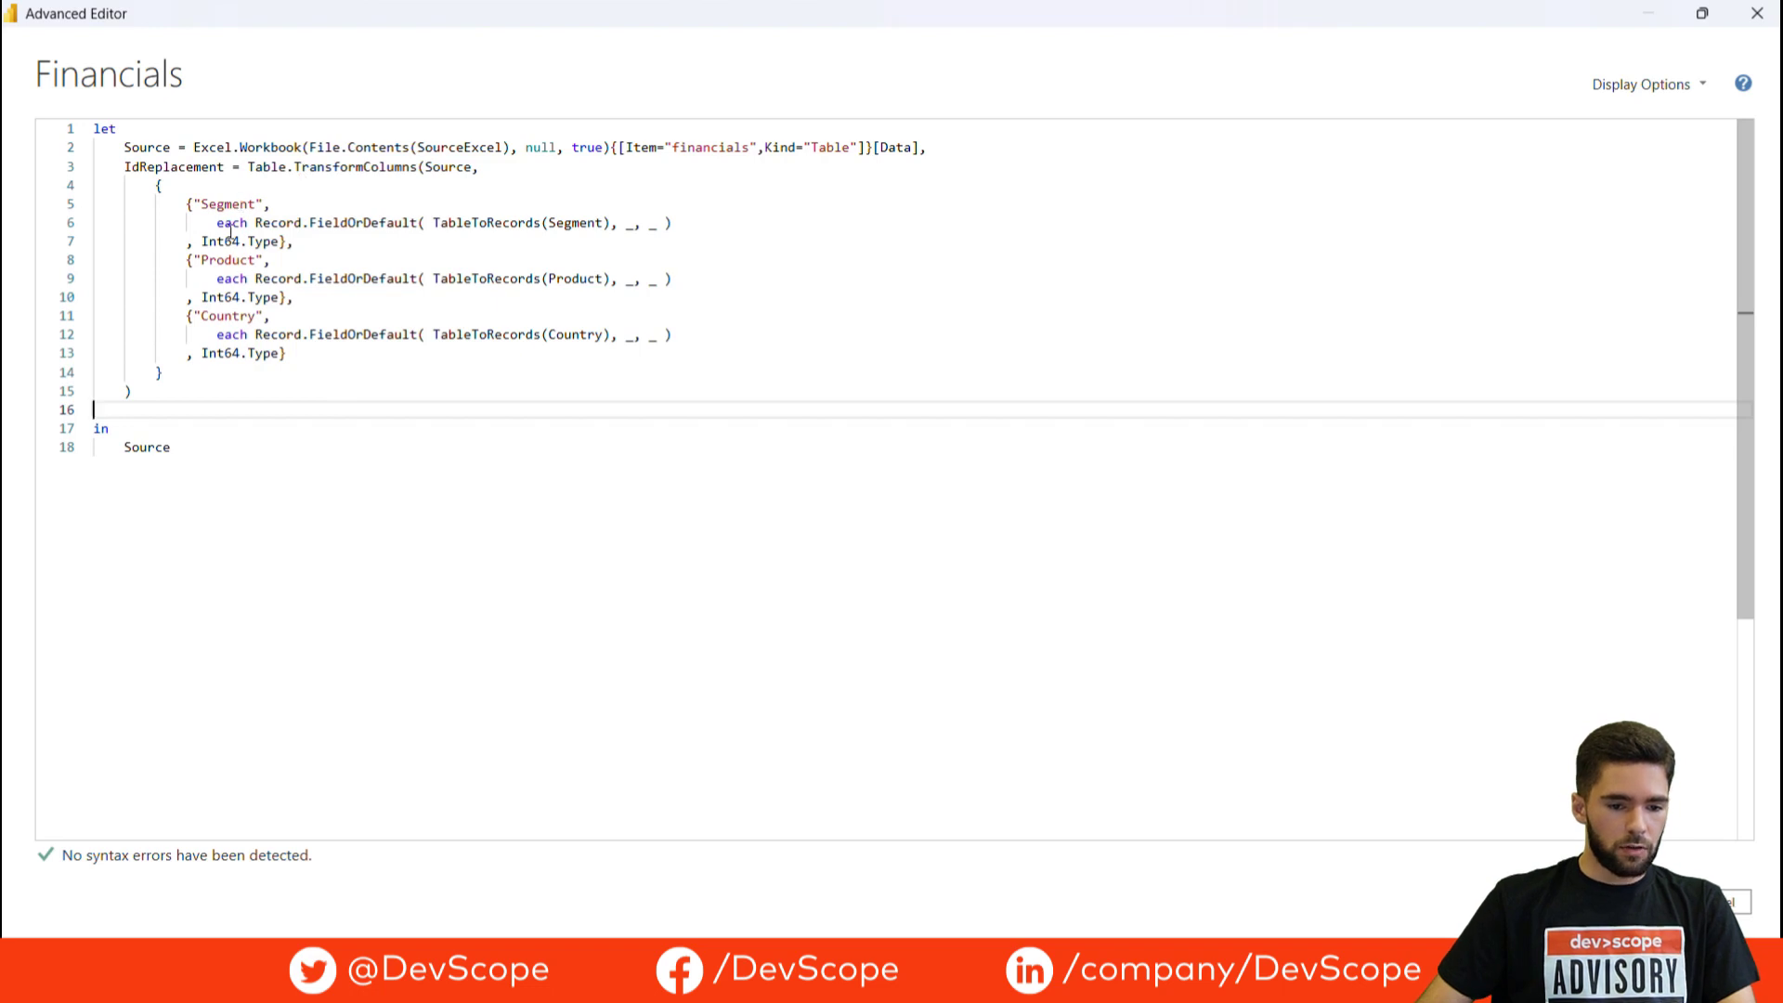
mouse_move(228, 321)
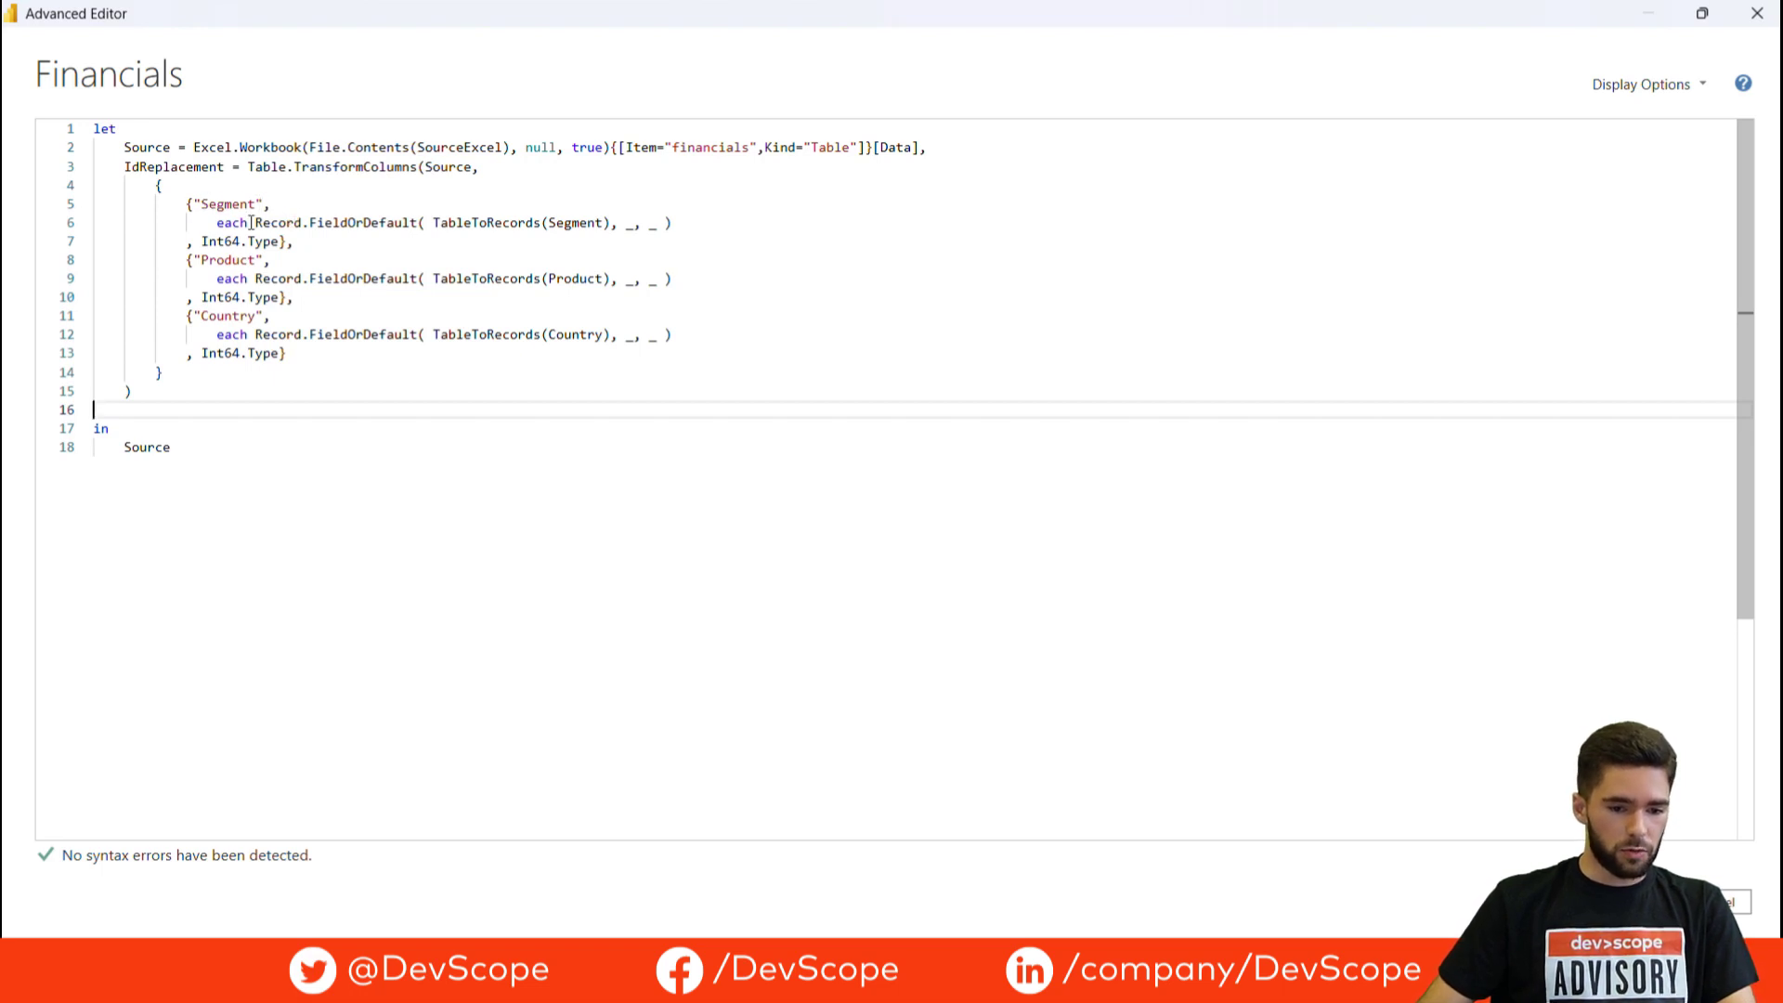
double_click(336, 221)
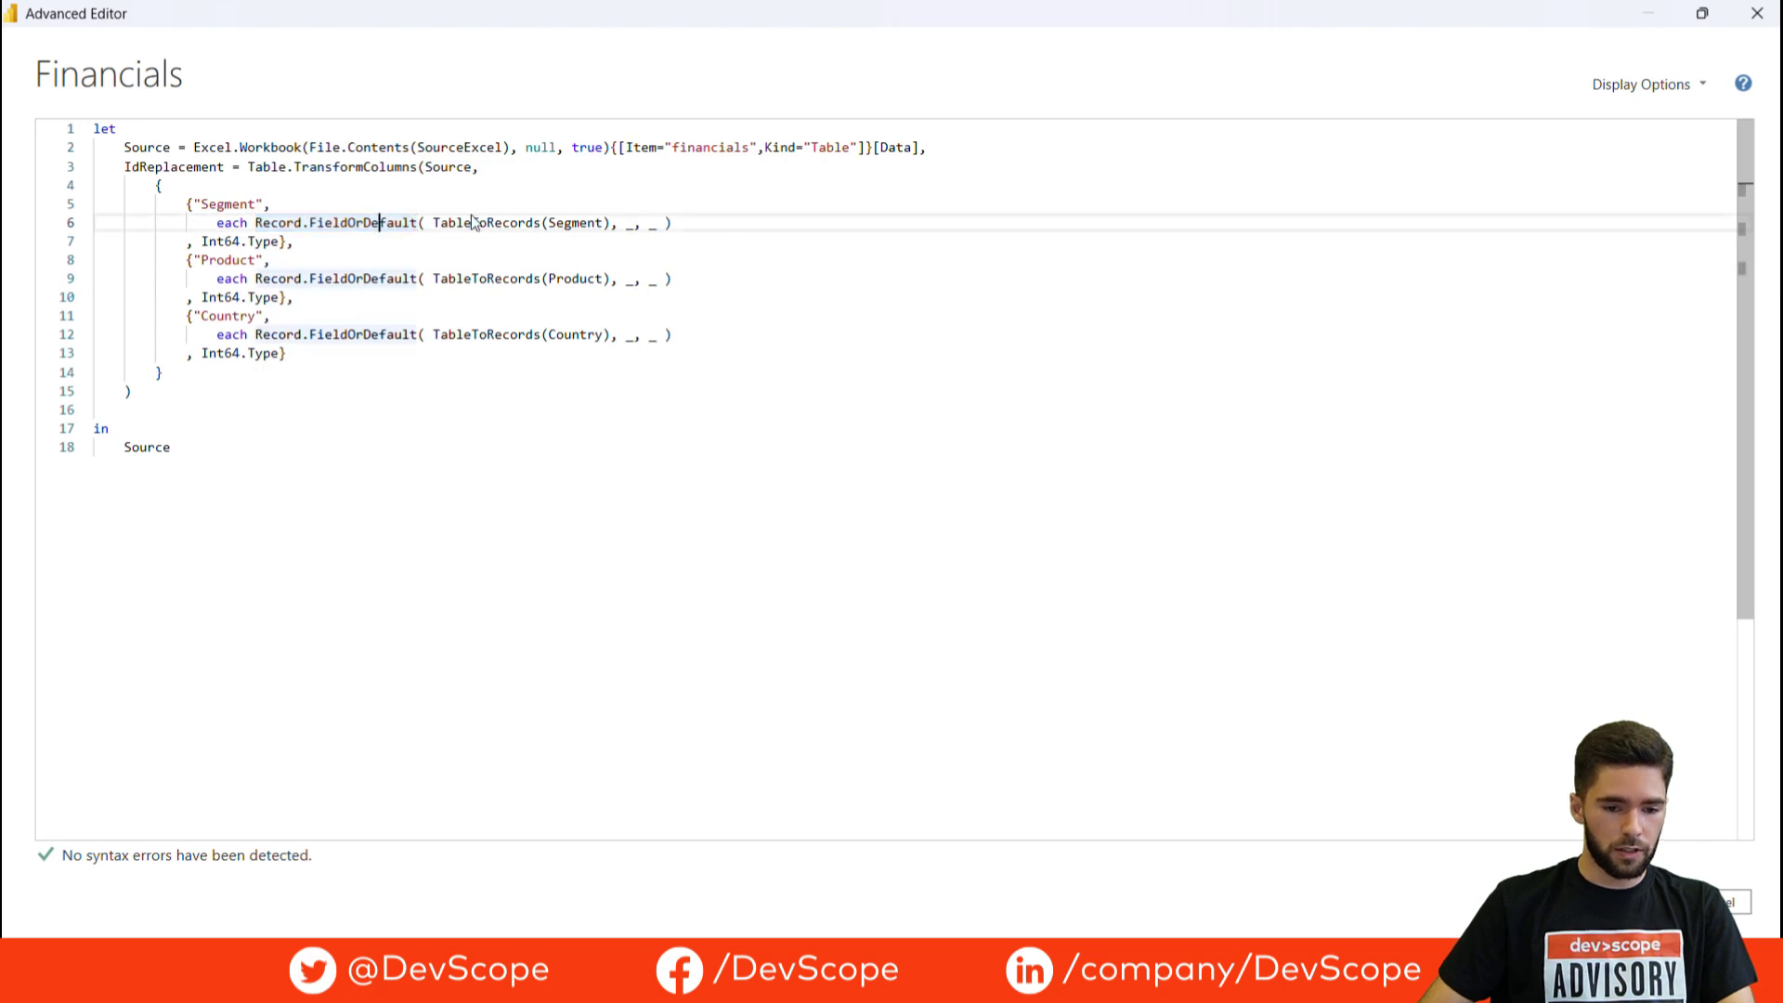
mouse_move(485, 221)
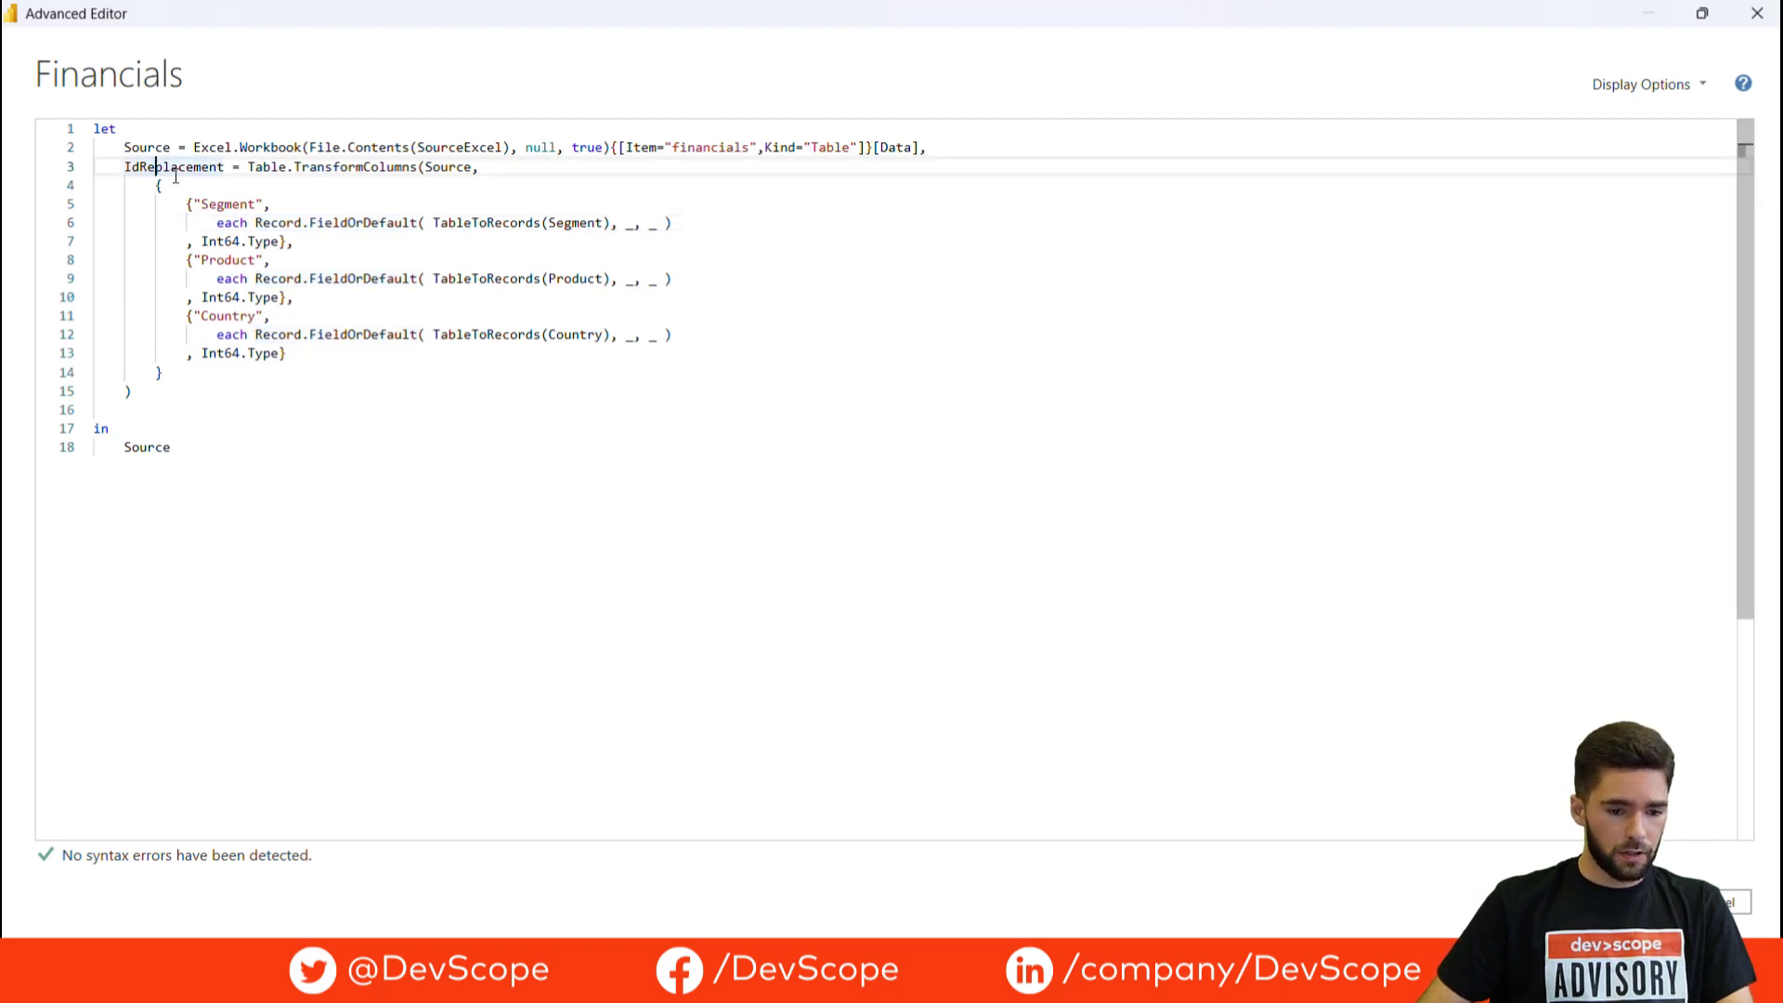
double_click(172, 167)
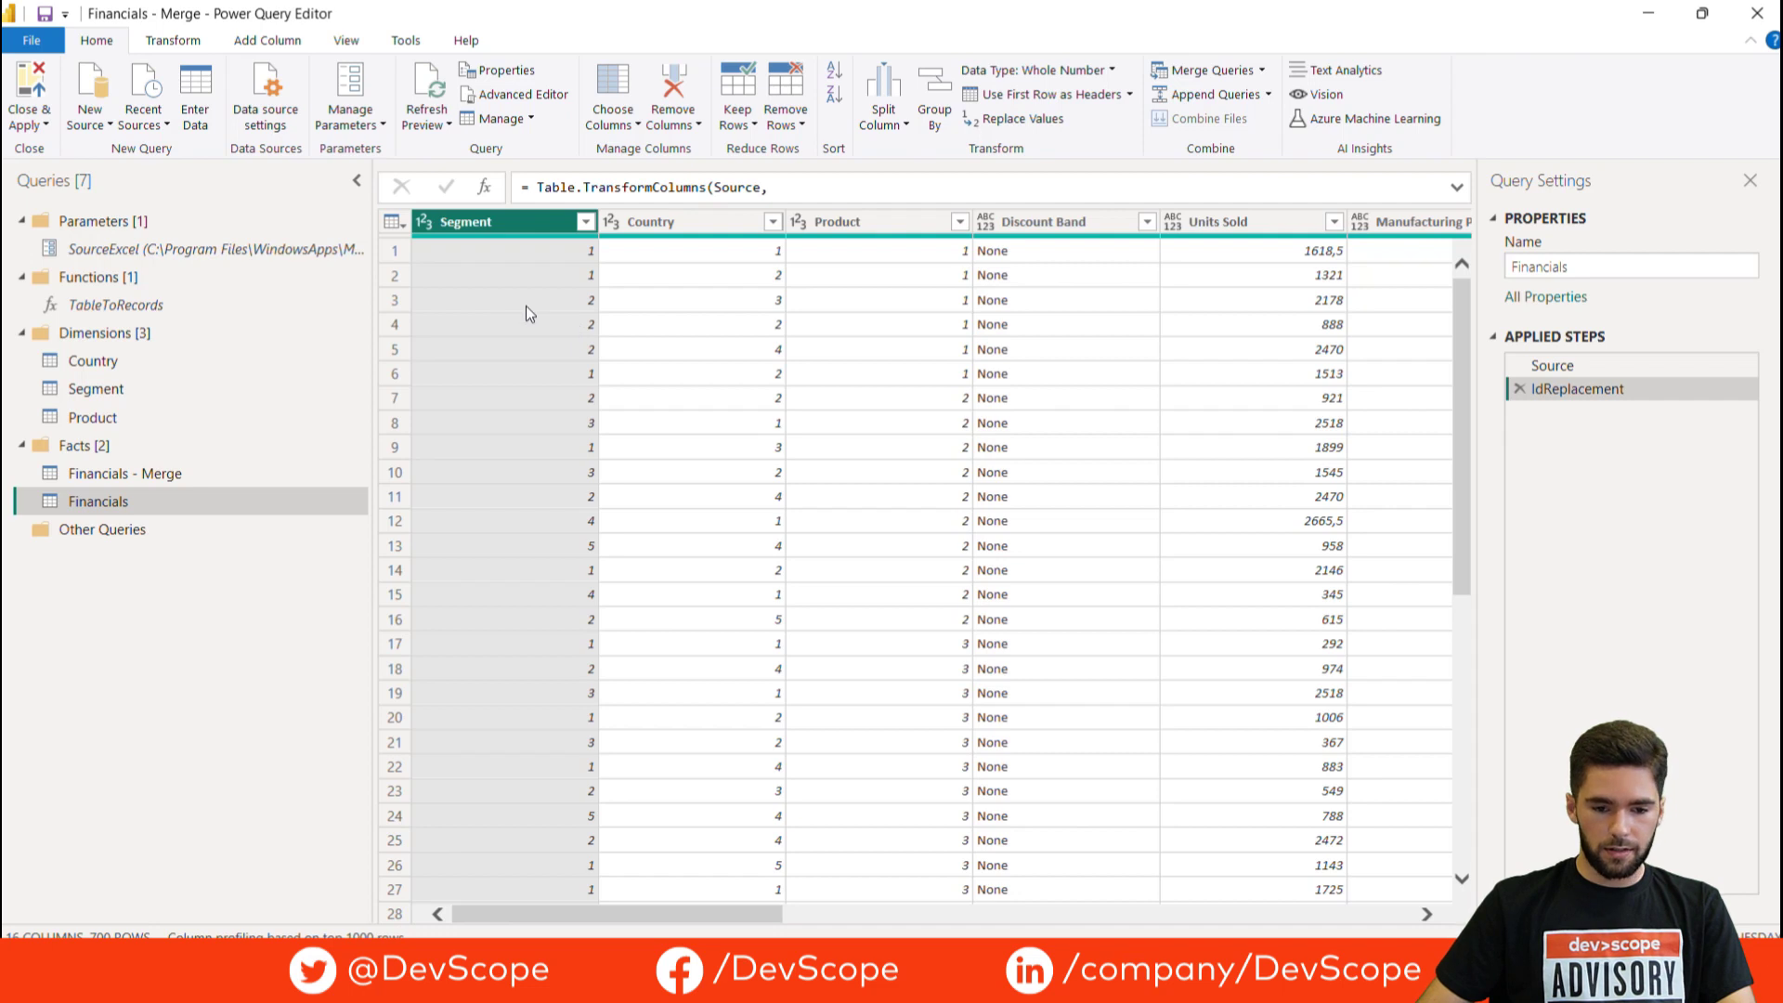
mouse_move(849, 335)
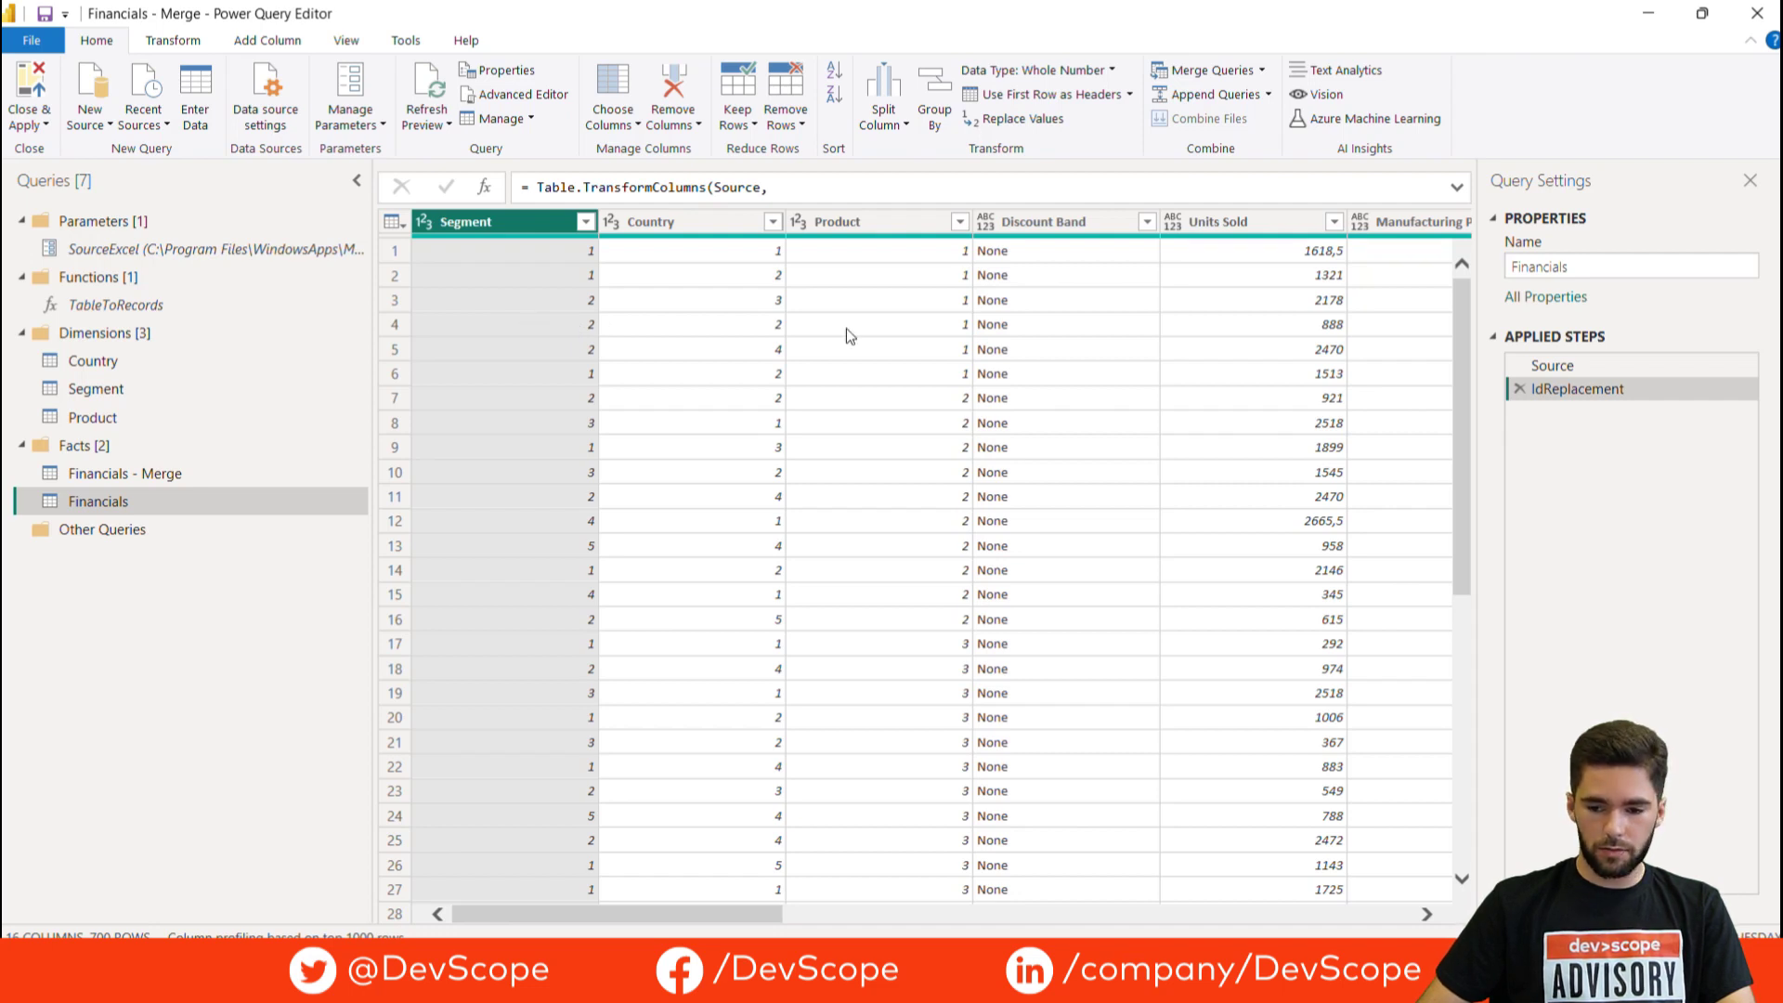